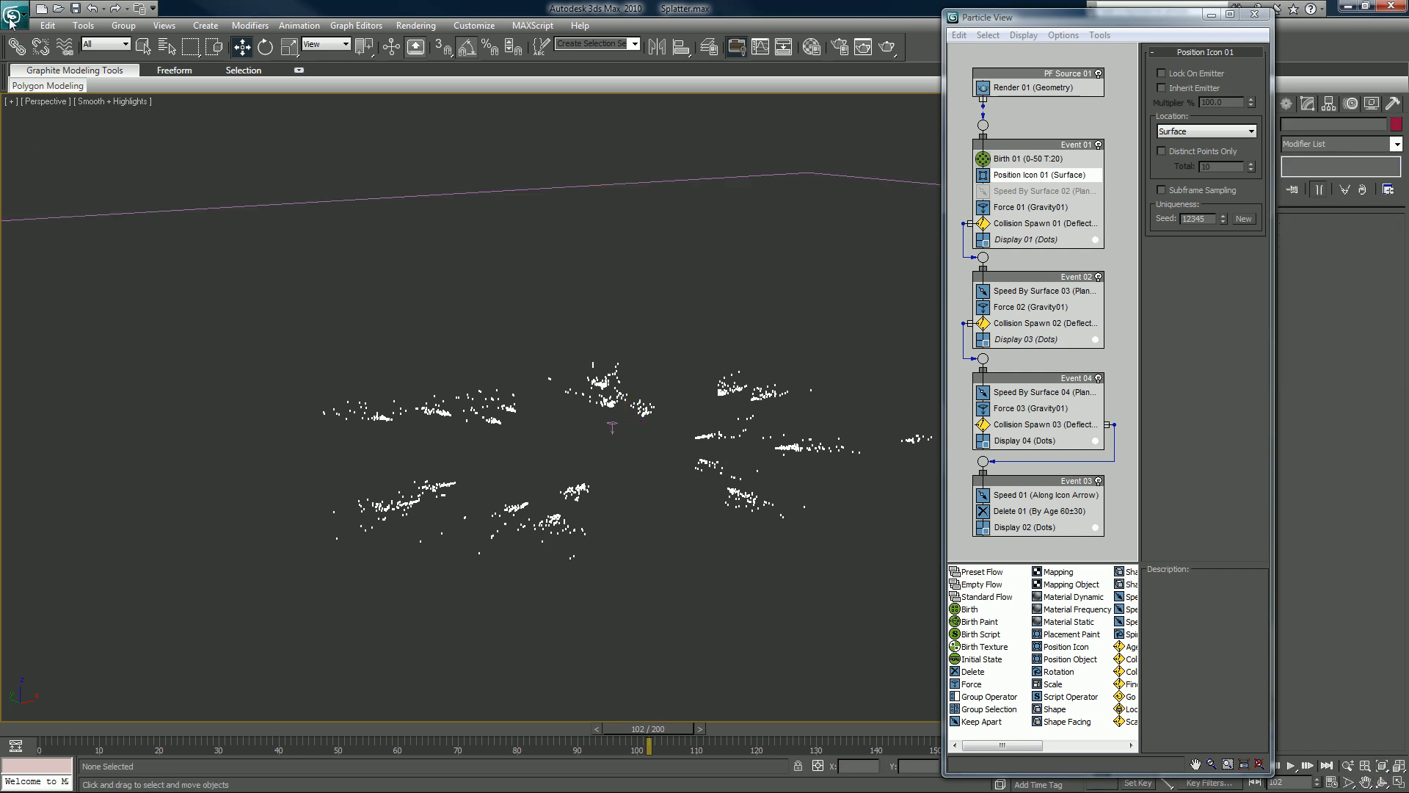
- Reset 3ds Max without saving the splatter scene, leaving an empty untitled scene
{"action": "left_click", "coordinate": [14, 8]}
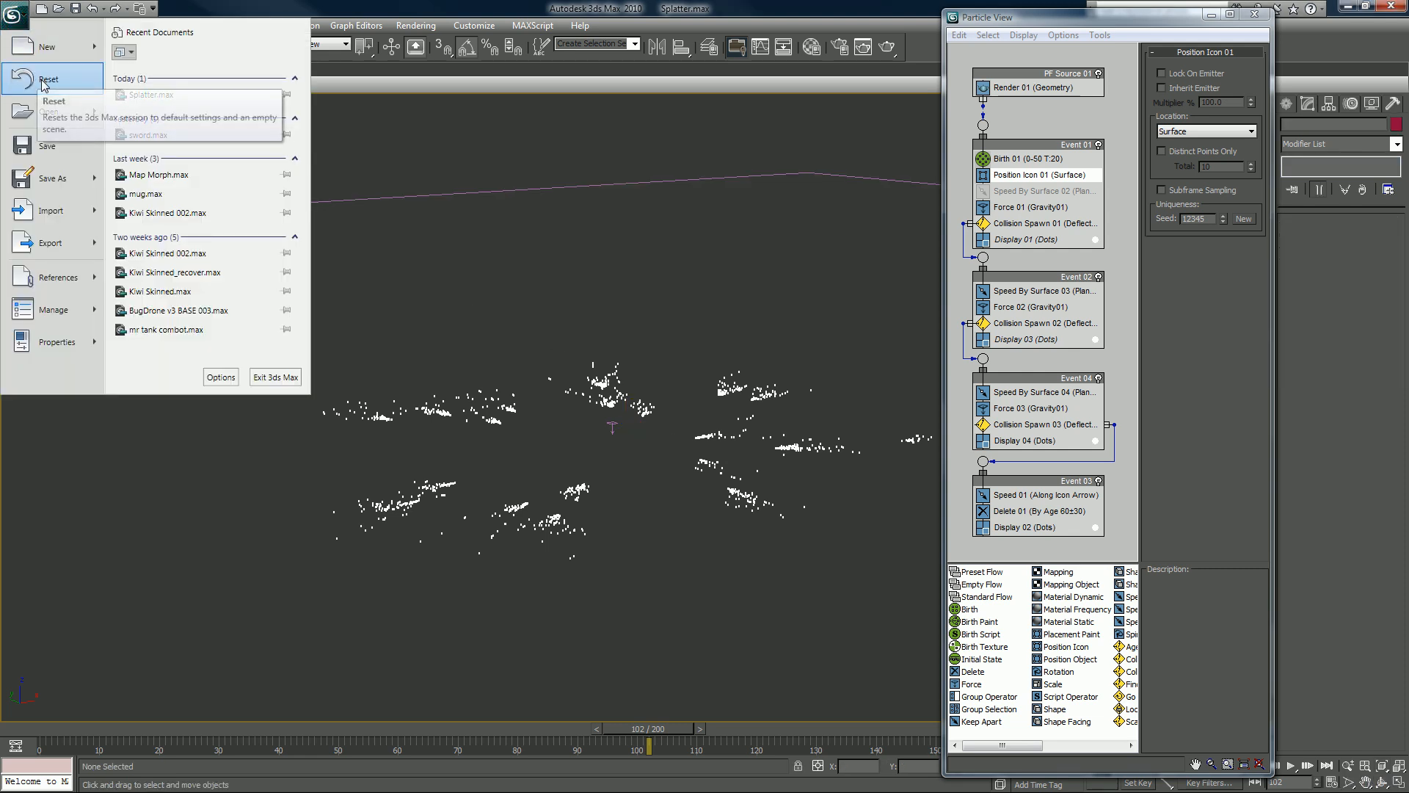
{"action": "left_click", "coordinate": [49, 77]}
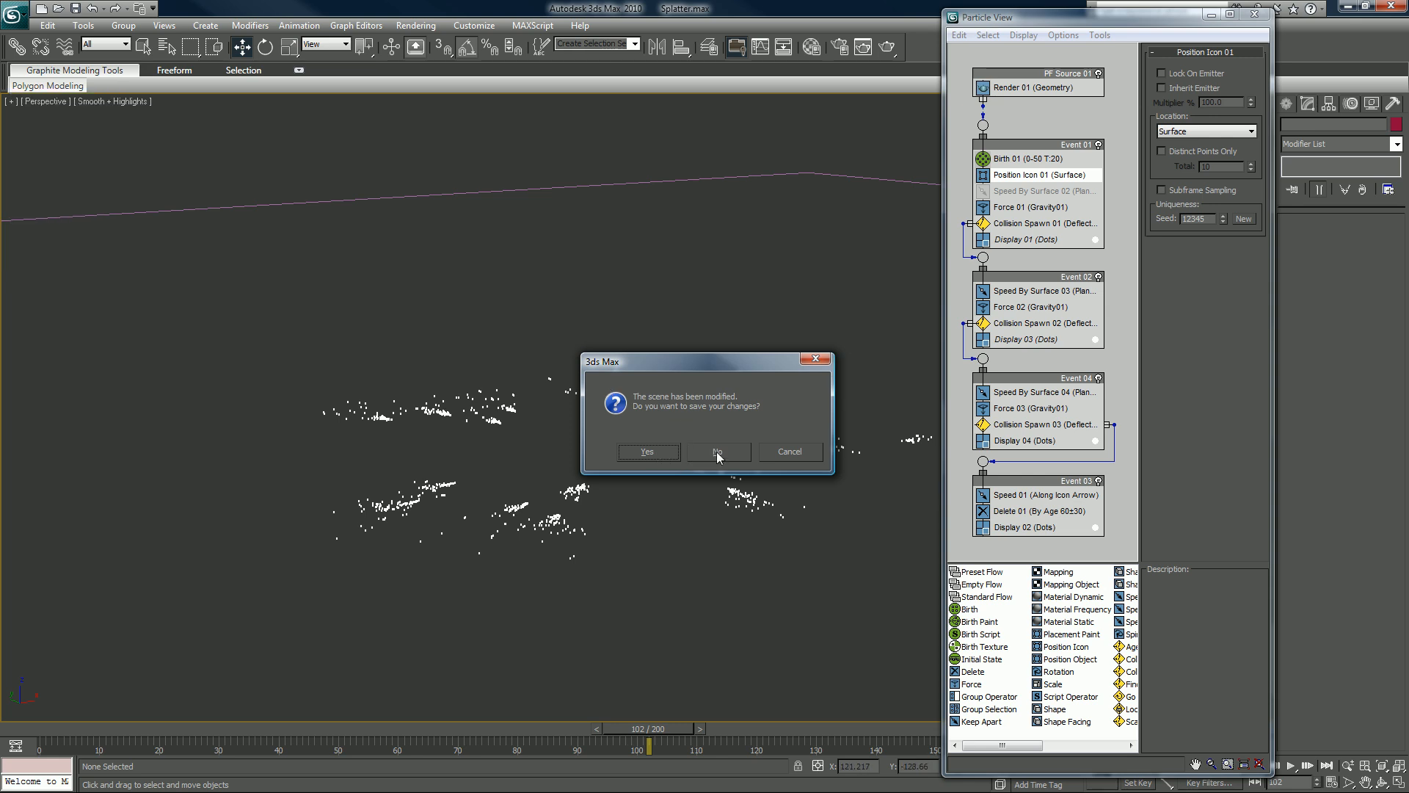
{"action": "left_click", "coordinate": [717, 451]}
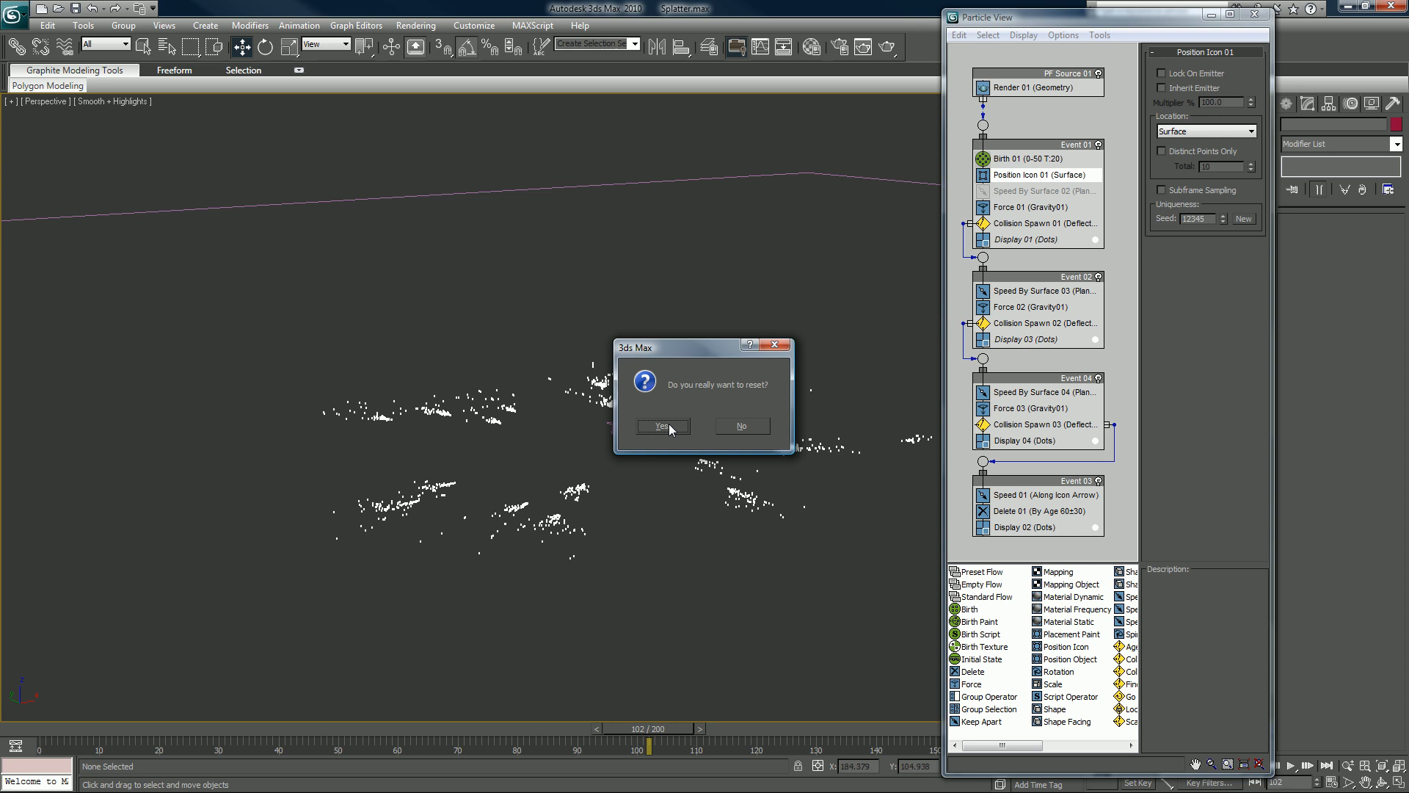
{"action": "left_click", "coordinate": [662, 425]}
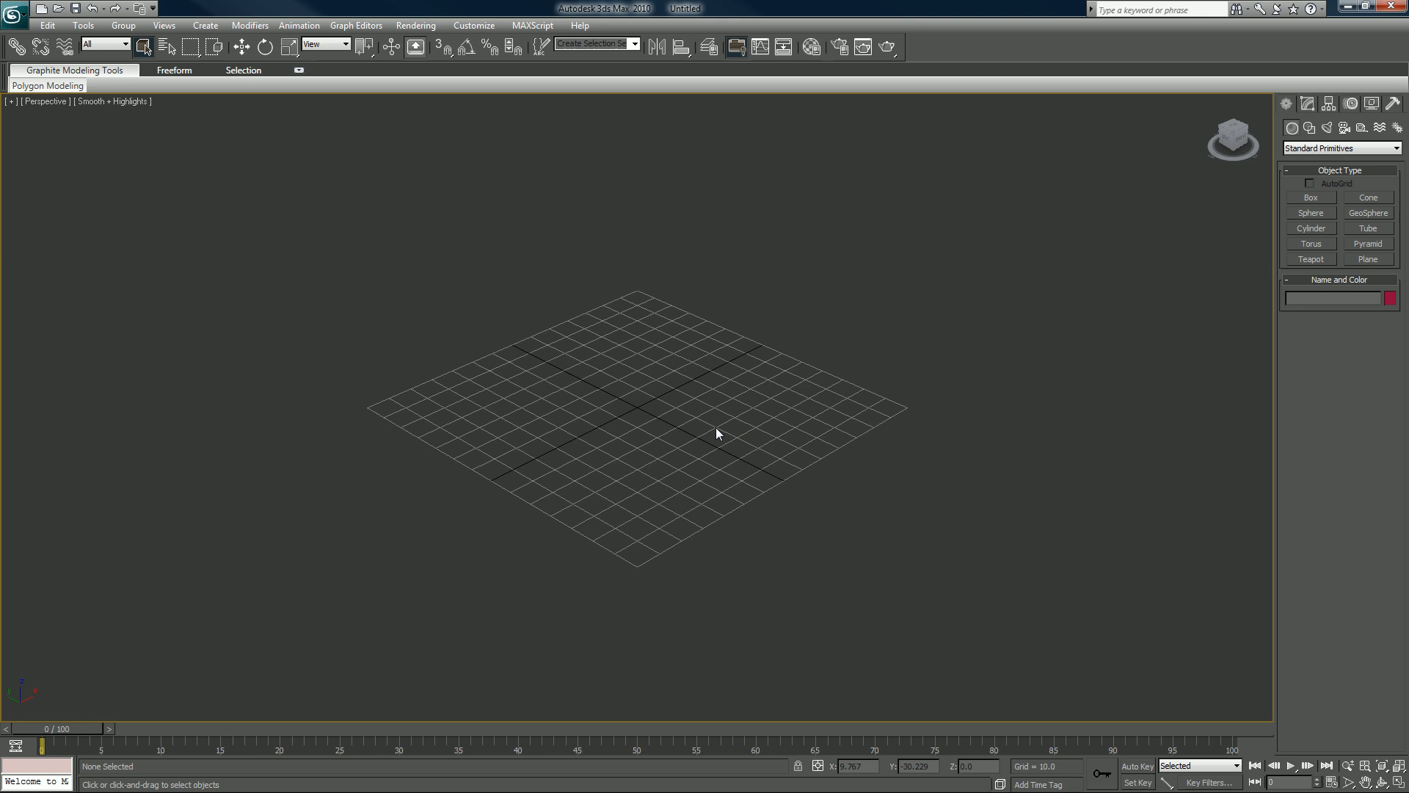
{"action": "mouse_move", "coordinate": [945, 356]}
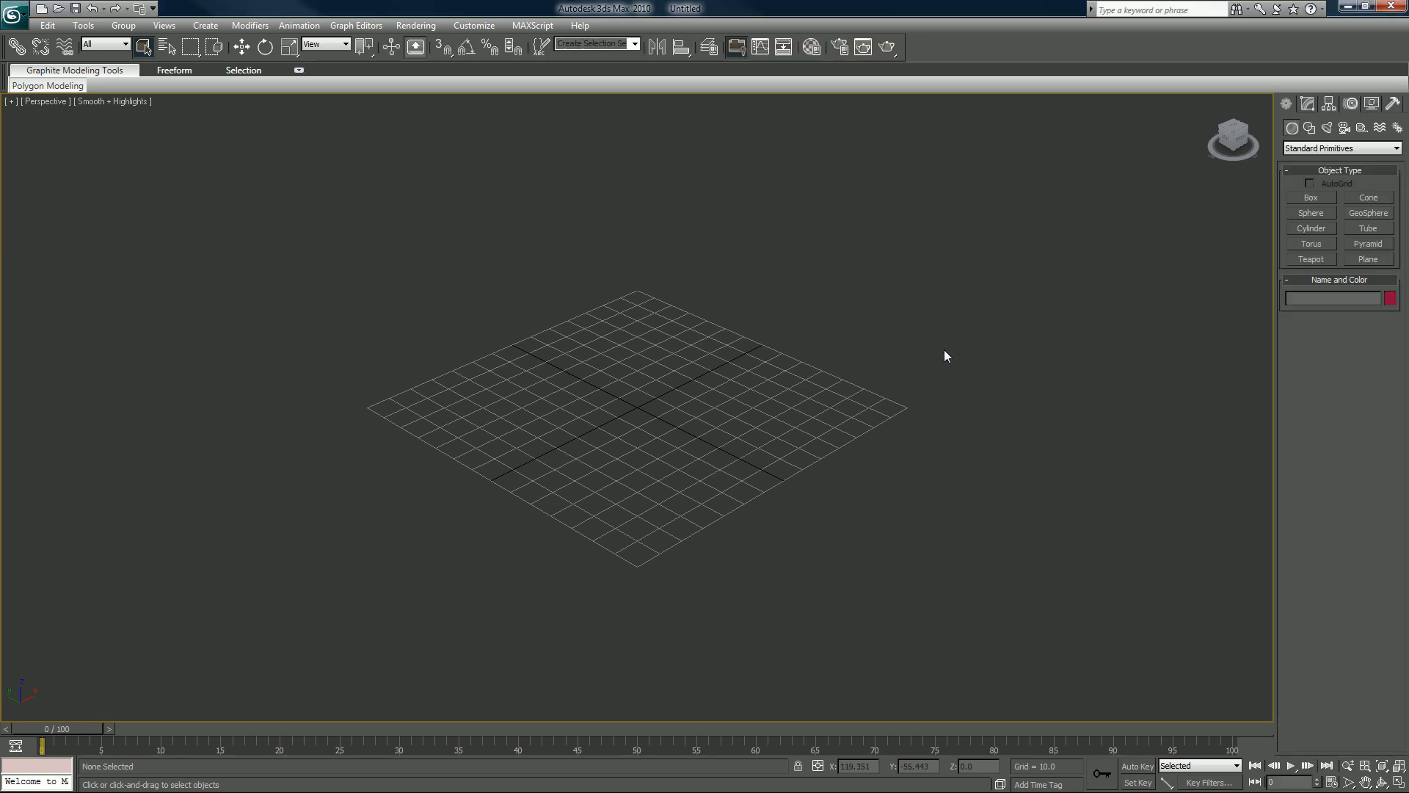
{"action": "mouse_move", "coordinate": [896, 349]}
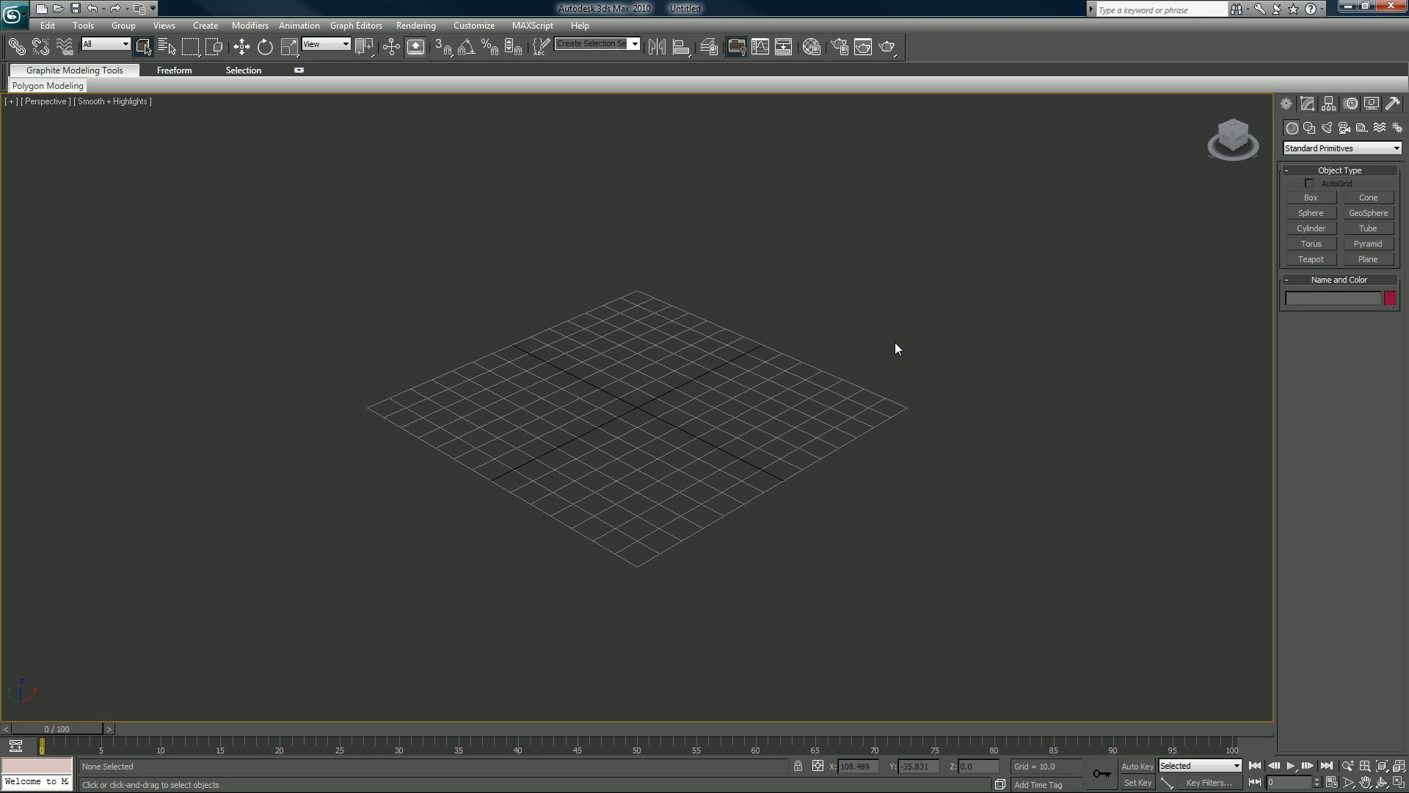
{"action": "mouse_move", "coordinate": [874, 217]}
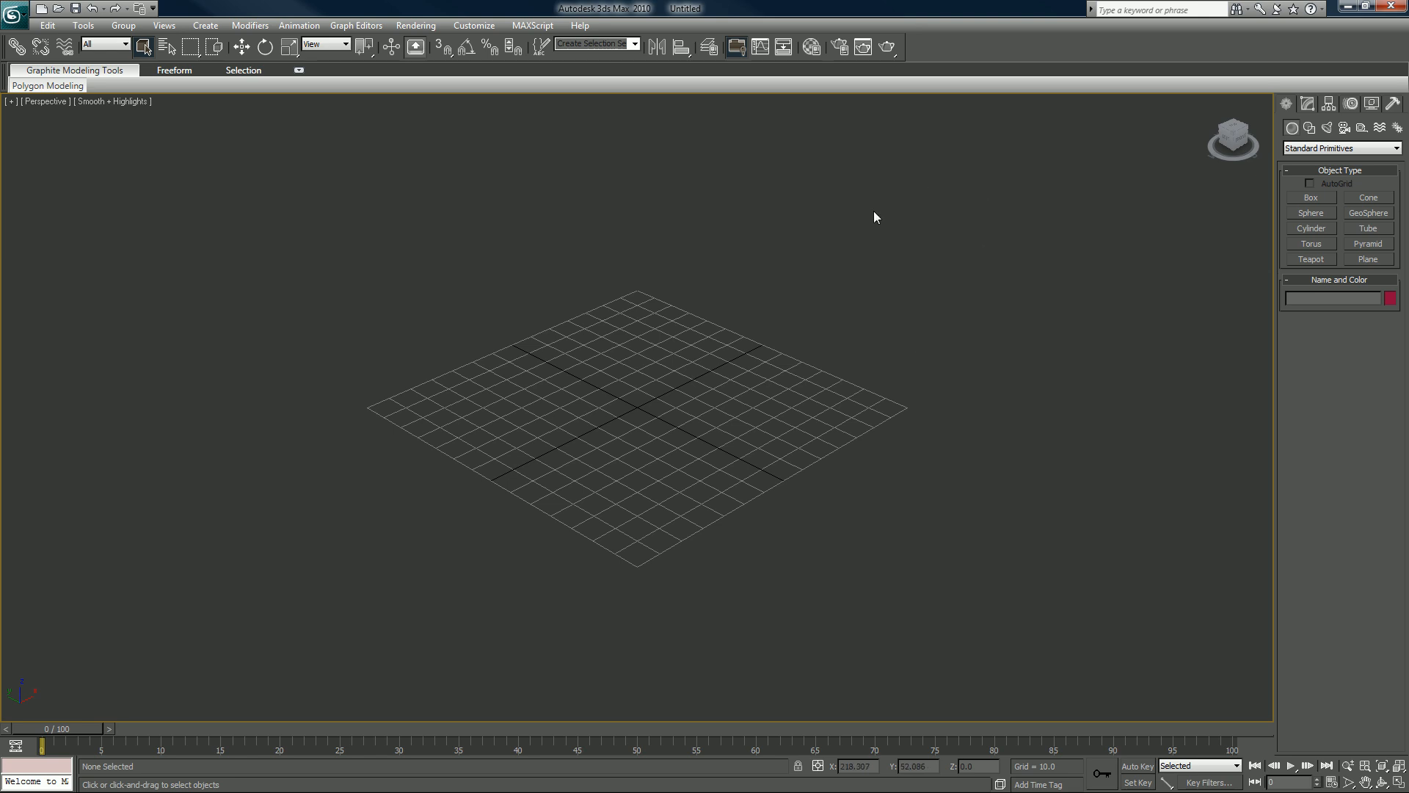
{"action": "mouse_move", "coordinate": [1197, 243]}
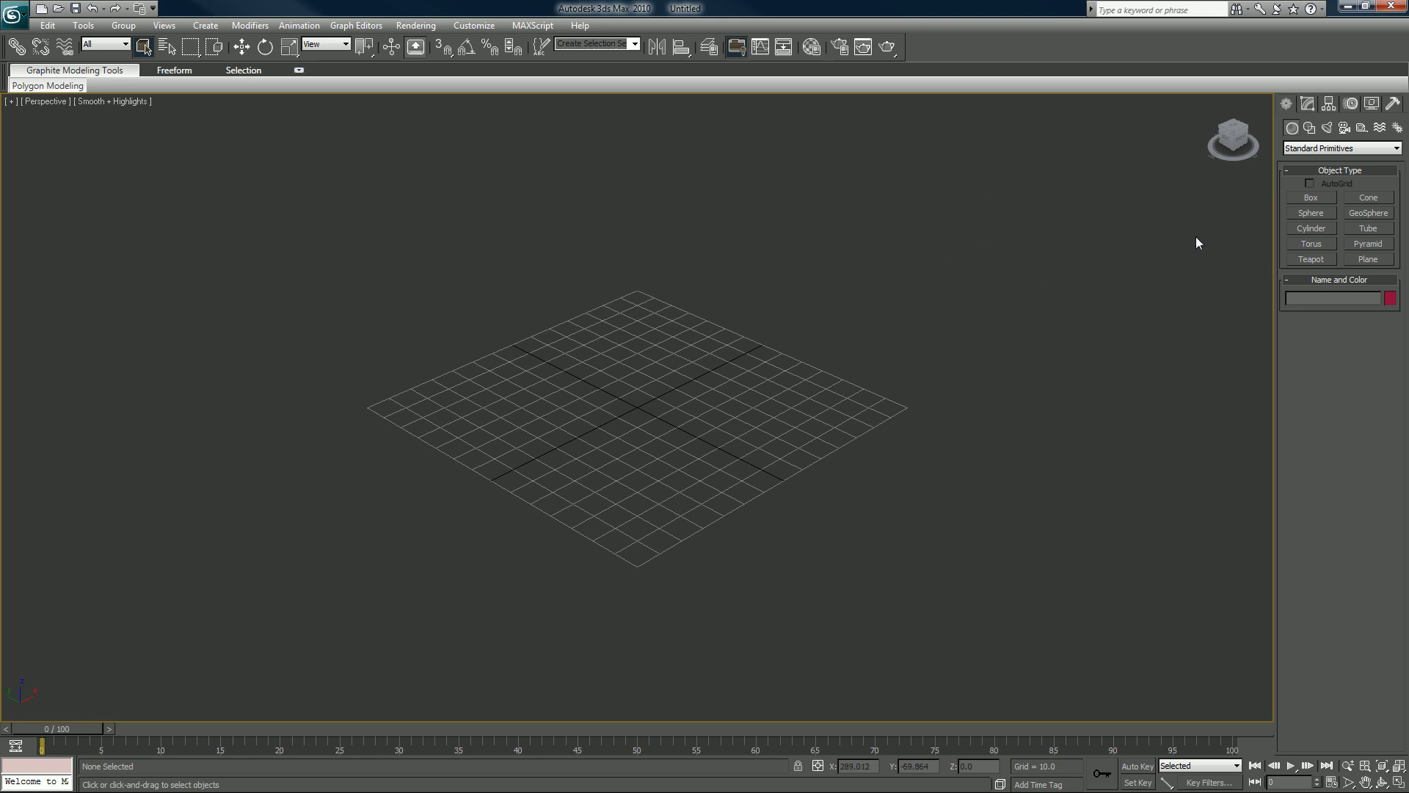
{"action": "mouse_move", "coordinate": [828, 332]}
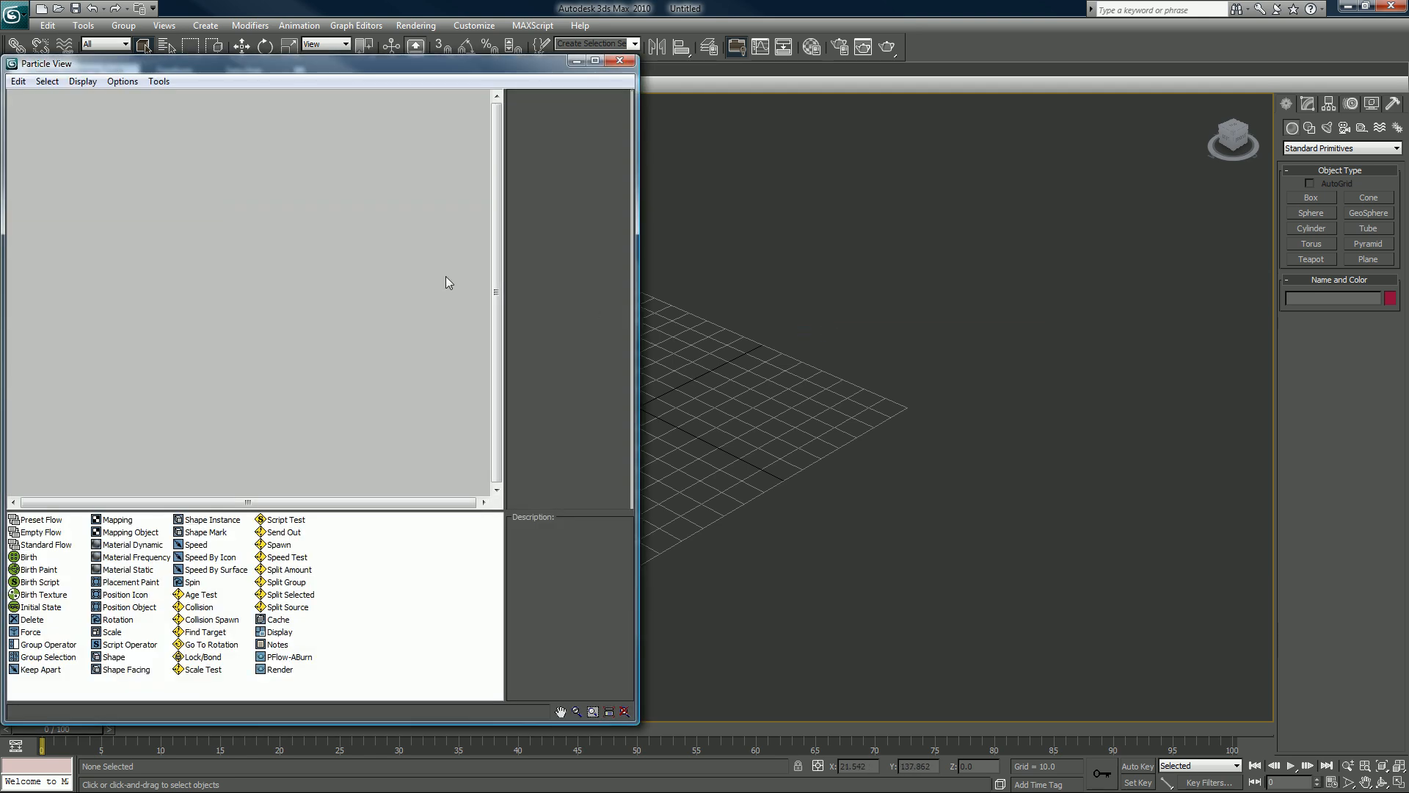
{"action": "mouse_move", "coordinate": [177, 408]}
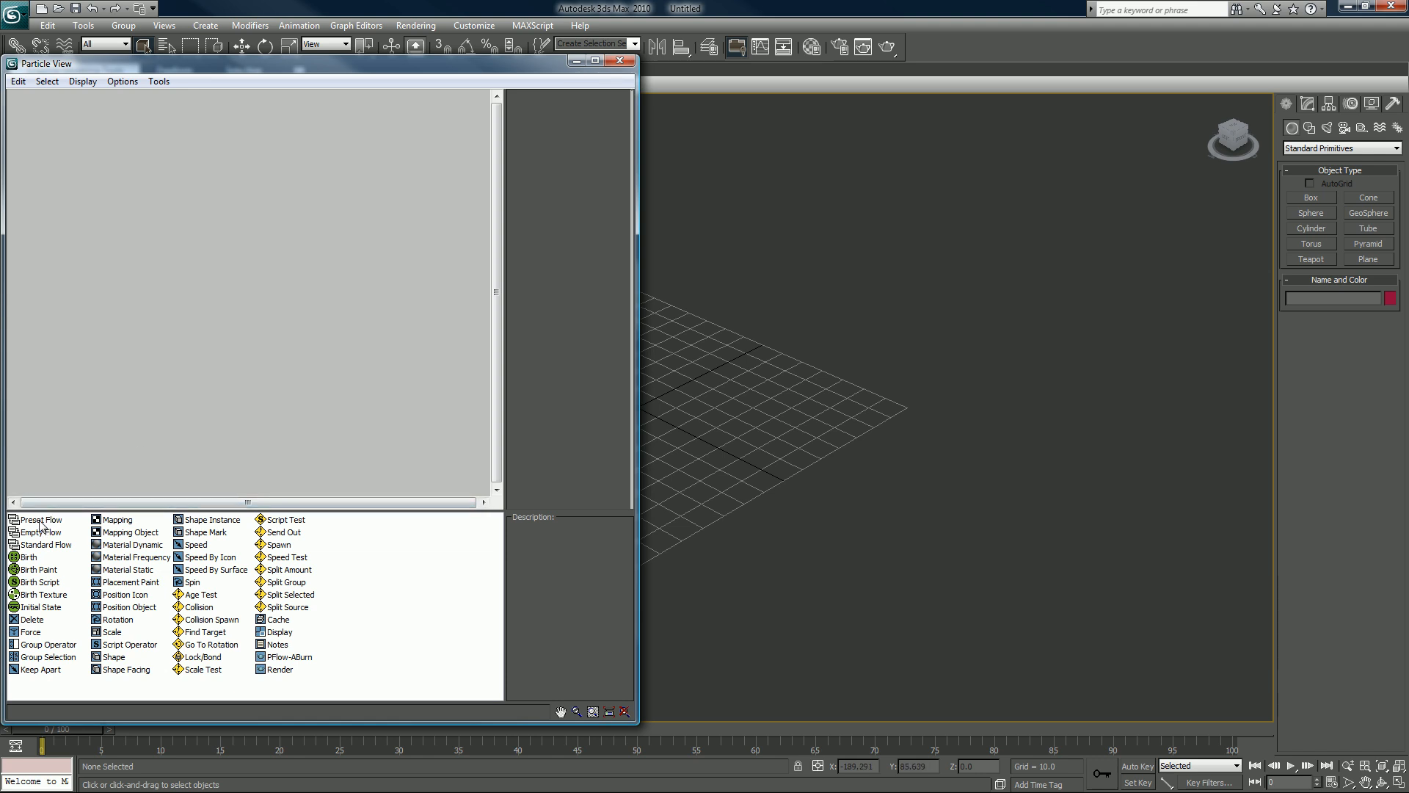
{"action": "mouse_move", "coordinate": [45, 530]}
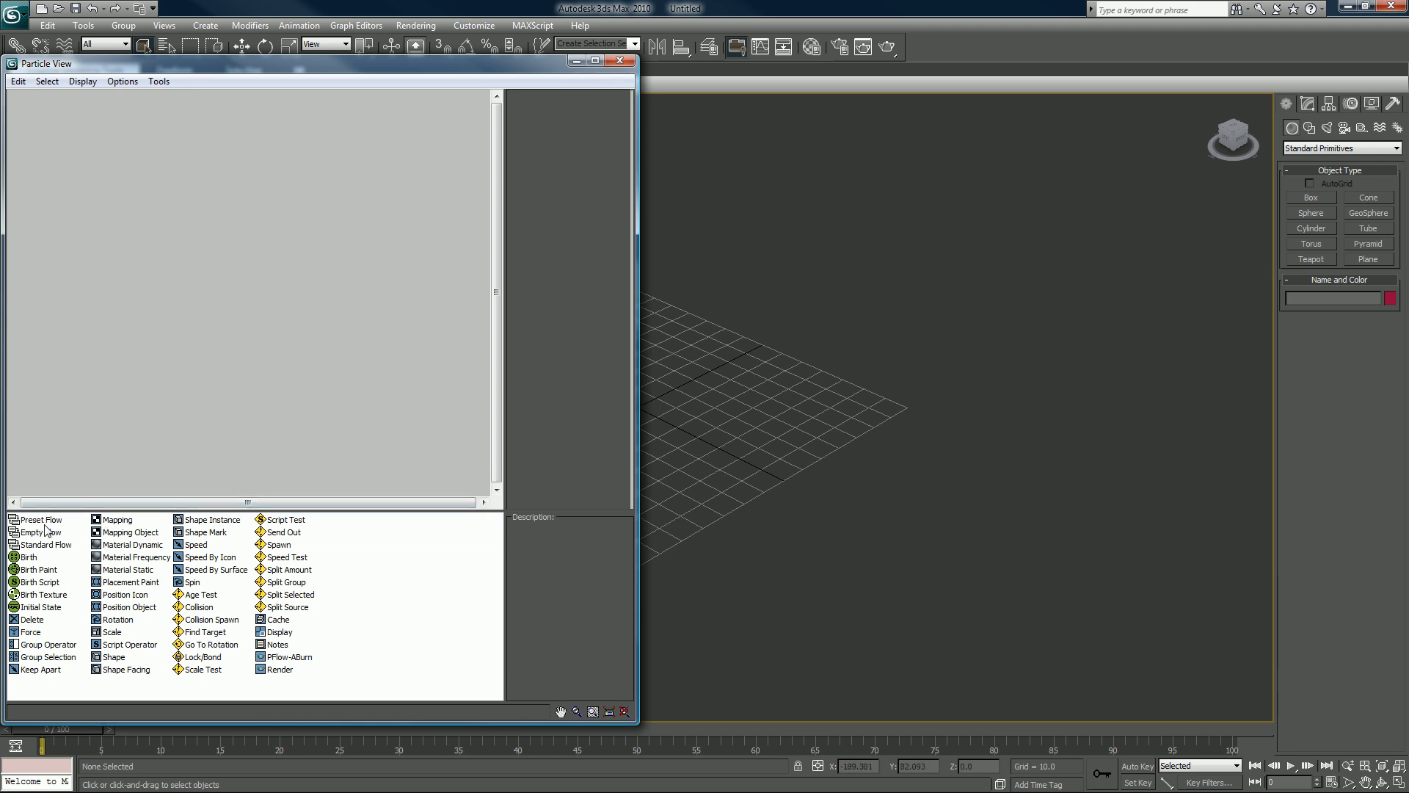
- Browse the MG Splatter and P-Flow Splatter presets, then cancel without adding one
{"action": "left_click", "coordinate": [40, 520]}
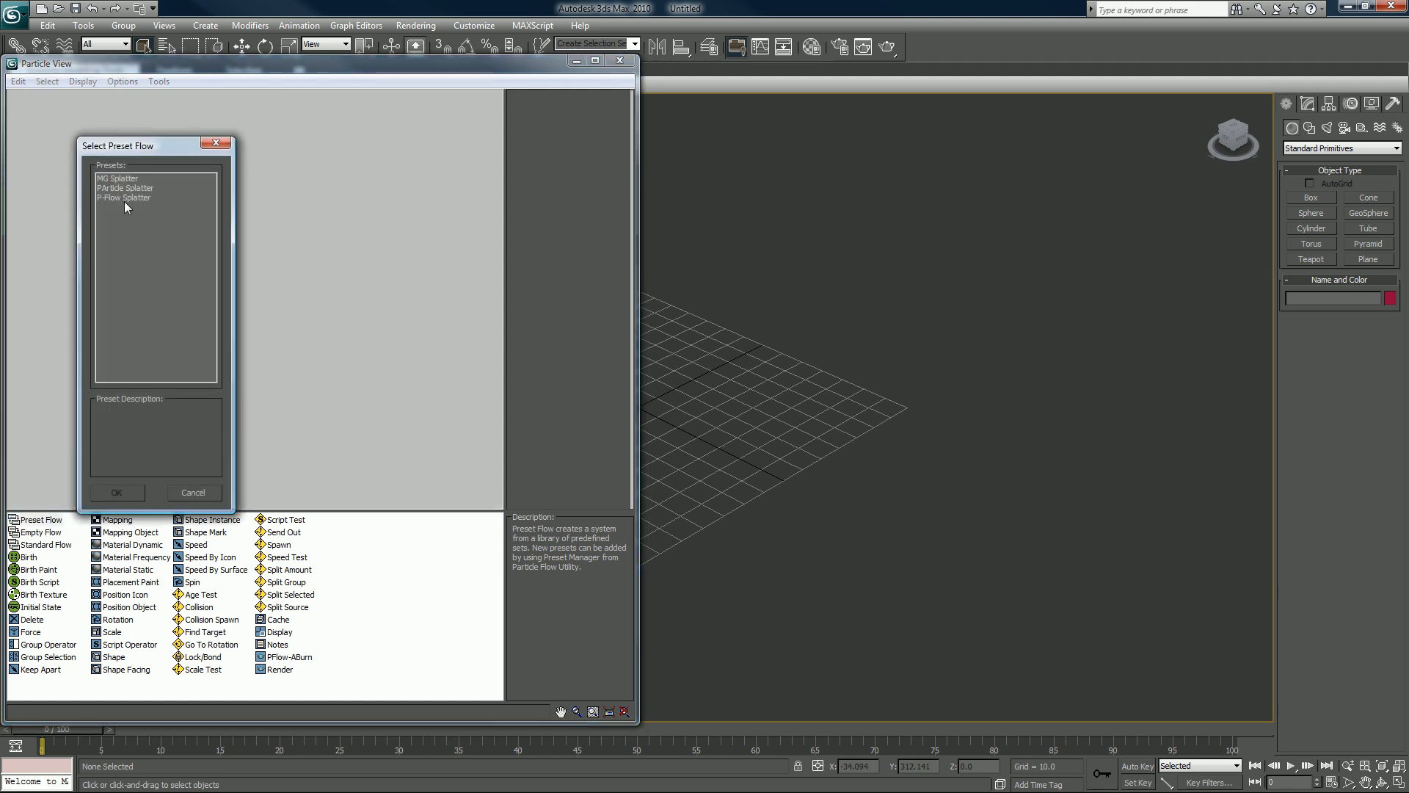
{"action": "left_click", "coordinate": [124, 197]}
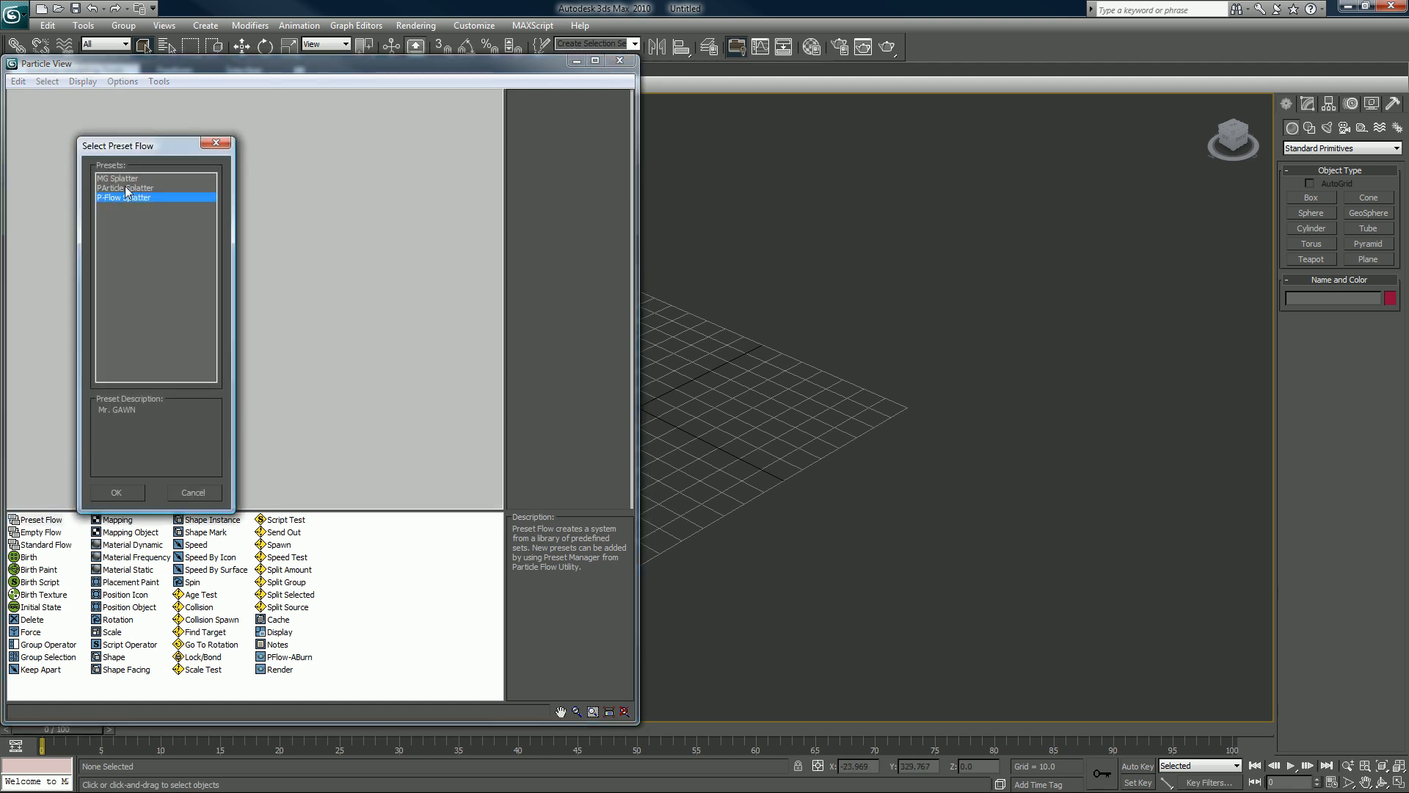
{"action": "left_click", "coordinate": [117, 177]}
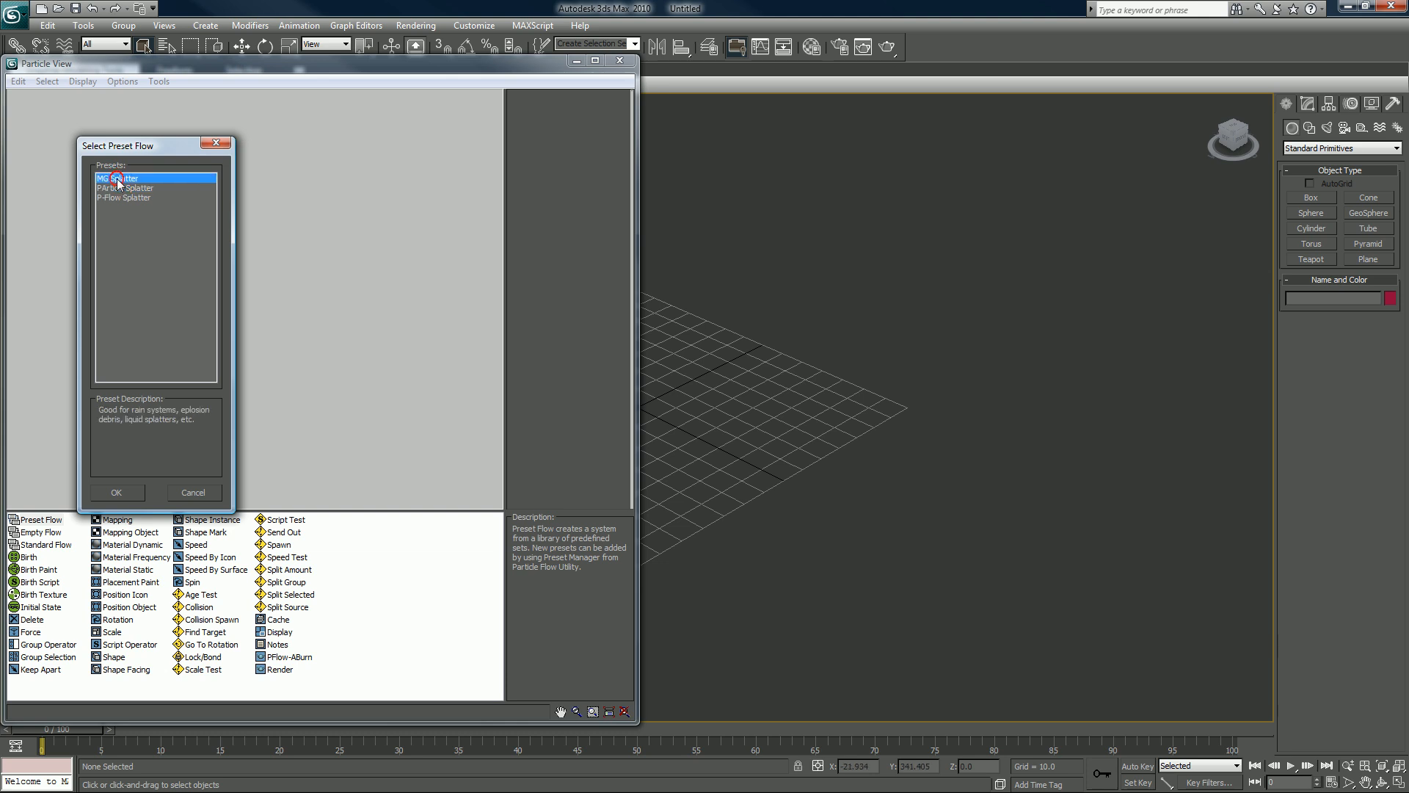
{"action": "left_click", "coordinate": [124, 197]}
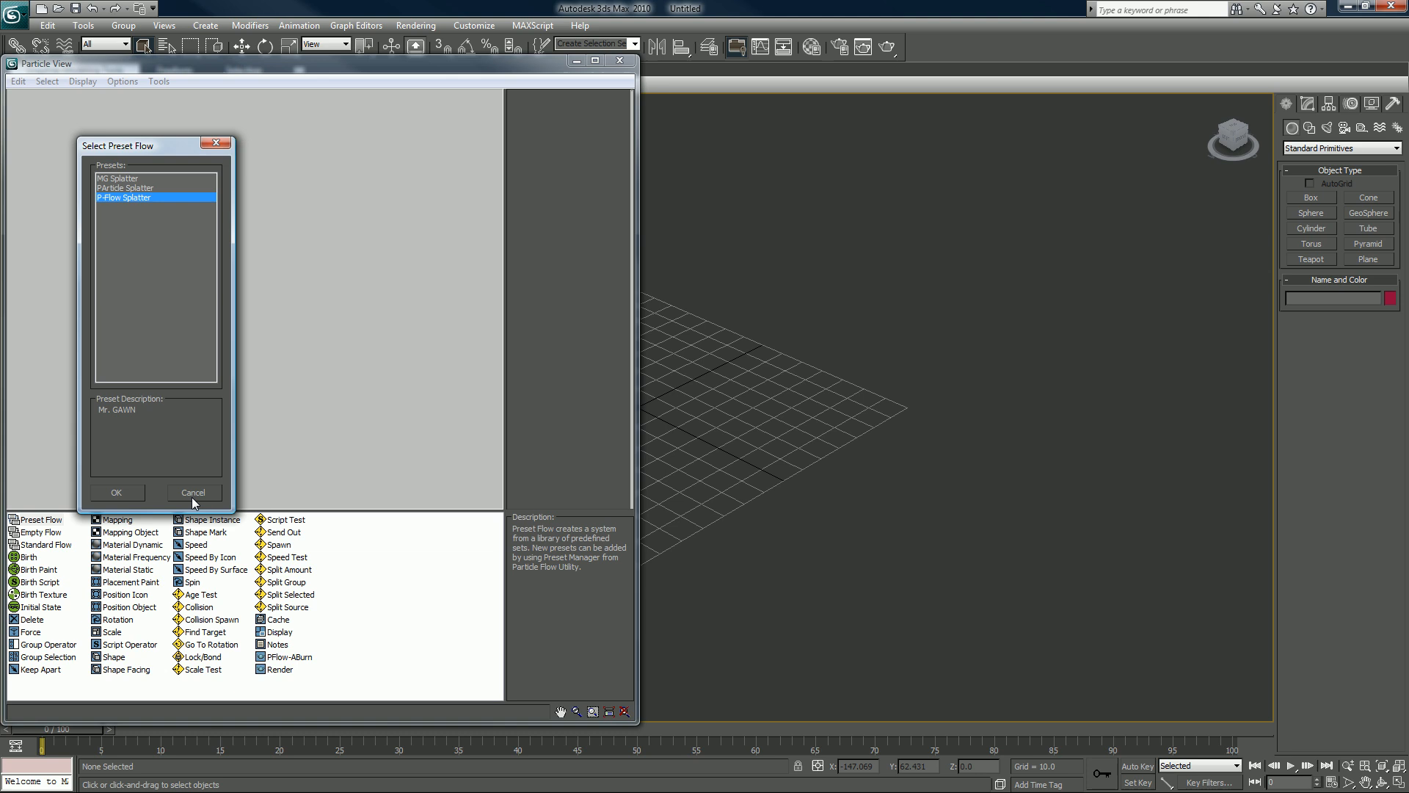
{"action": "left_click", "coordinate": [193, 492]}
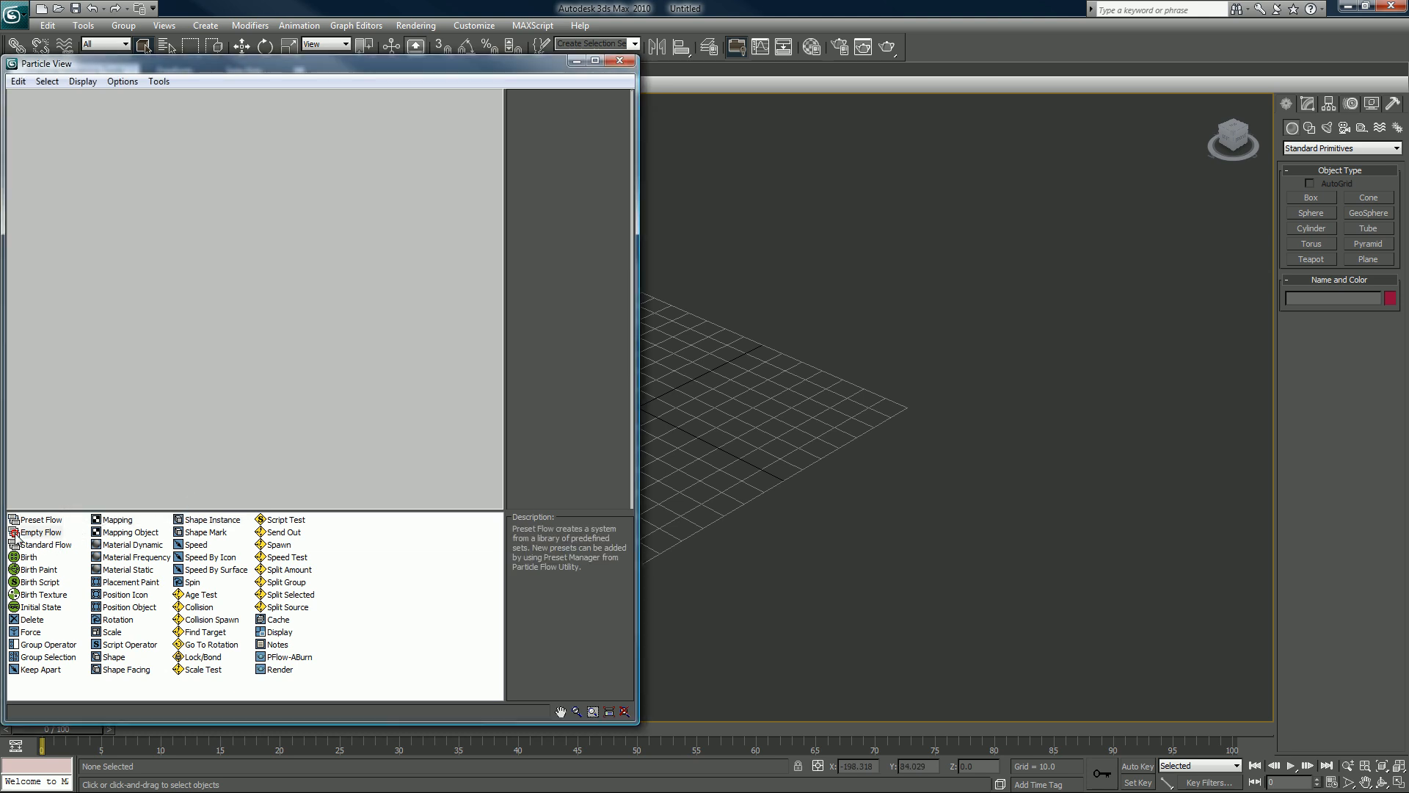
- Add an Empty Flow and set PF Source 01's viewport quantity to 100%
{"action": "left_click", "coordinate": [40, 531]}
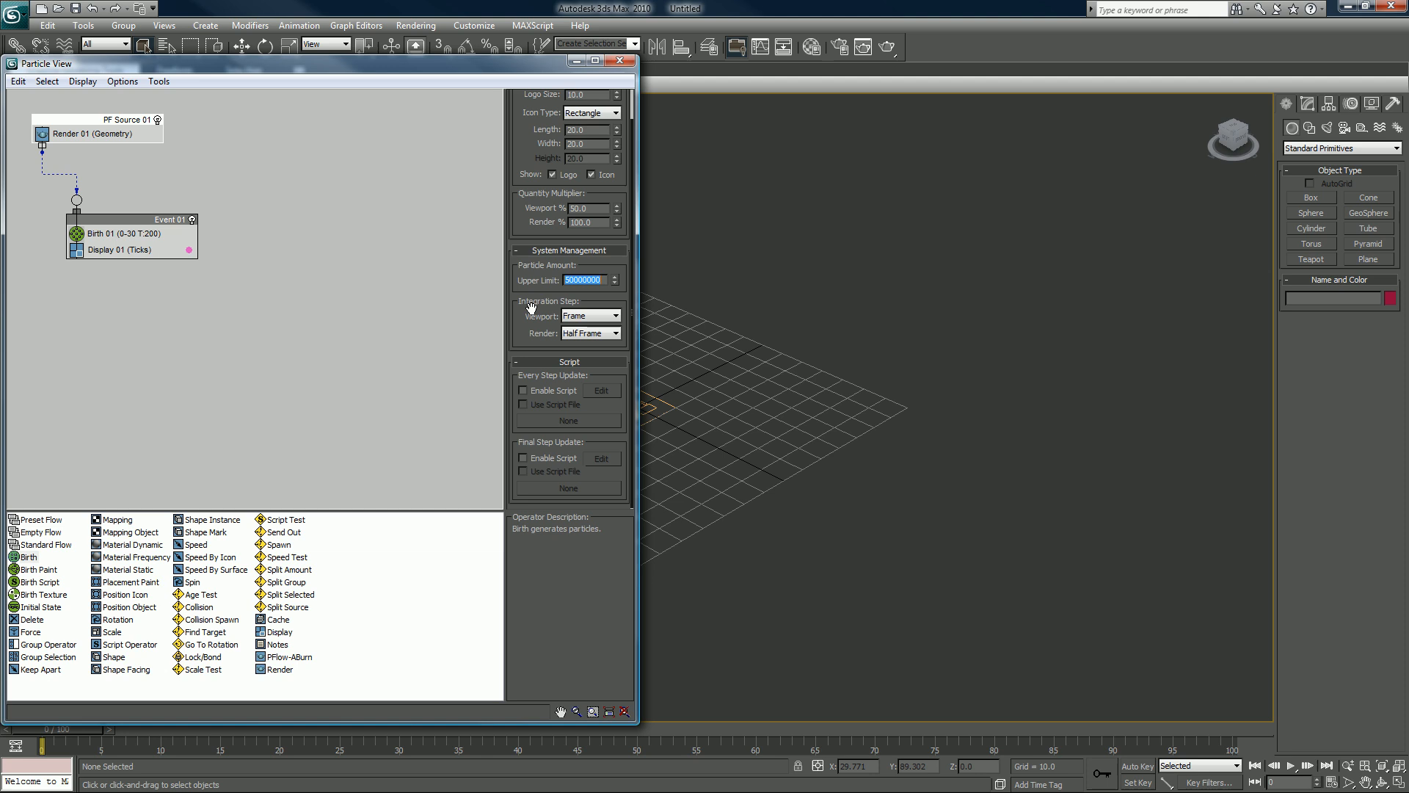
{"action": "mouse_move", "coordinate": [539, 209]}
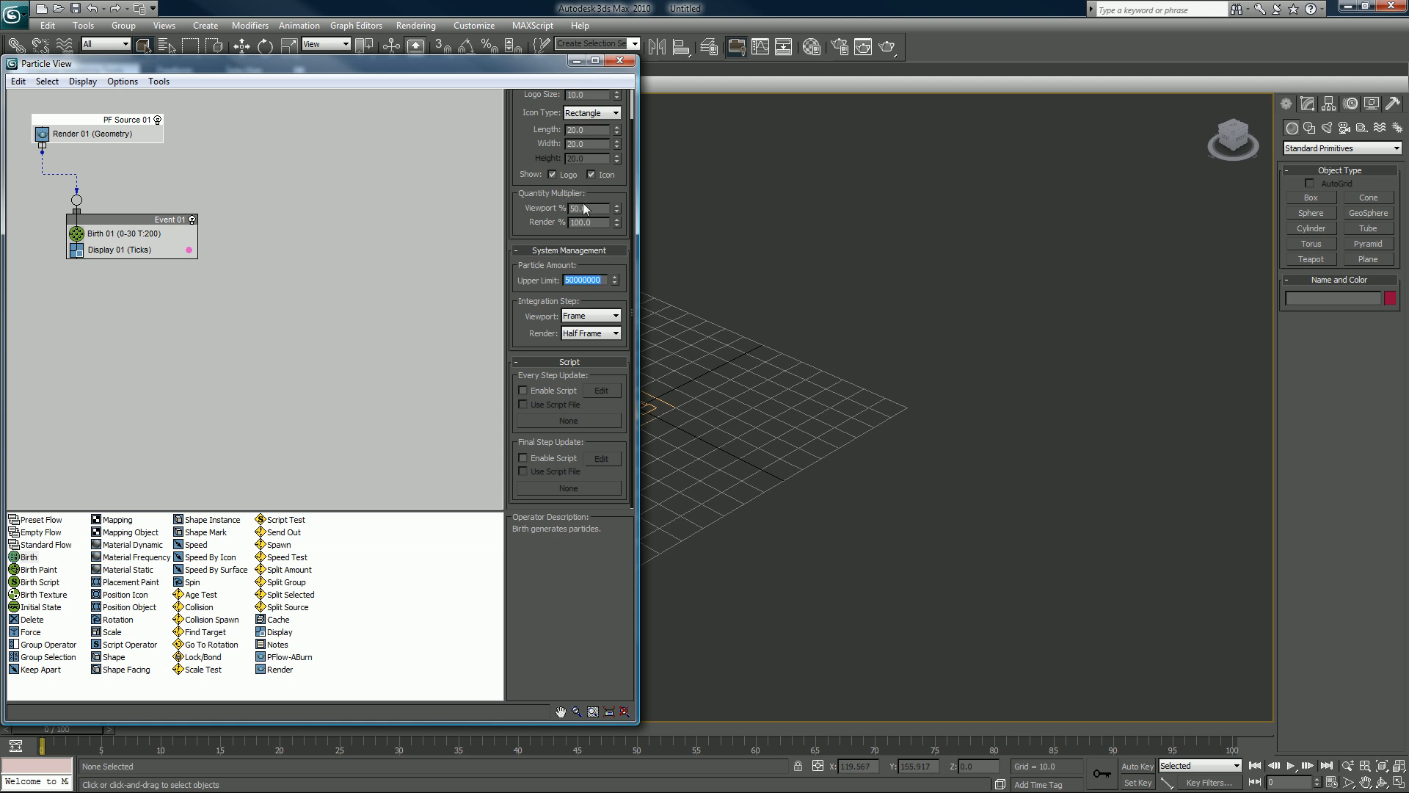
{"action": "left_click", "coordinate": [578, 208]}
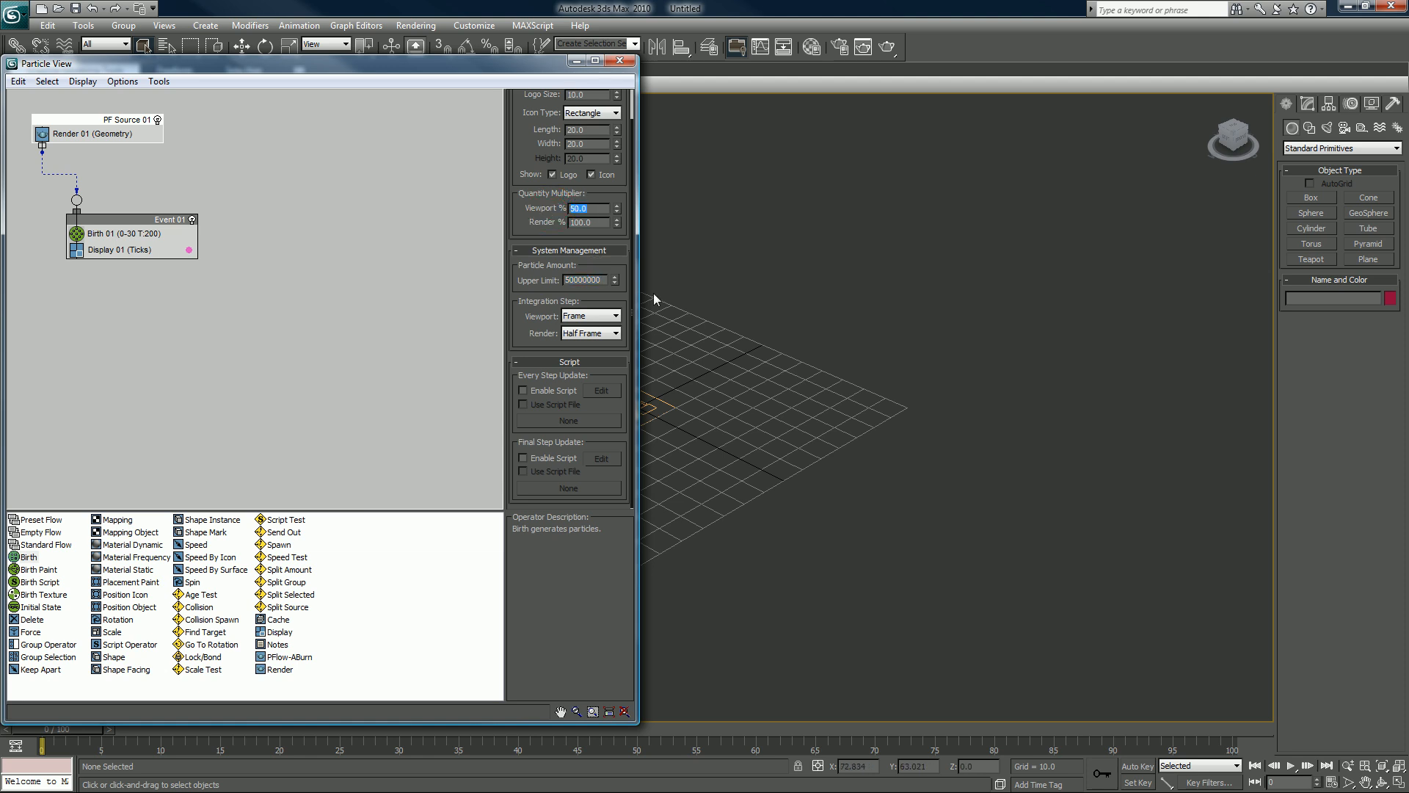
{"action": "type", "text": "100.0"}
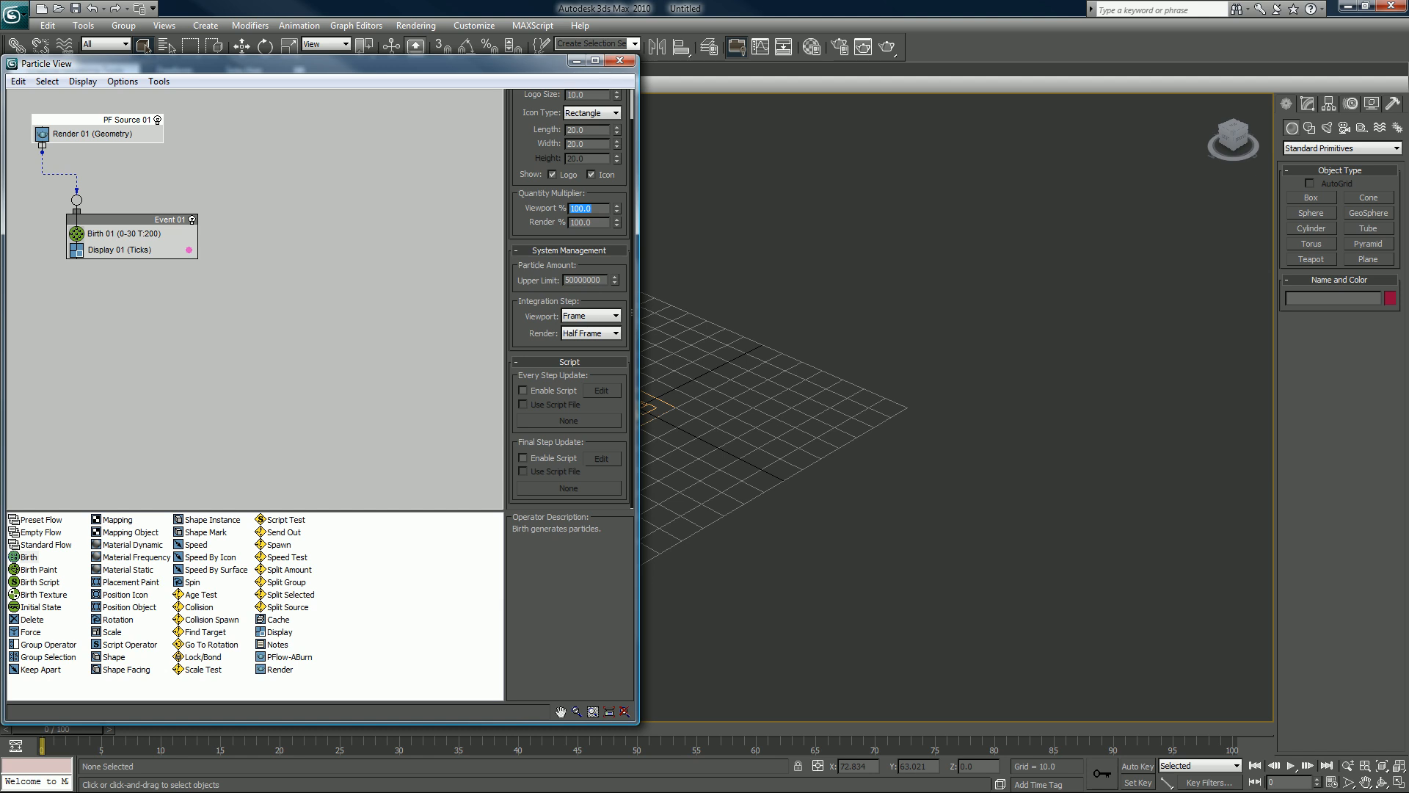
{"action": "mouse_move", "coordinate": [652, 312]}
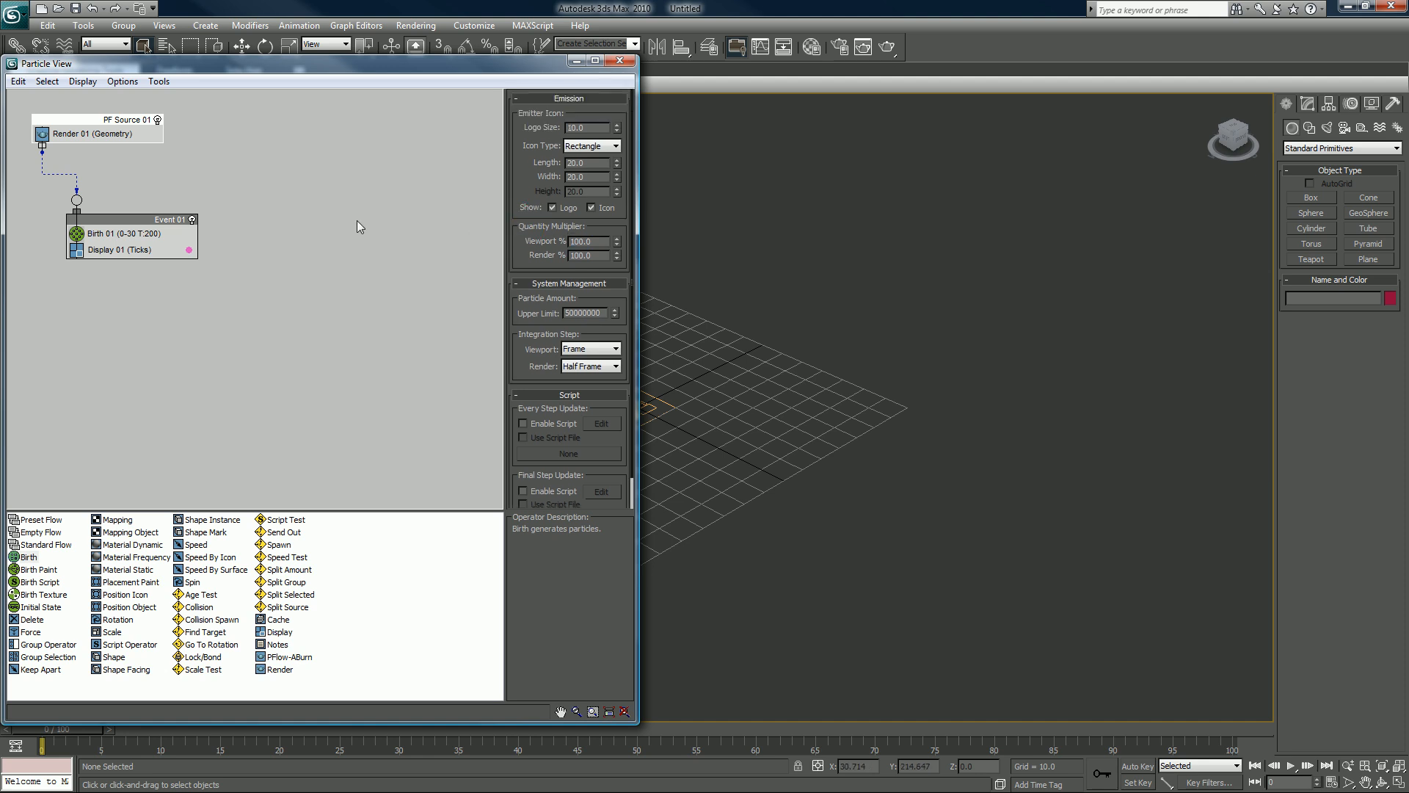
- Set Birth 01's Emit Stop to frame 1 so its 200 particles emit at once
{"action": "left_click", "coordinate": [116, 233]}
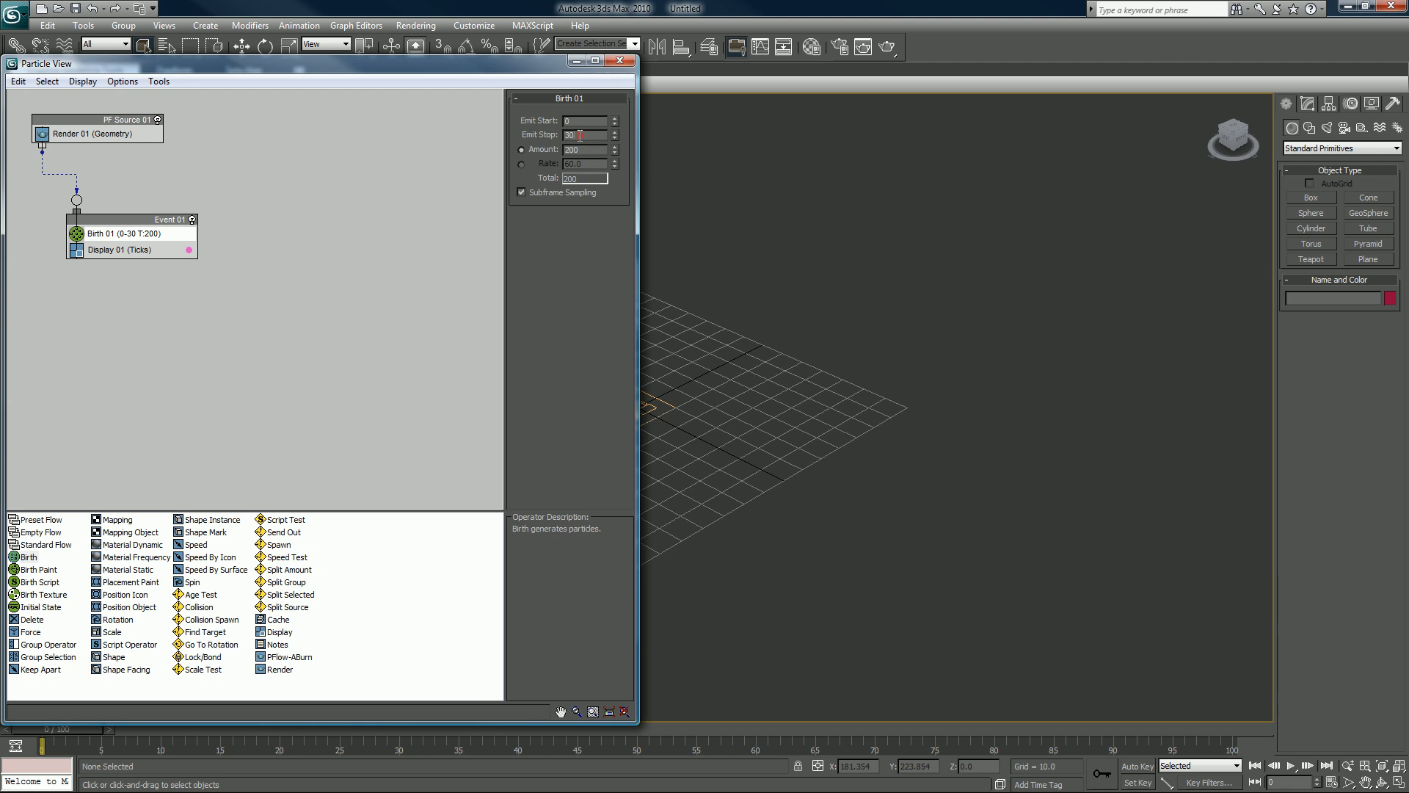
{"action": "triple_click", "coordinate": [584, 135]}
{"action": "type", "text": "0"}
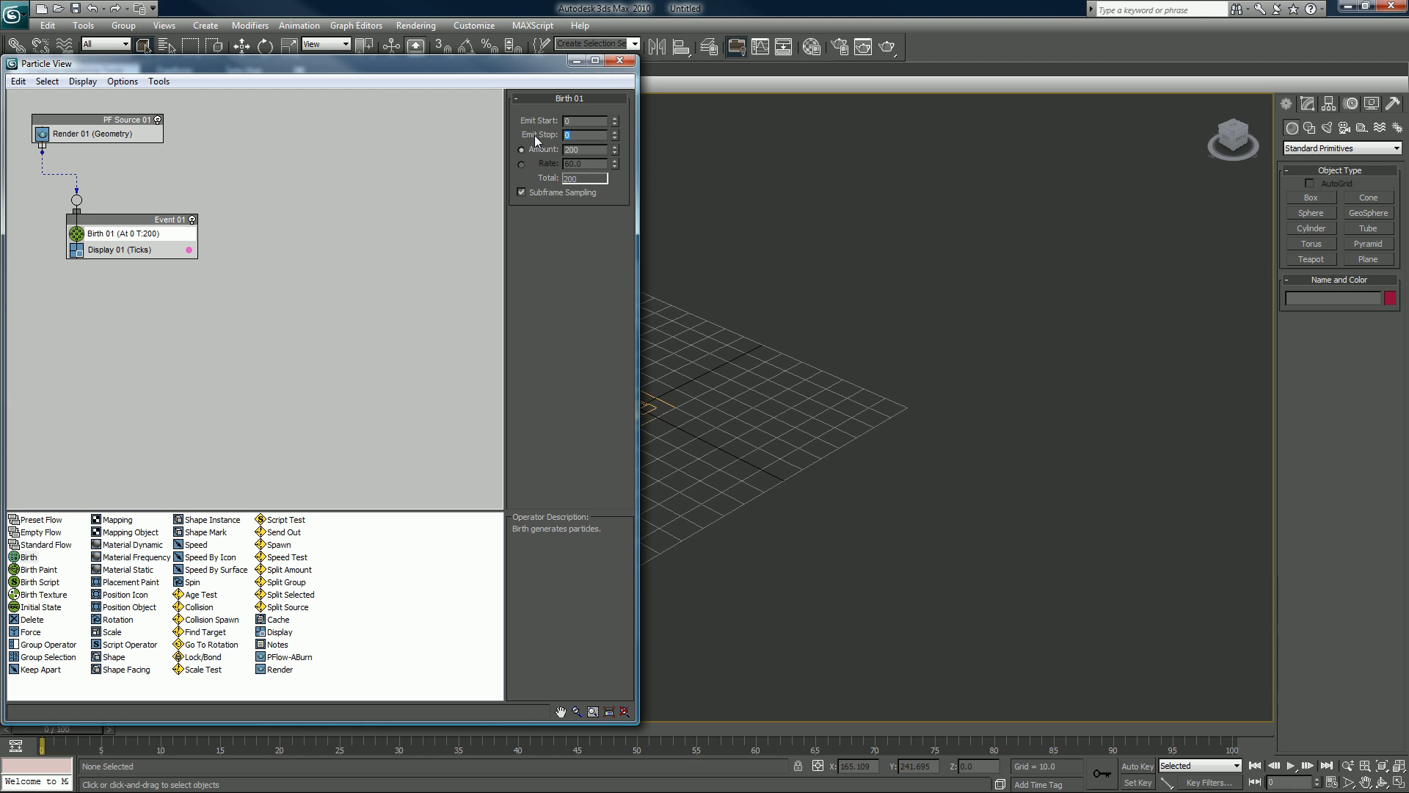
{"action": "type", "text": "1"}
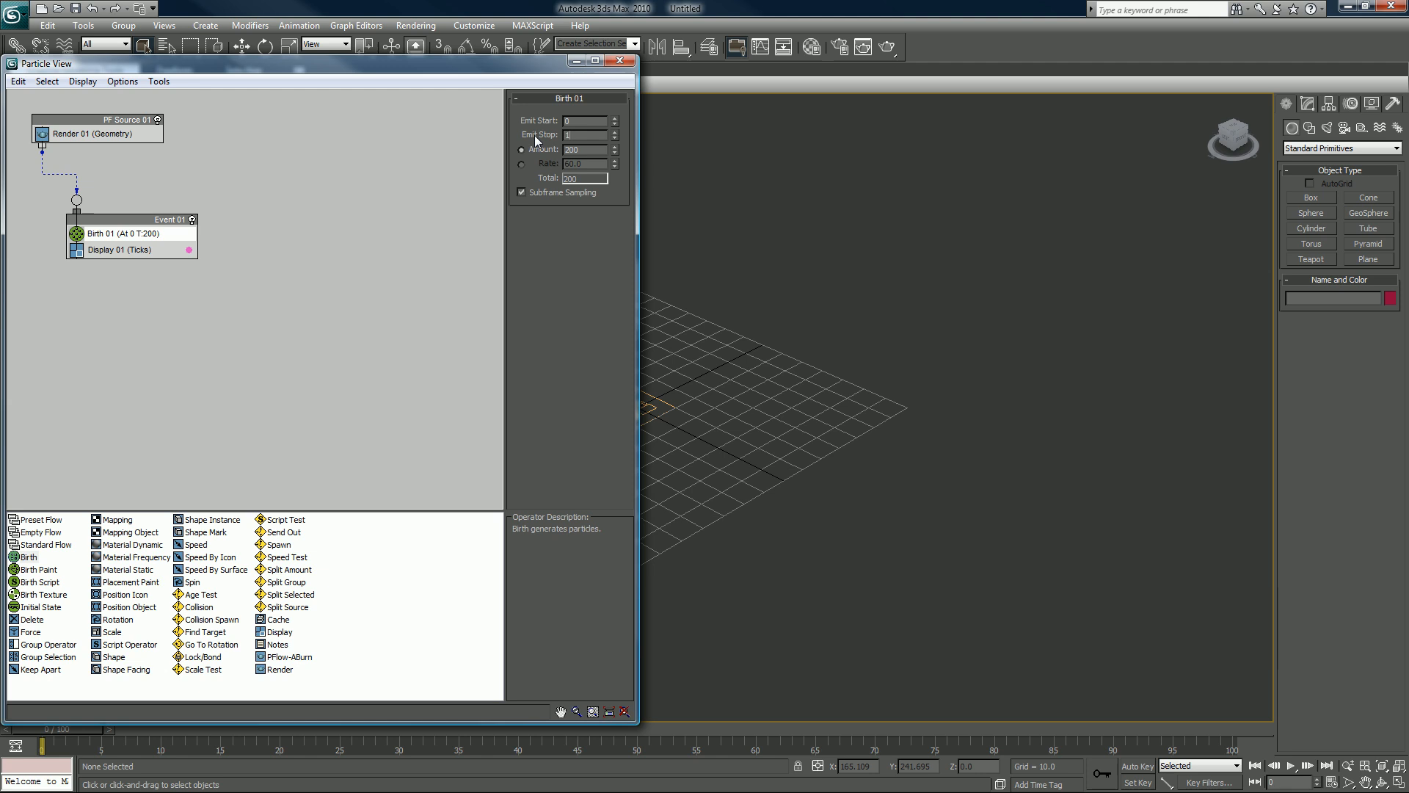
{"action": "mouse_move", "coordinate": [105, 224]}
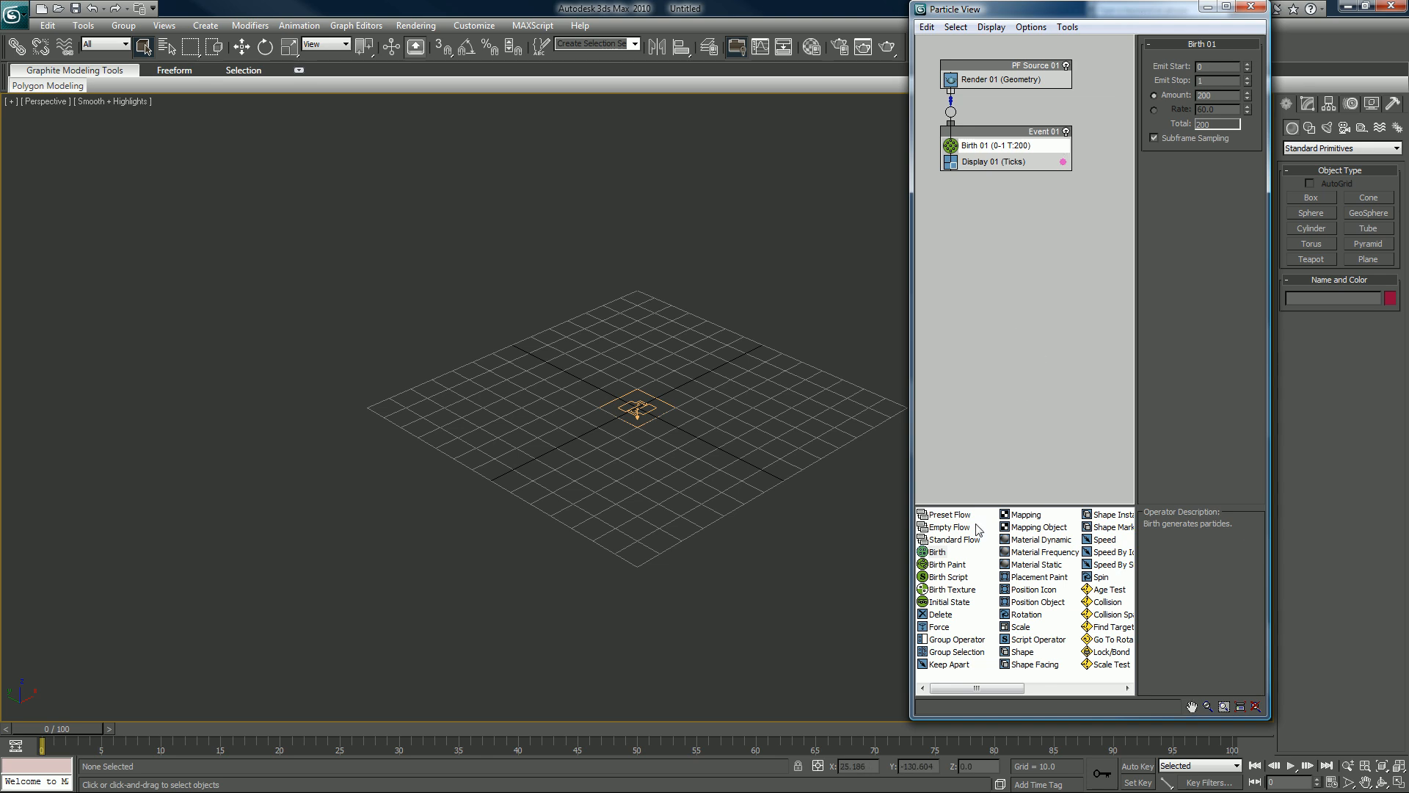
{"action": "mouse_move", "coordinate": [748, 460]}
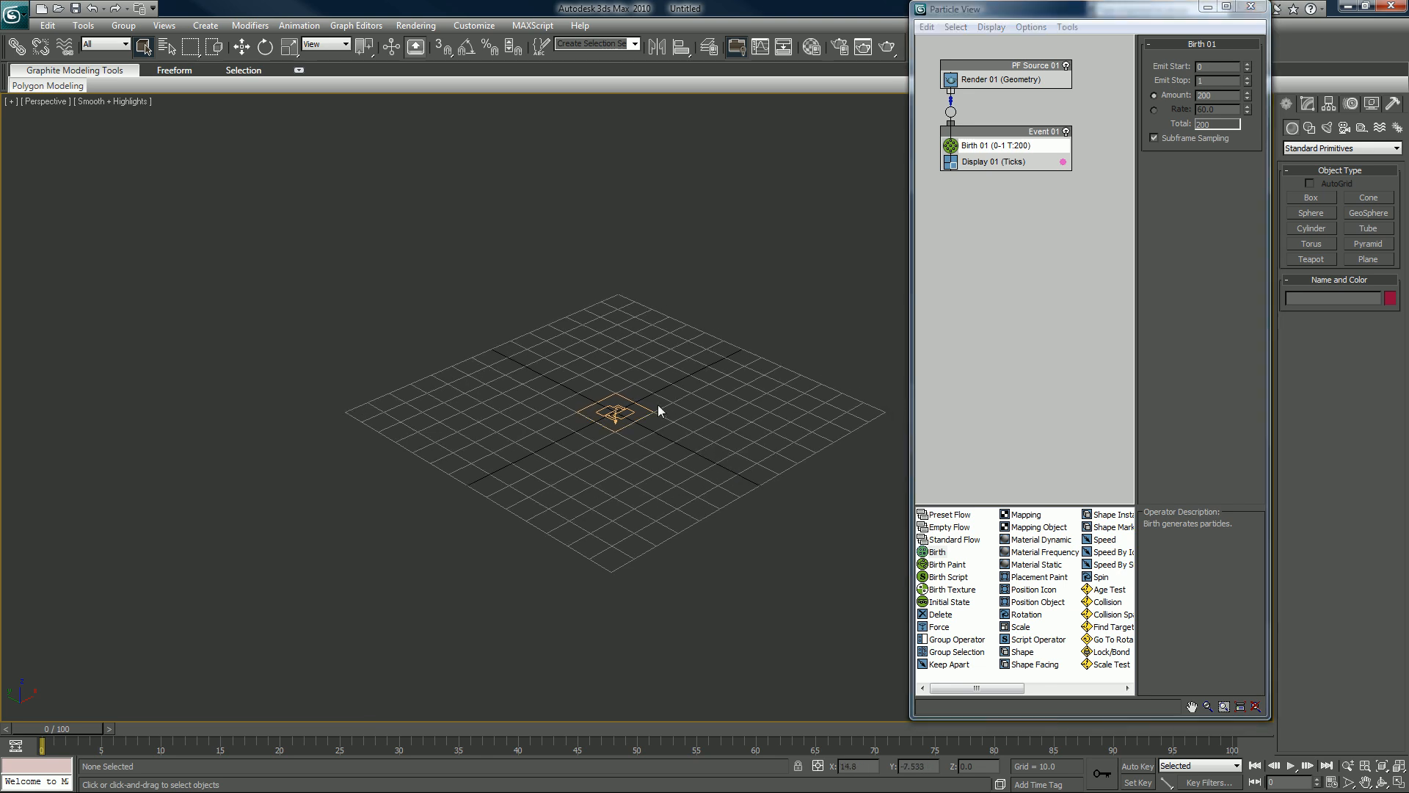
- Select the PF Source 01 emitter icon in the Perspective viewport
{"action": "left_click", "coordinate": [616, 412]}
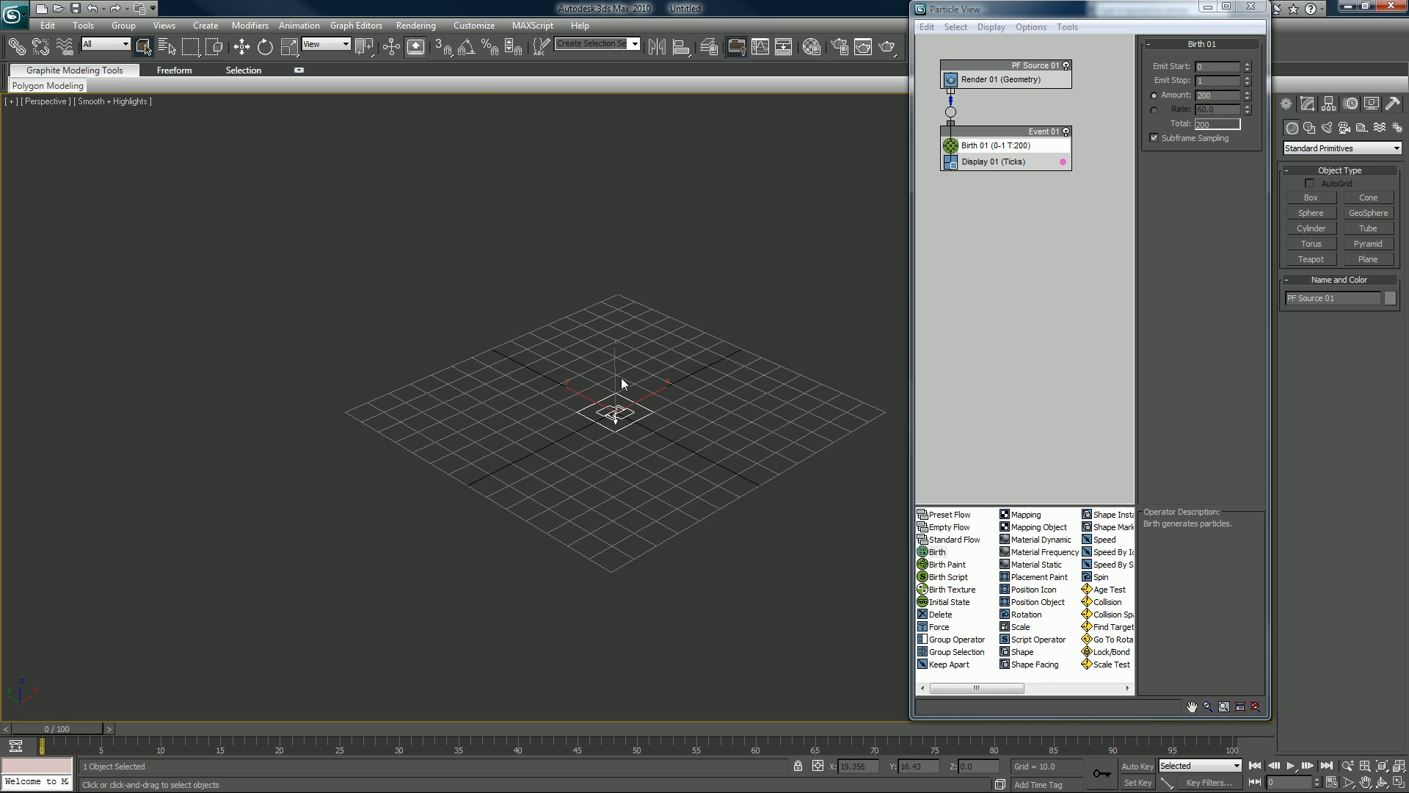
- Move the PF Source 01 emitter upward along Z, high above the grid
{"action": "left_click", "coordinate": [241, 46]}
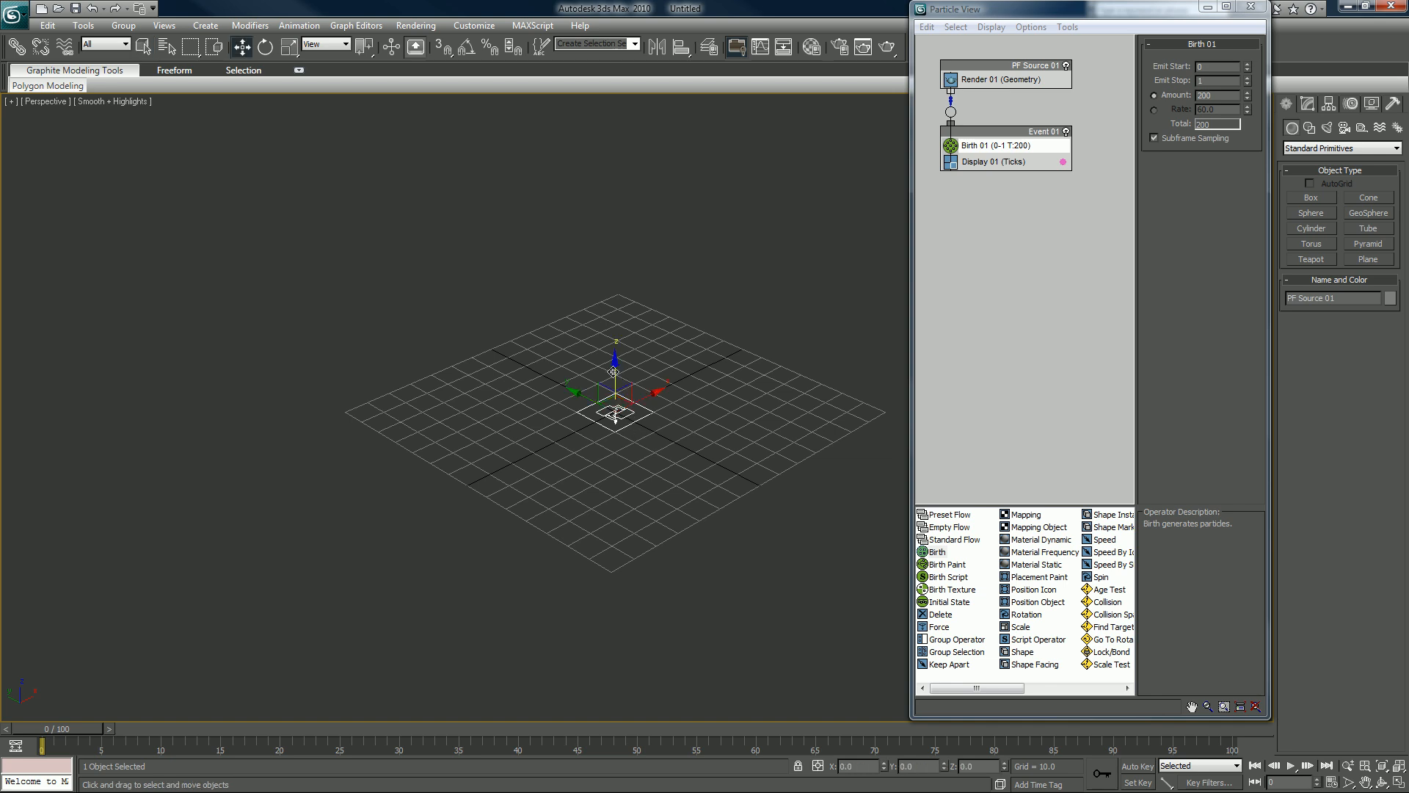
{"action": "left_click_drag", "start_coordinate": [612, 396], "coordinate": [611, 184]}
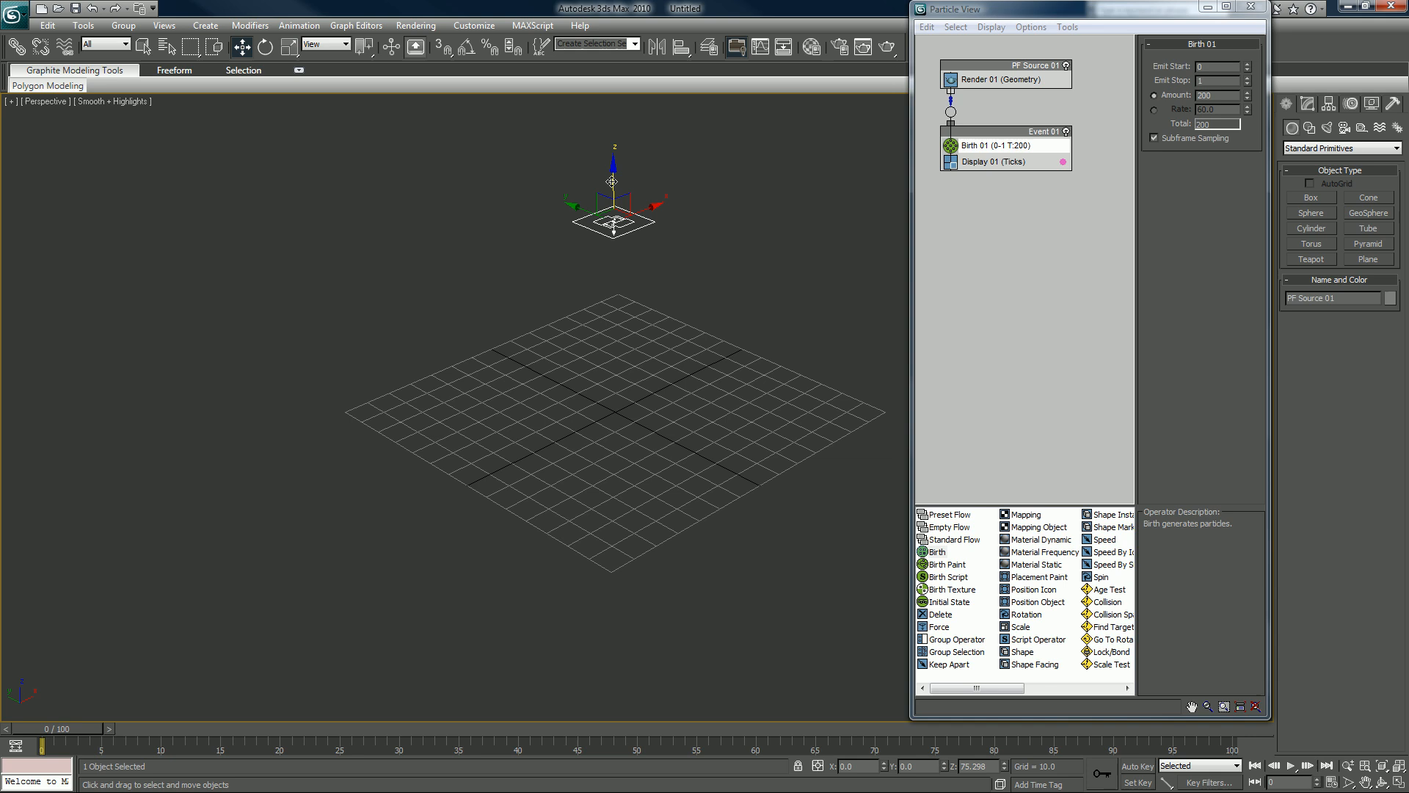
{"action": "left_click_drag", "start_coordinate": [612, 202], "coordinate": [625, 211]}
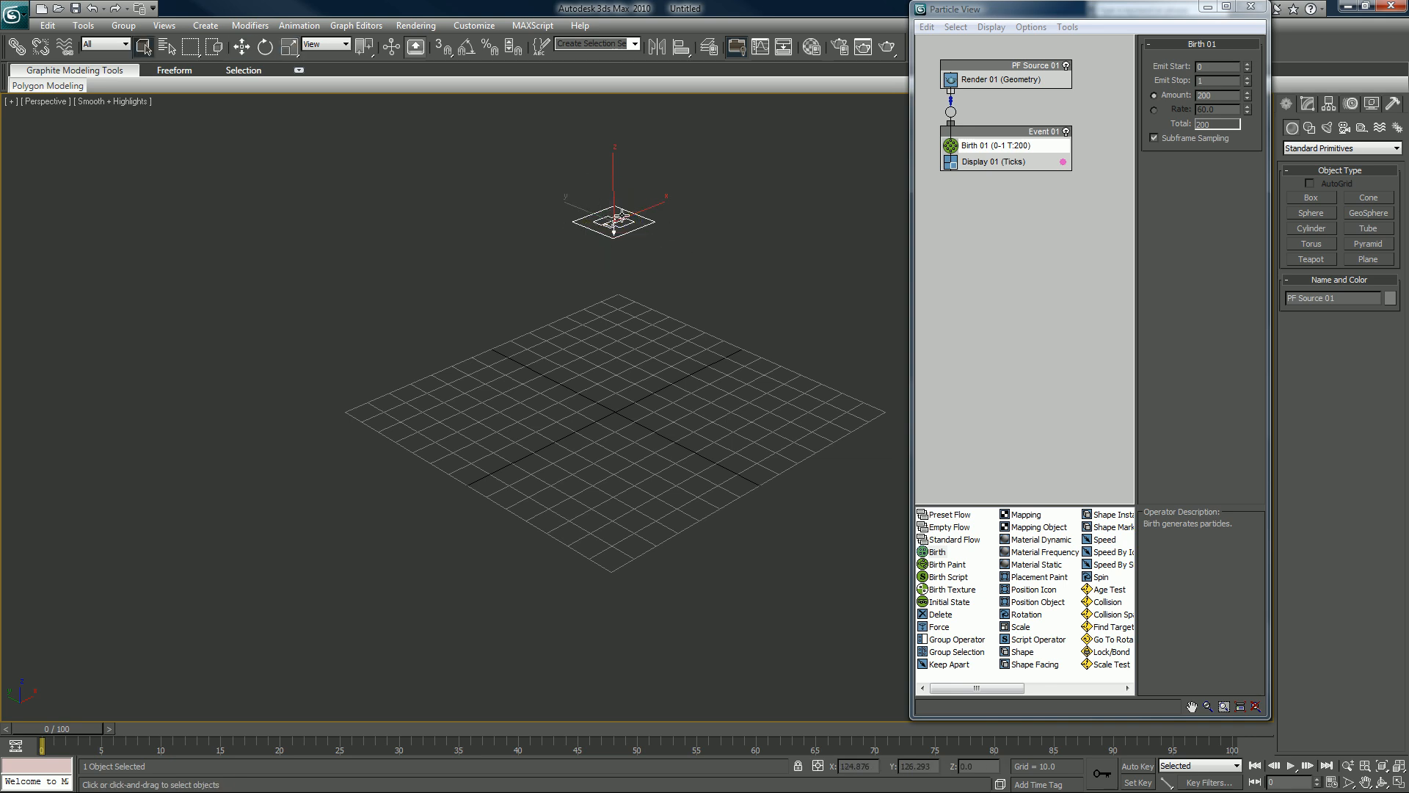
{"action": "mouse_move", "coordinate": [356, 208]}
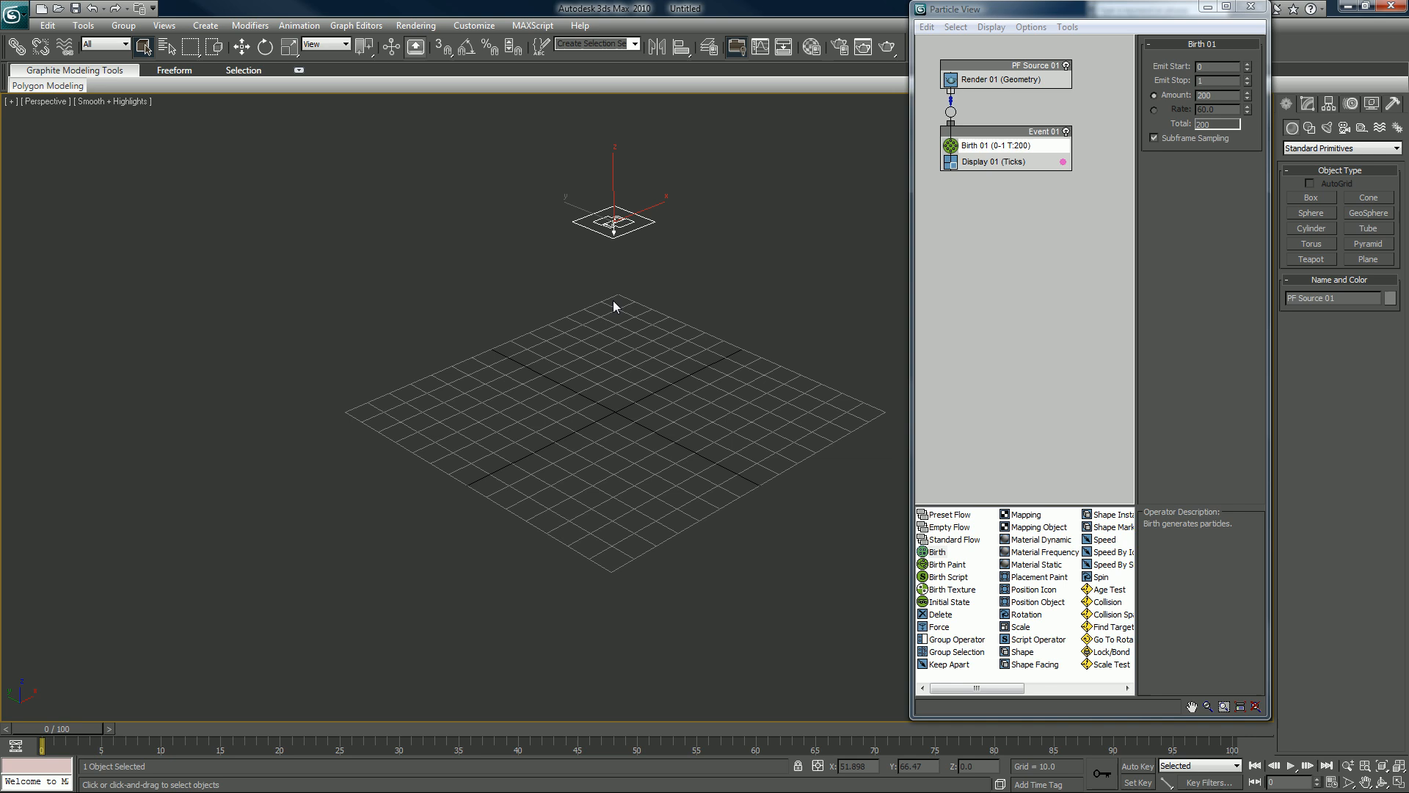
{"action": "mouse_move", "coordinate": [267, 156]}
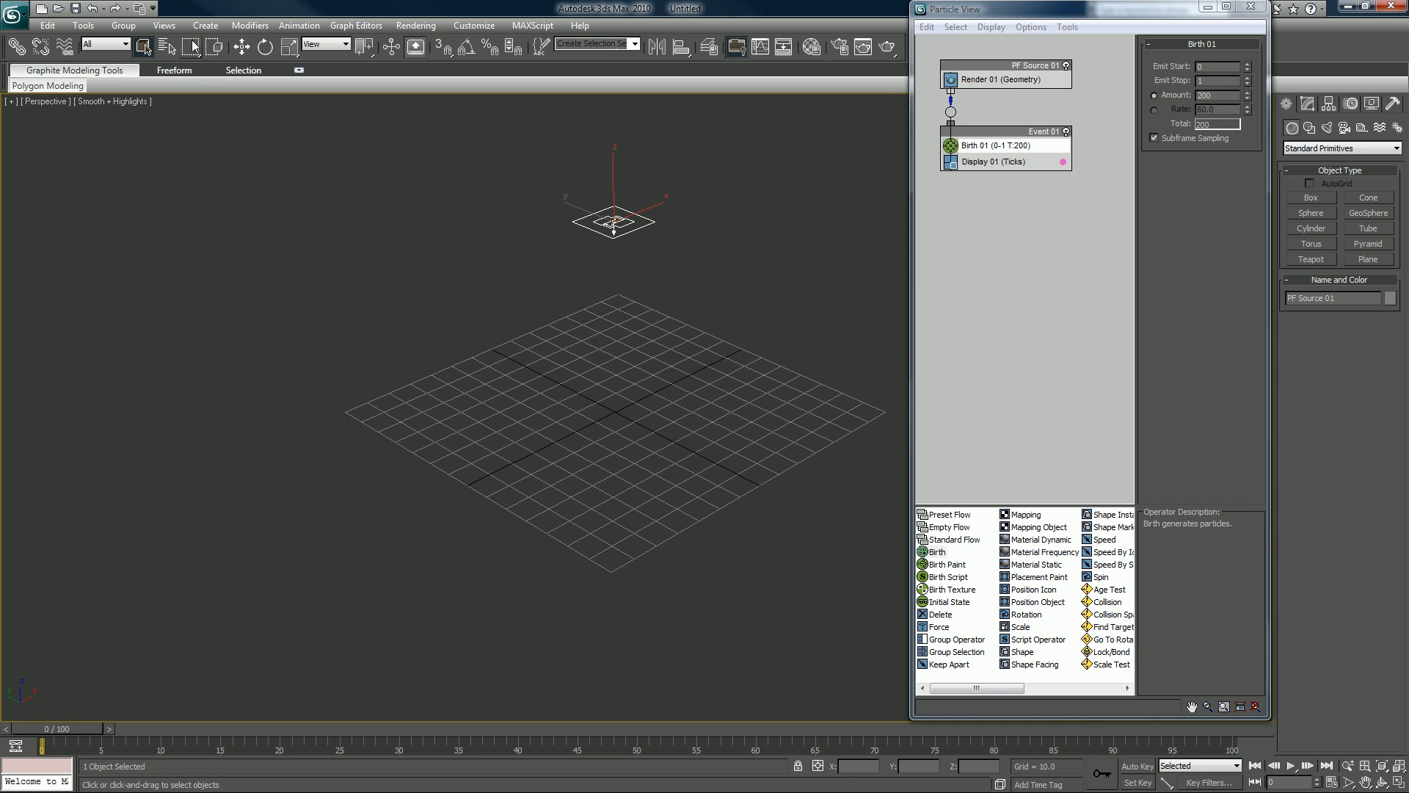
{"action": "mouse_move", "coordinate": [189, 47]}
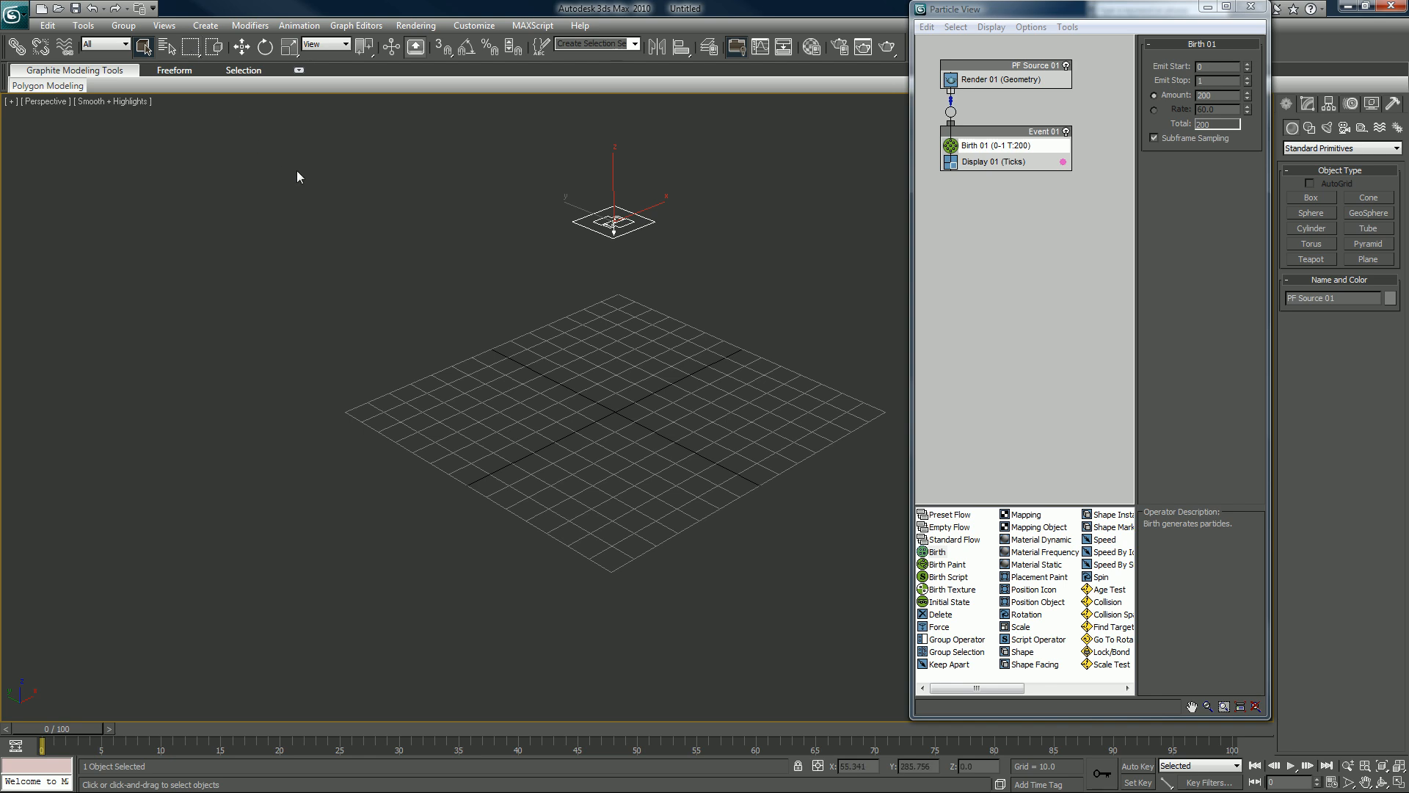
{"action": "mouse_move", "coordinate": [680, 333]}
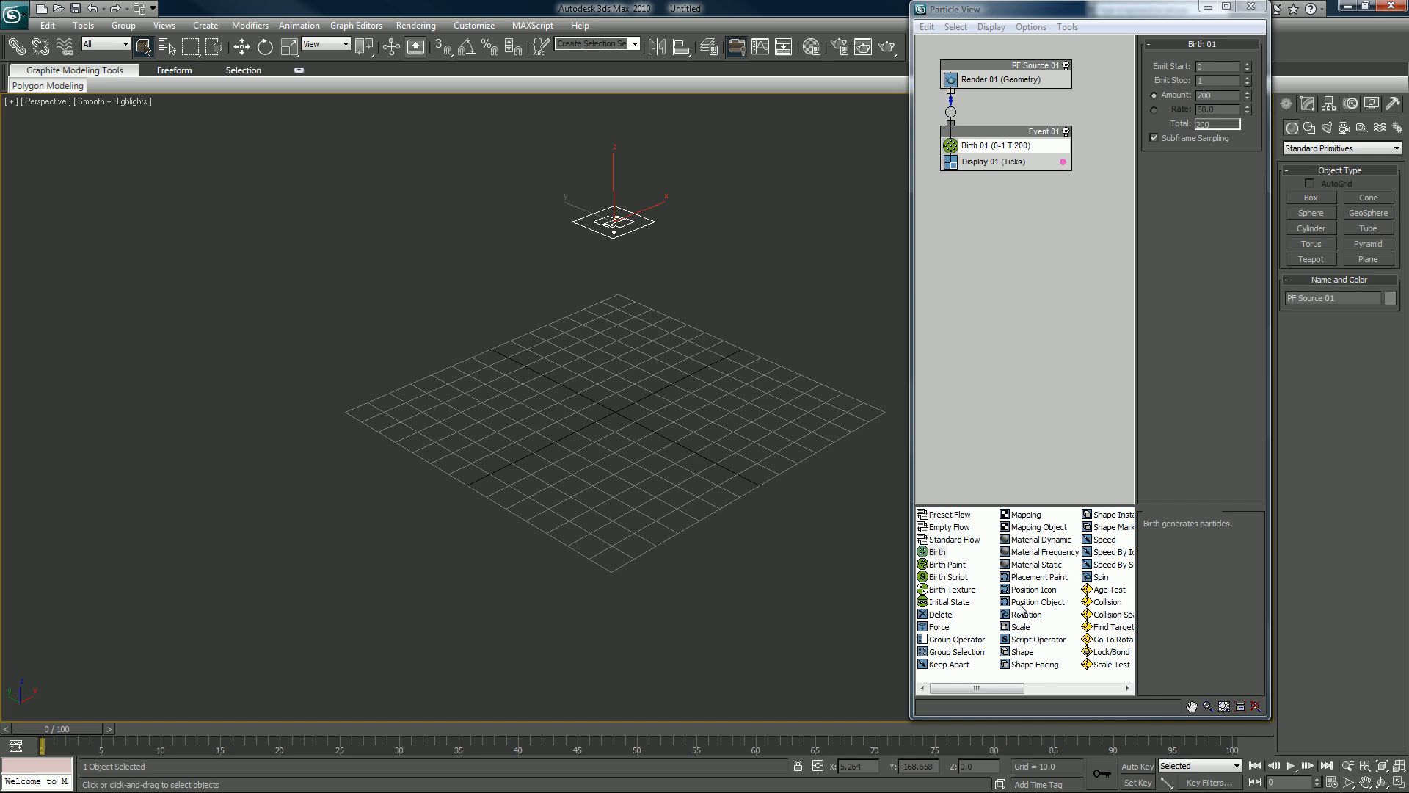
{"action": "mouse_move", "coordinate": [1036, 588]}
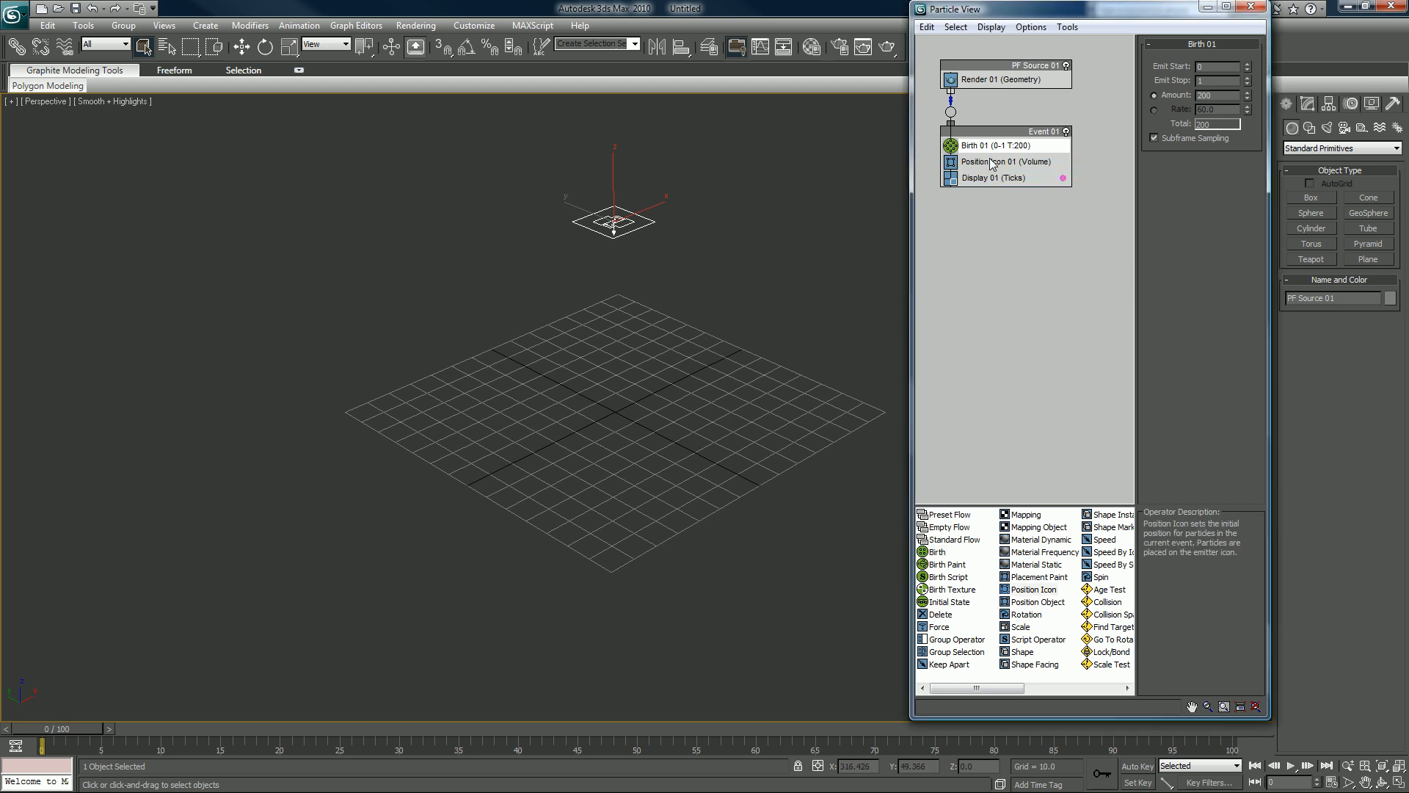
{"action": "mouse_move", "coordinate": [990, 164]}
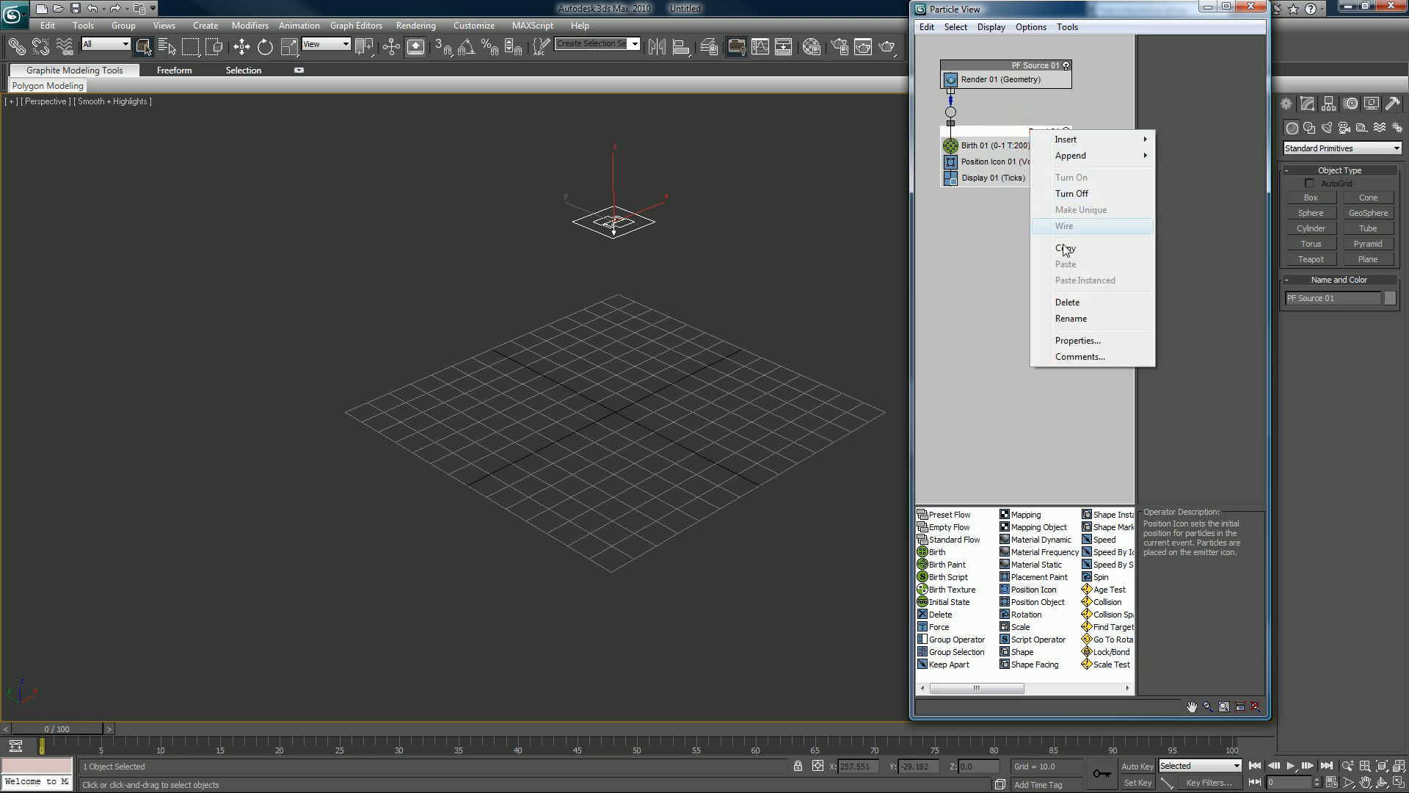
- Rename the particle event to 'Intl Droplet'
{"action": "left_click", "coordinate": [1072, 318]}
{"action": "type", "text": "Particle S"}
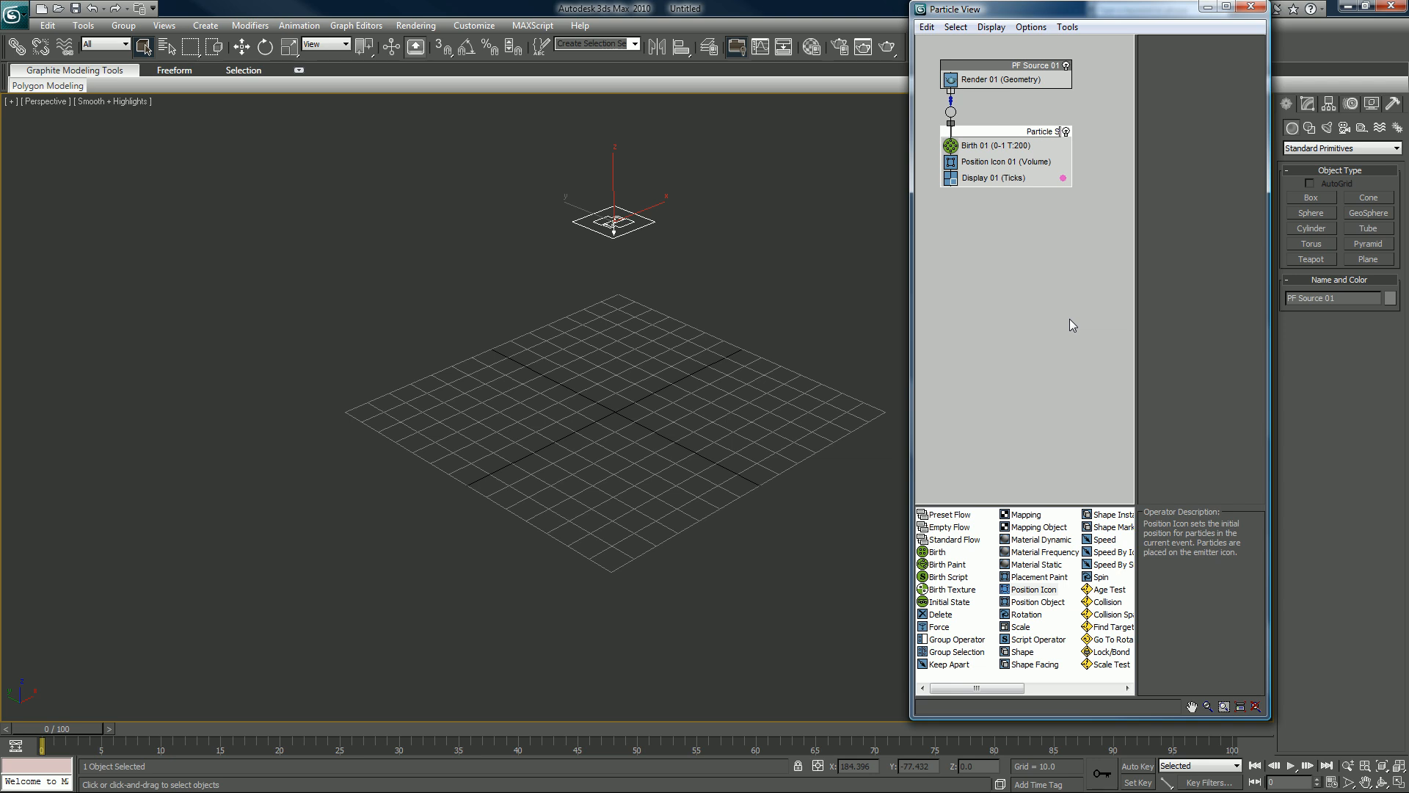
{"action": "double_click", "coordinate": [1037, 131]}
{"action": "type", "text": "Init Droplet"}
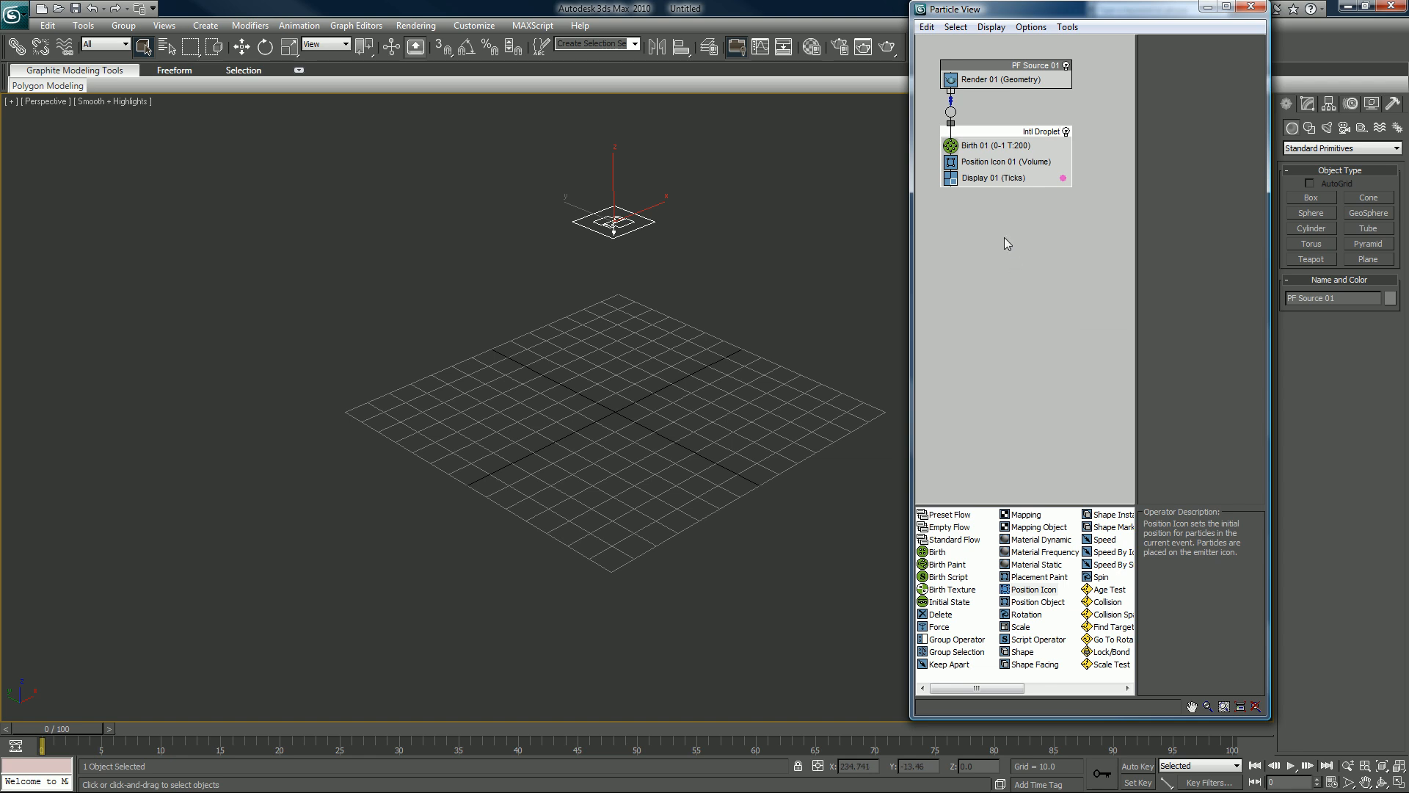
{"action": "mouse_move", "coordinate": [999, 167]}
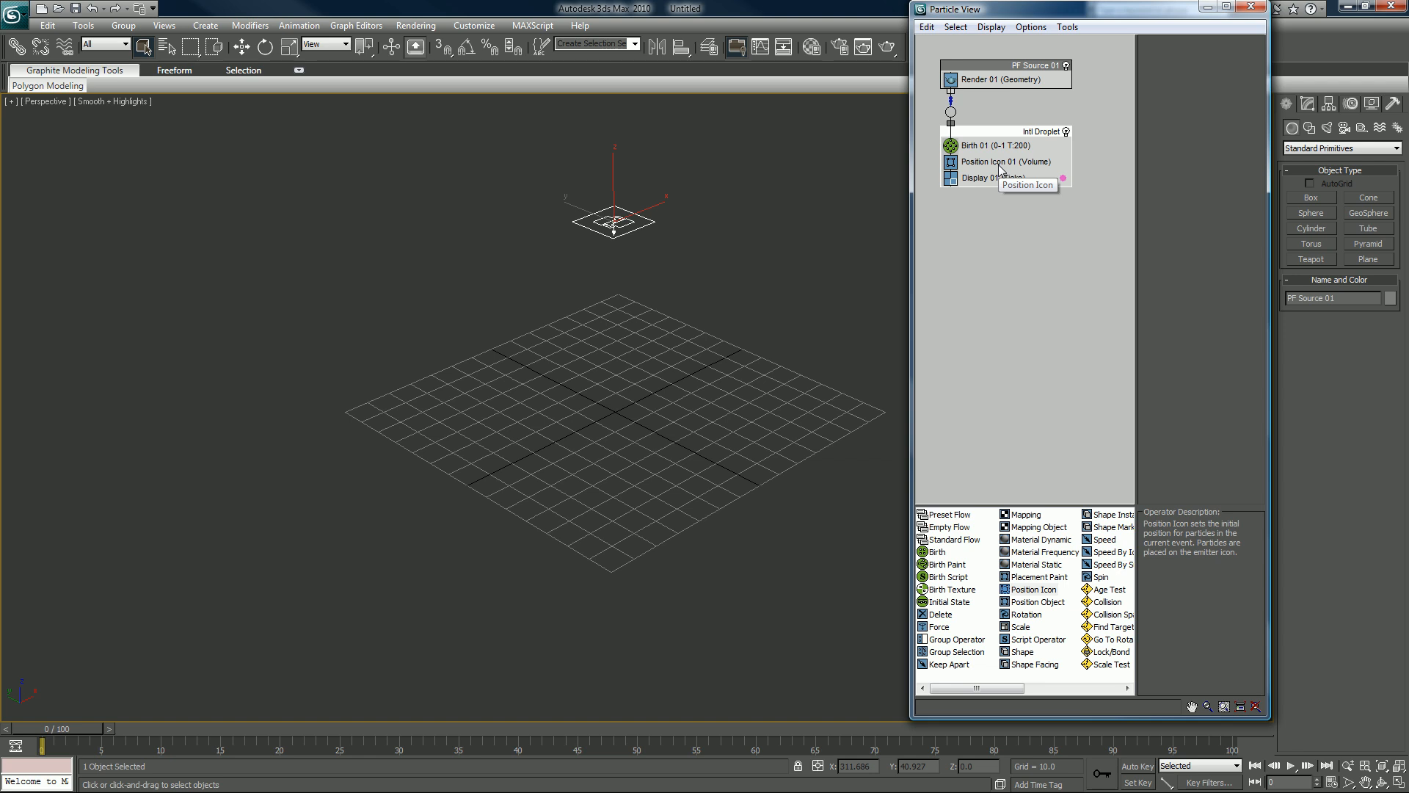
- Set Position Icon 01's location to Pivot and generate a new random seed
{"action": "left_click", "coordinate": [1006, 161]}
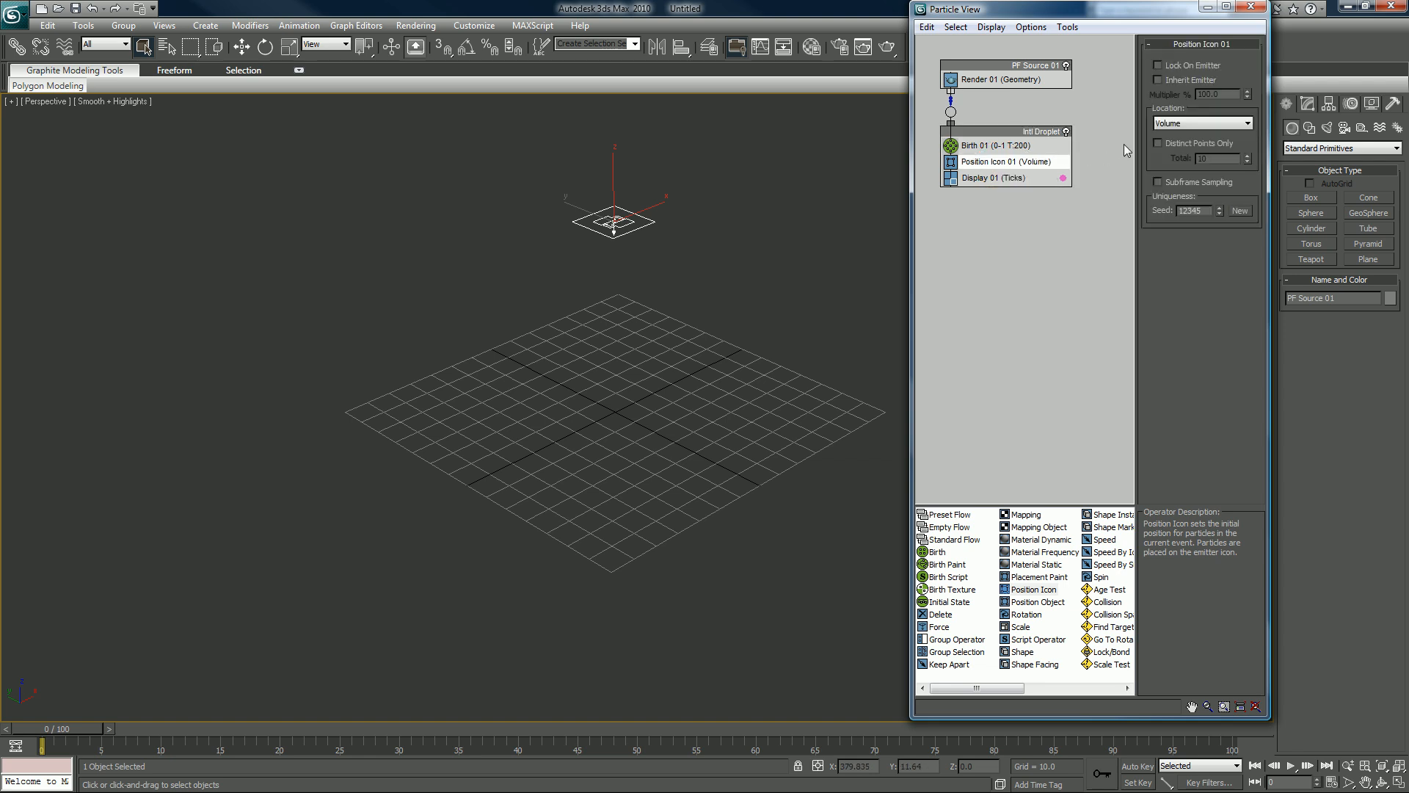
{"action": "mouse_move", "coordinate": [669, 417]}
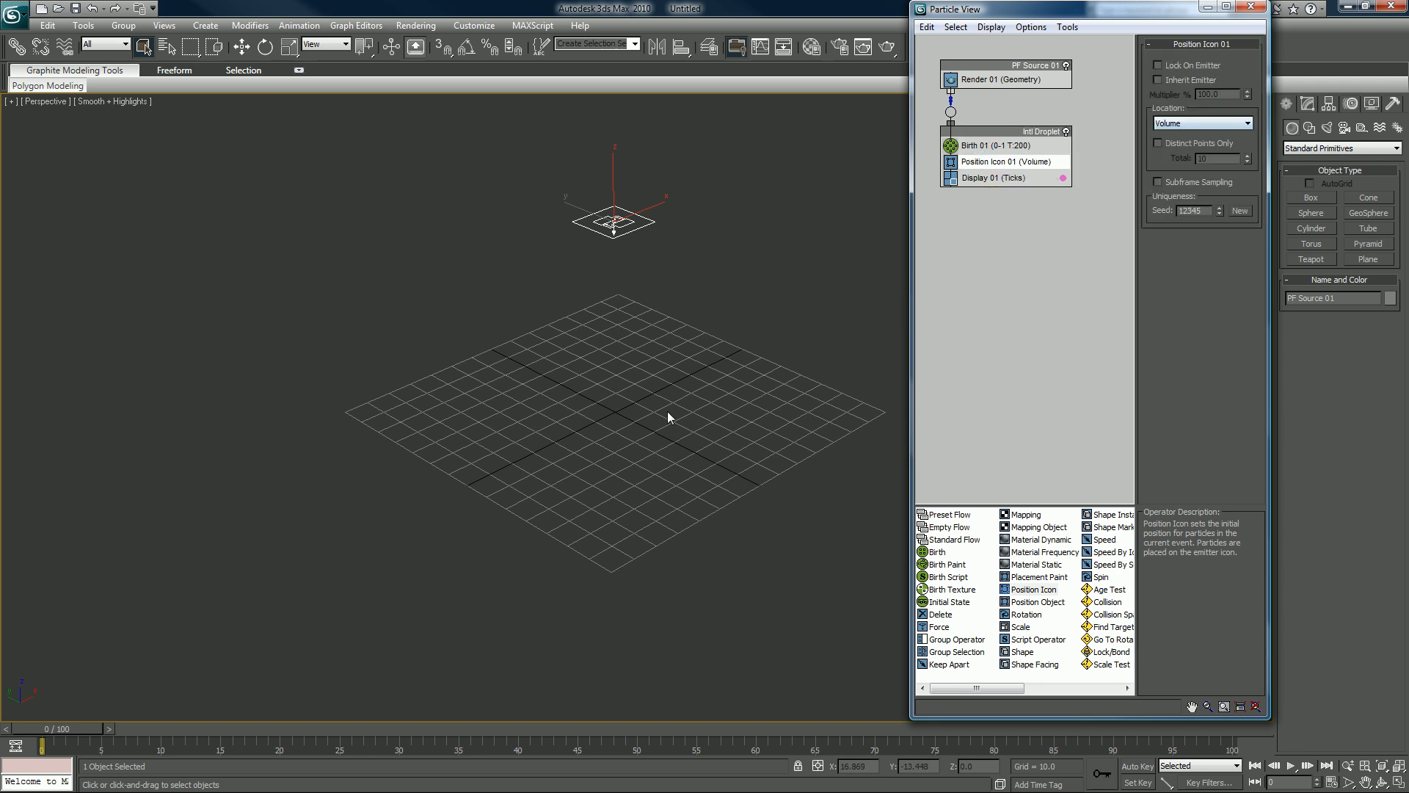
{"action": "mouse_move", "coordinate": [623, 439]}
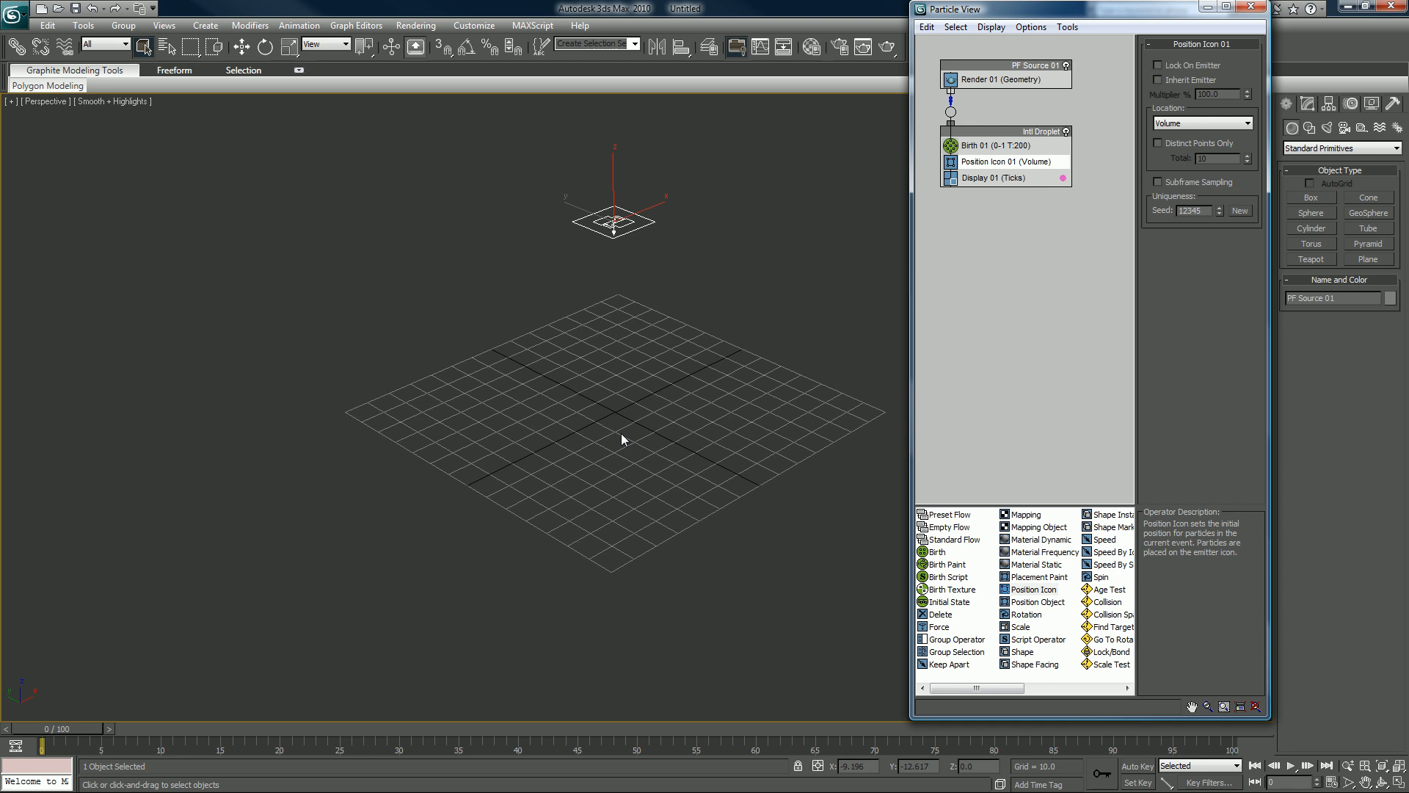
{"action": "mouse_move", "coordinate": [512, 492]}
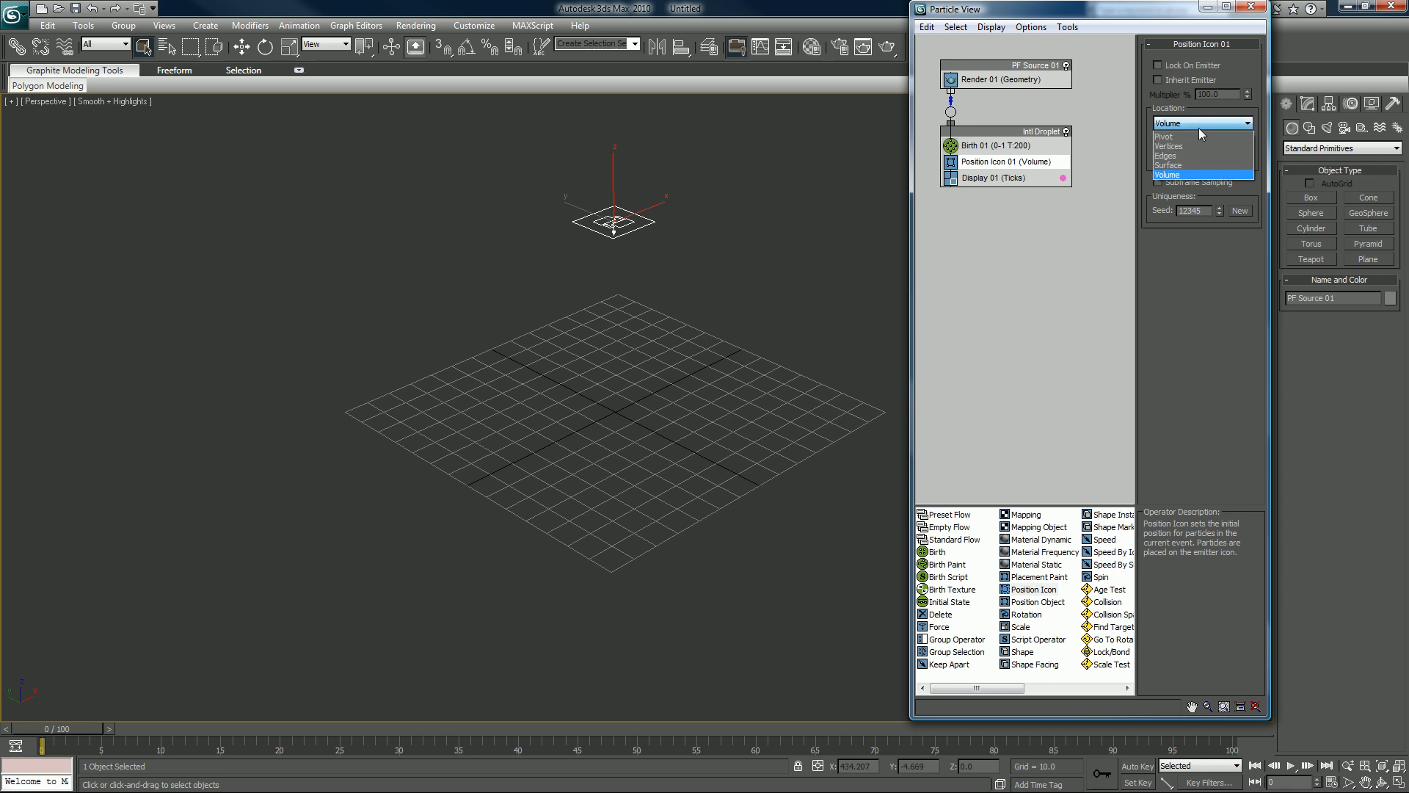
{"action": "left_click", "coordinate": [1165, 136]}
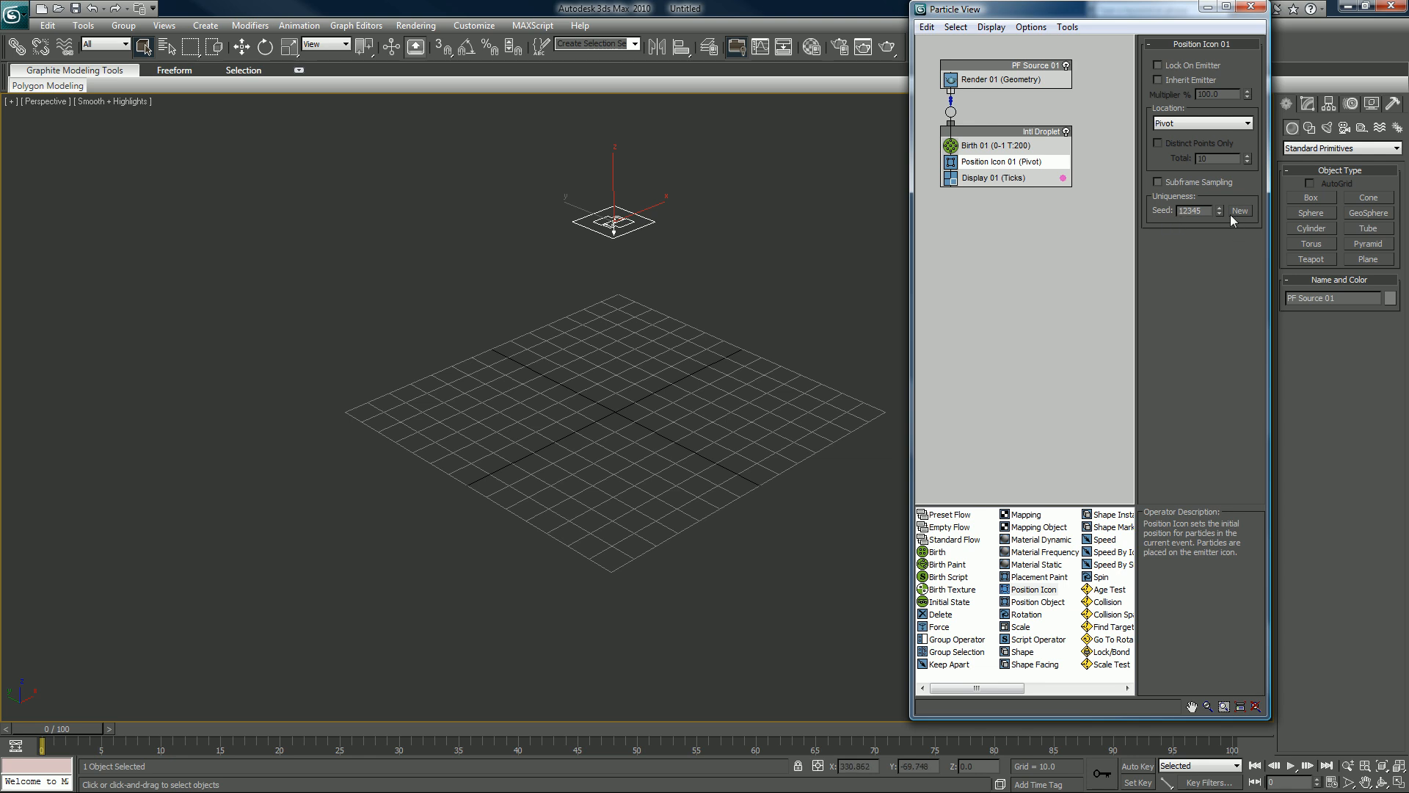
{"action": "left_click", "coordinate": [1239, 209]}
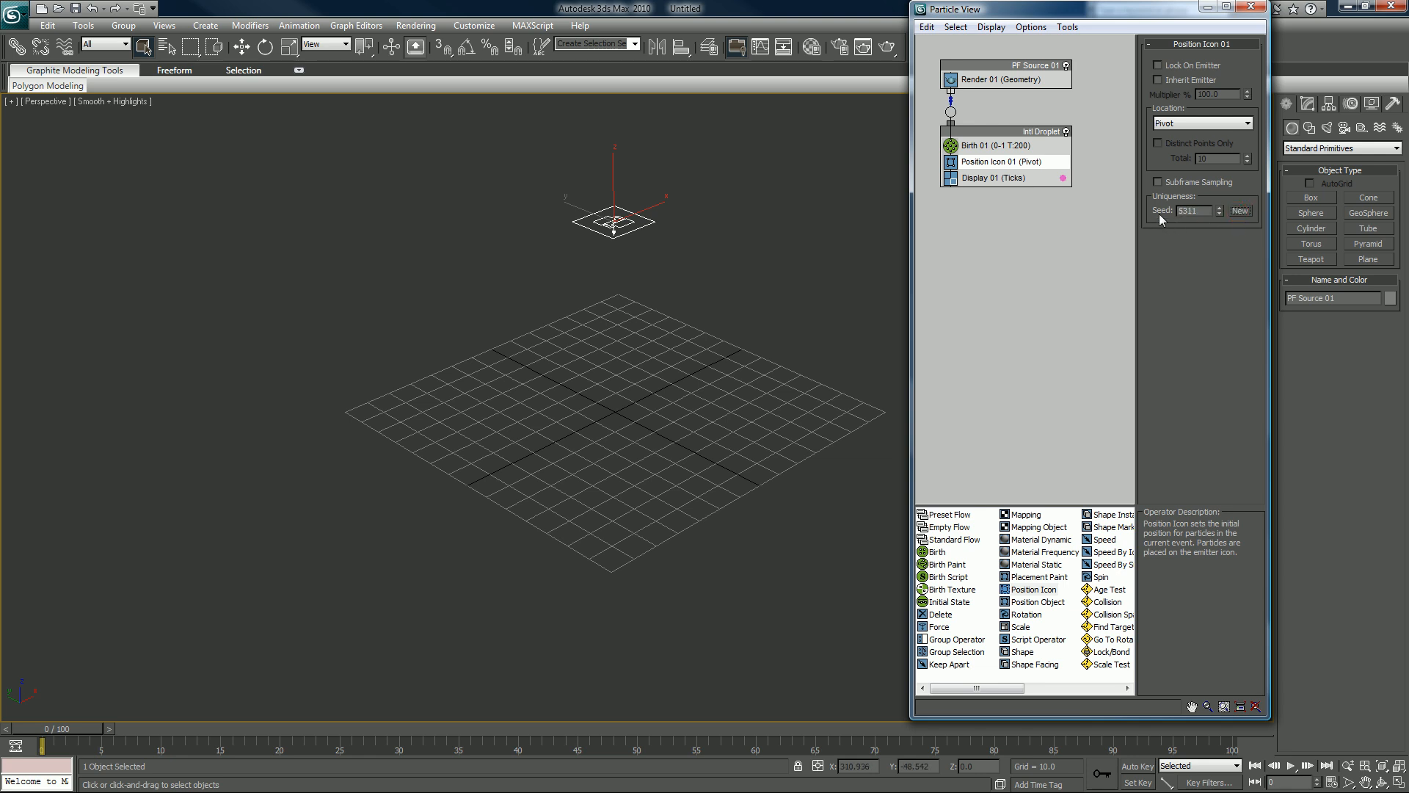
{"action": "mouse_move", "coordinate": [175, 649]}
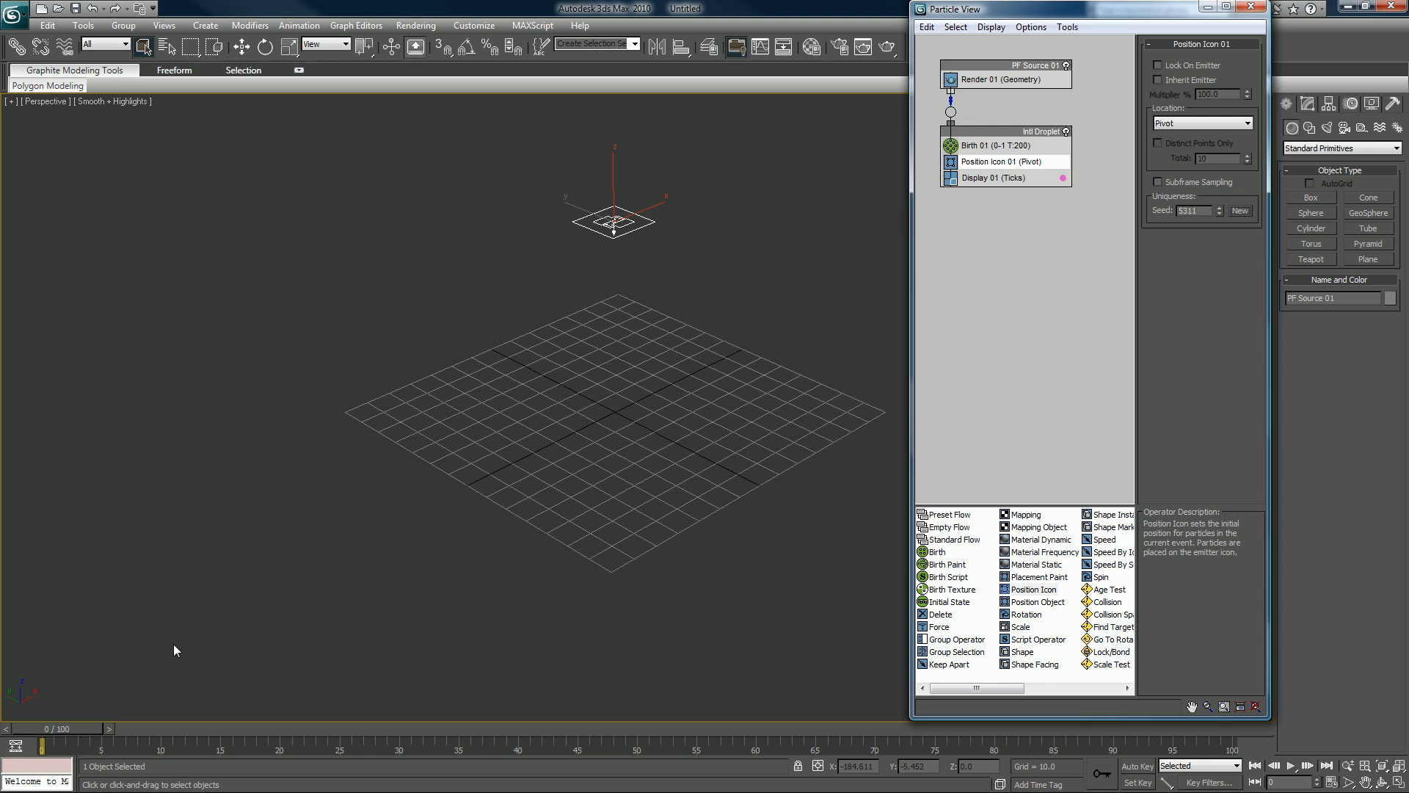
{"action": "mouse_move", "coordinate": [384, 537]}
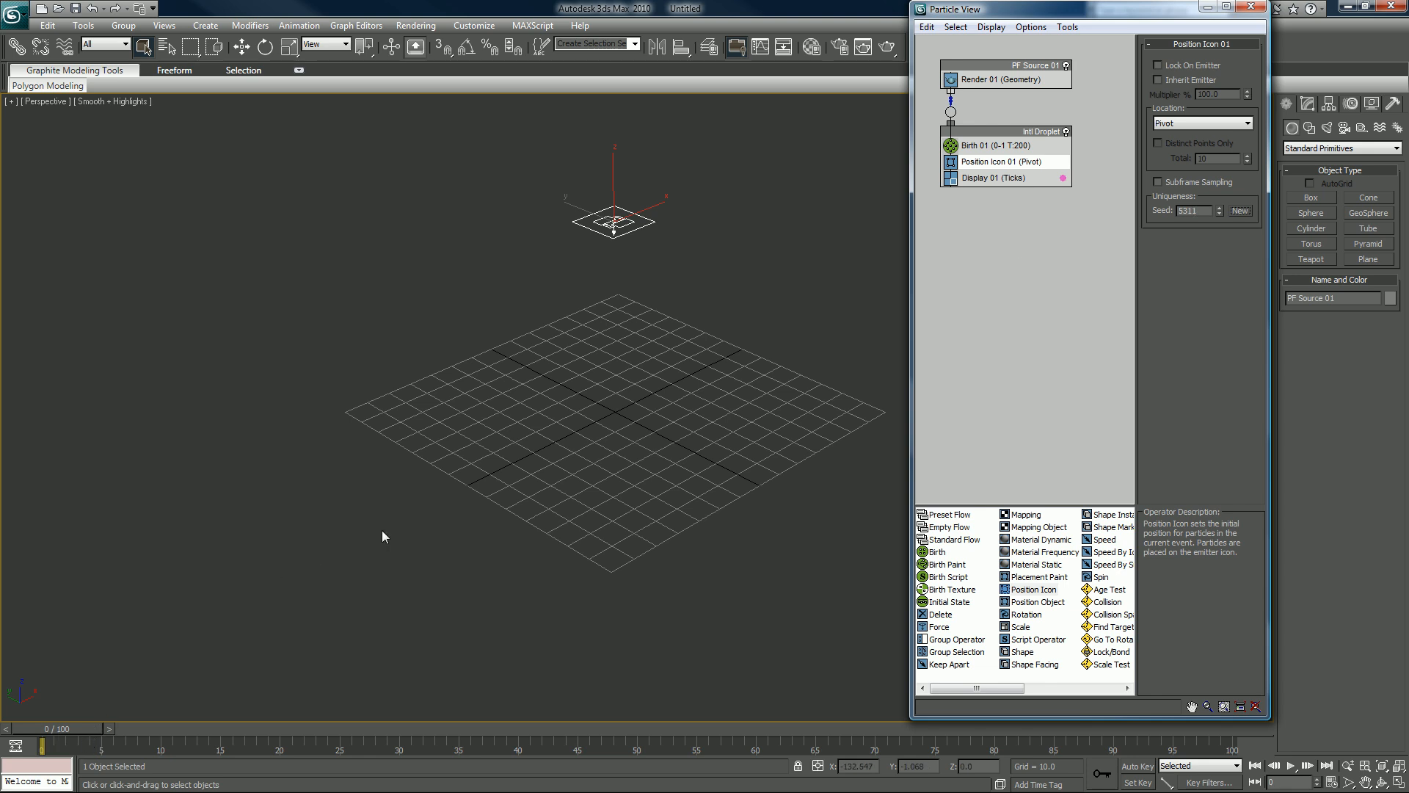
{"action": "mouse_move", "coordinate": [1058, 163]}
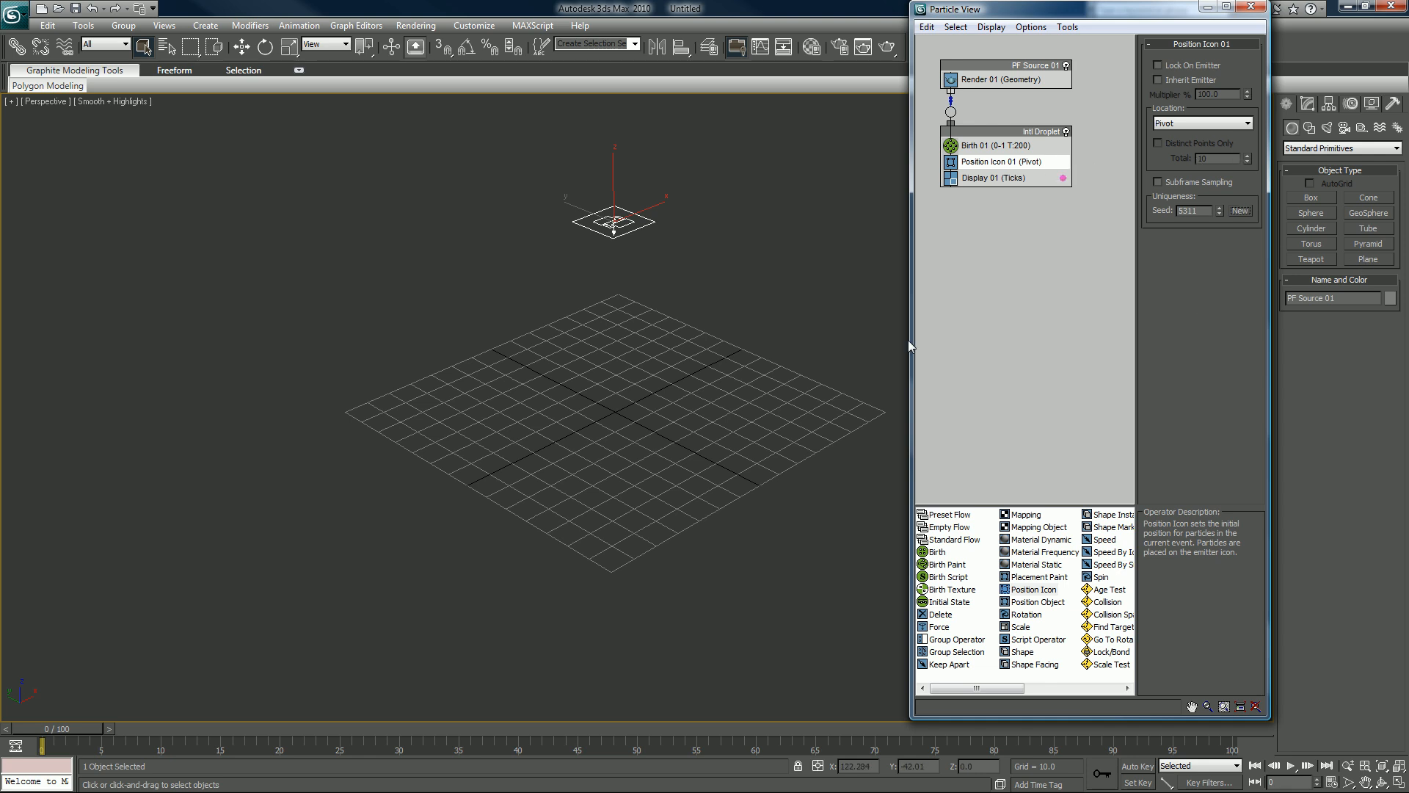
- Create Plane01 on the grid below the emitter and recolour it black
{"action": "left_click", "coordinate": [1366, 259]}
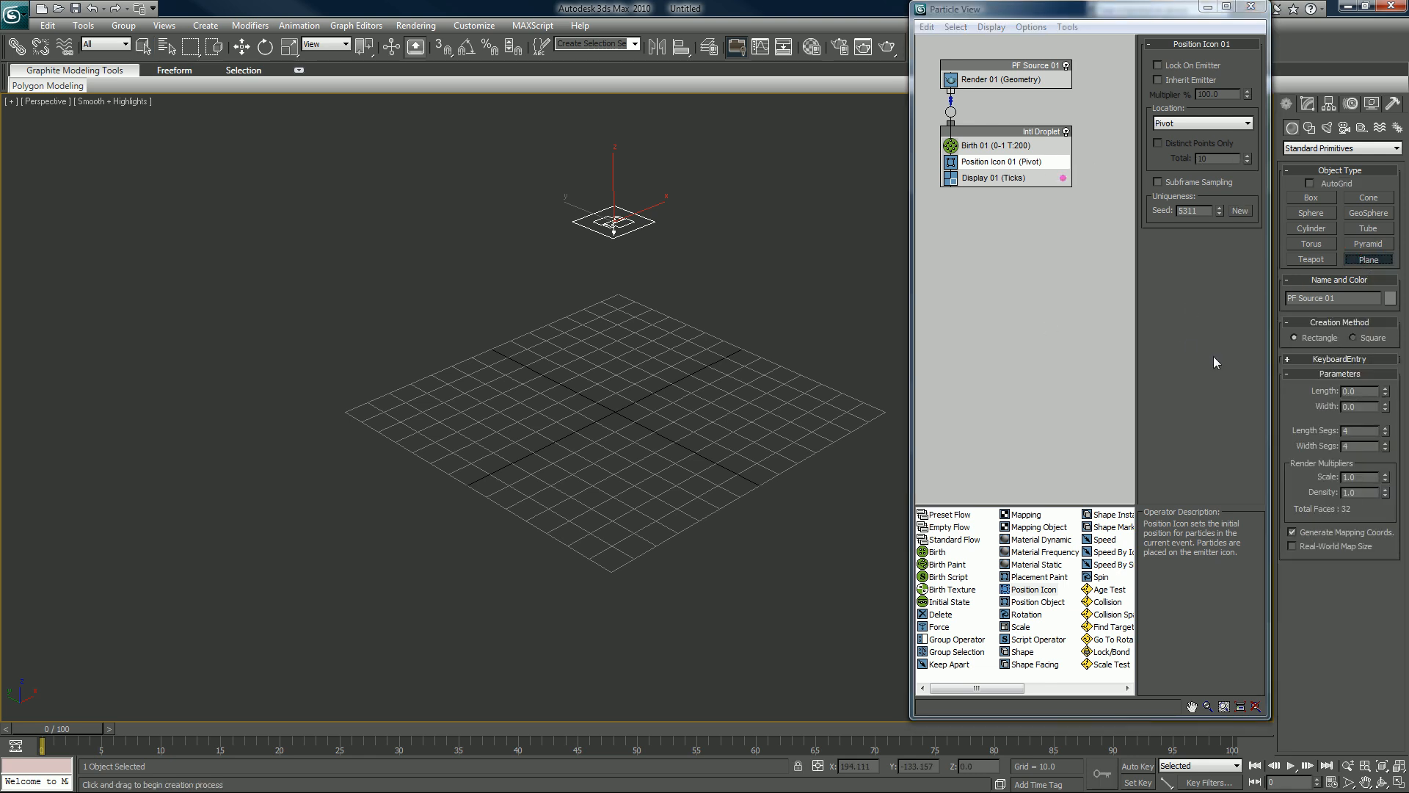
{"action": "mouse_move", "coordinate": [697, 404]}
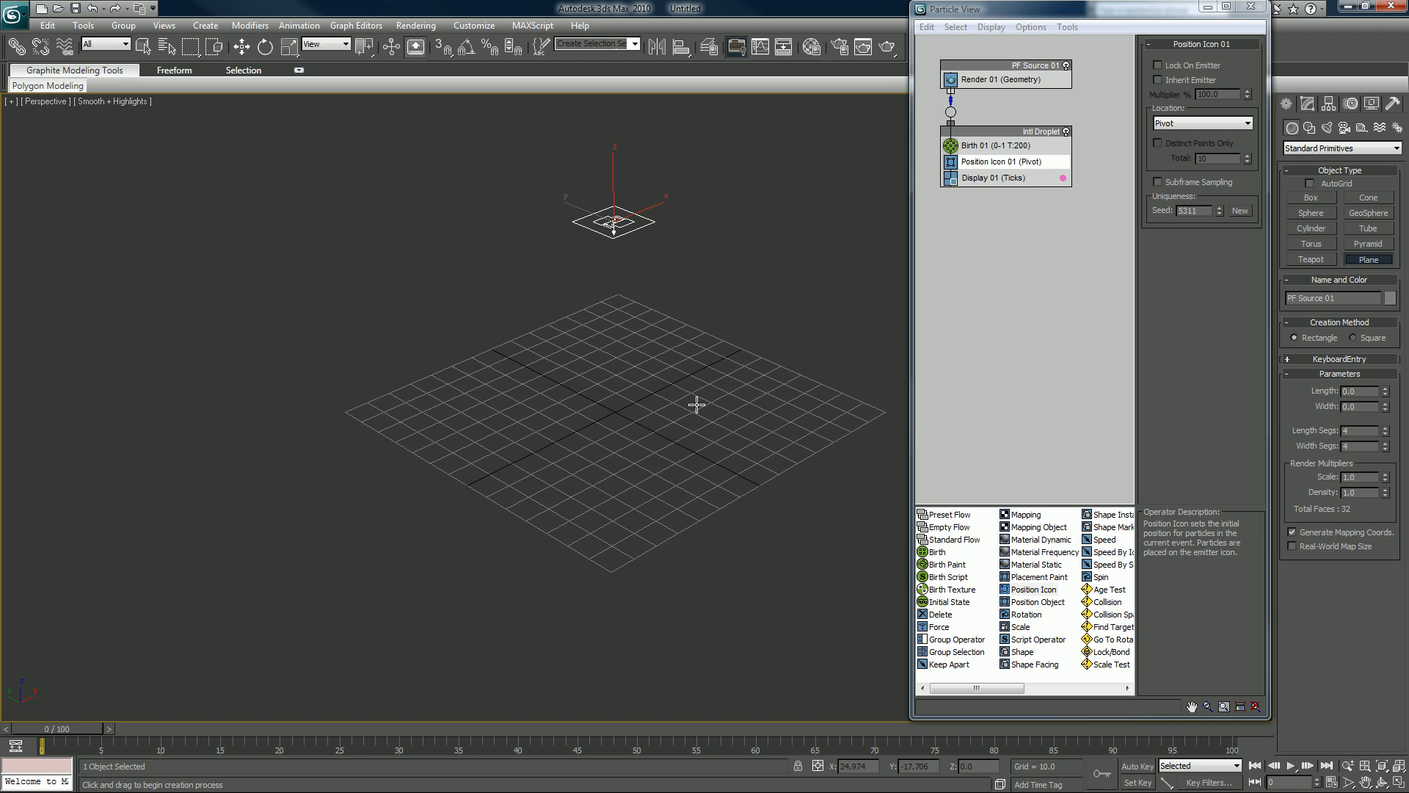
{"action": "left_click", "coordinate": [205, 25]}
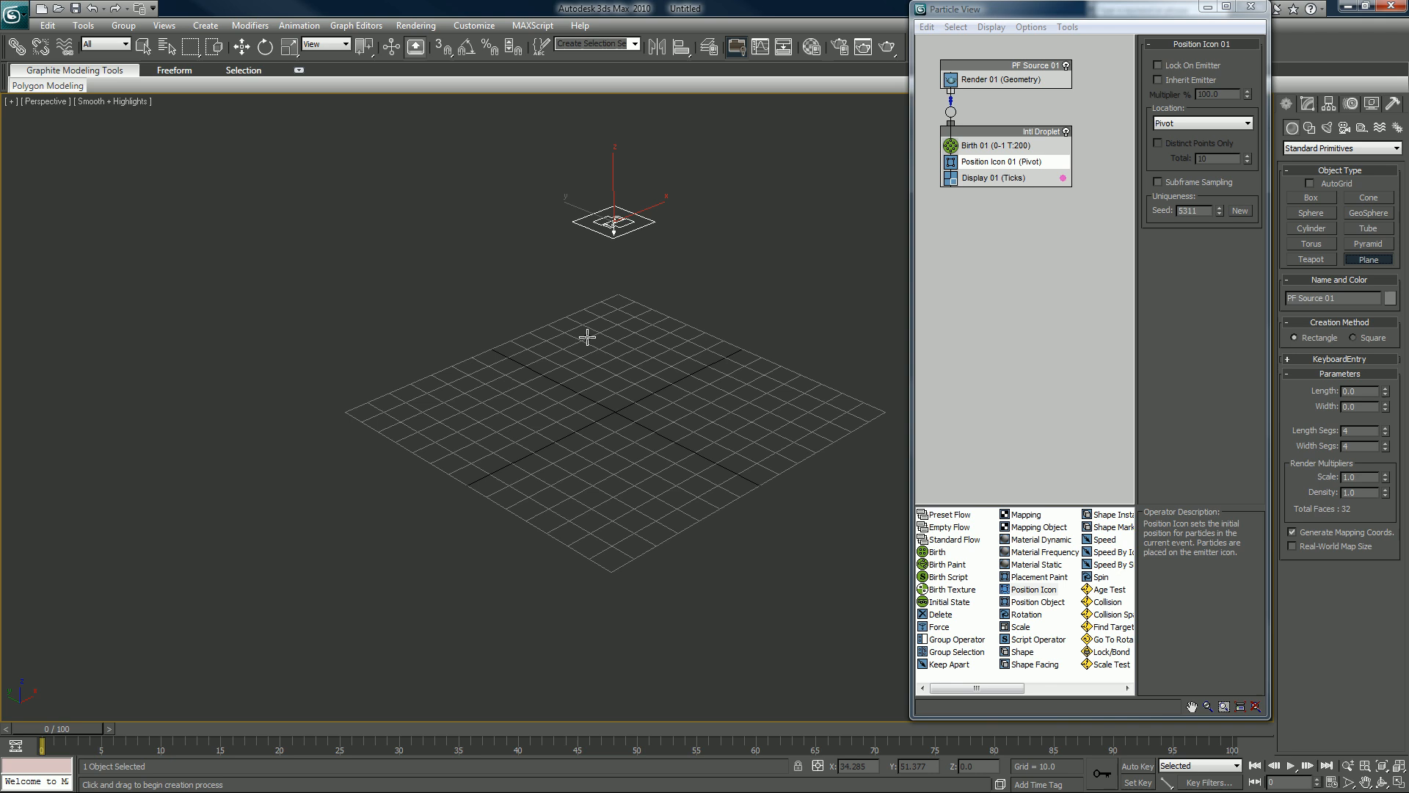
{"action": "mouse_move", "coordinate": [726, 417]}
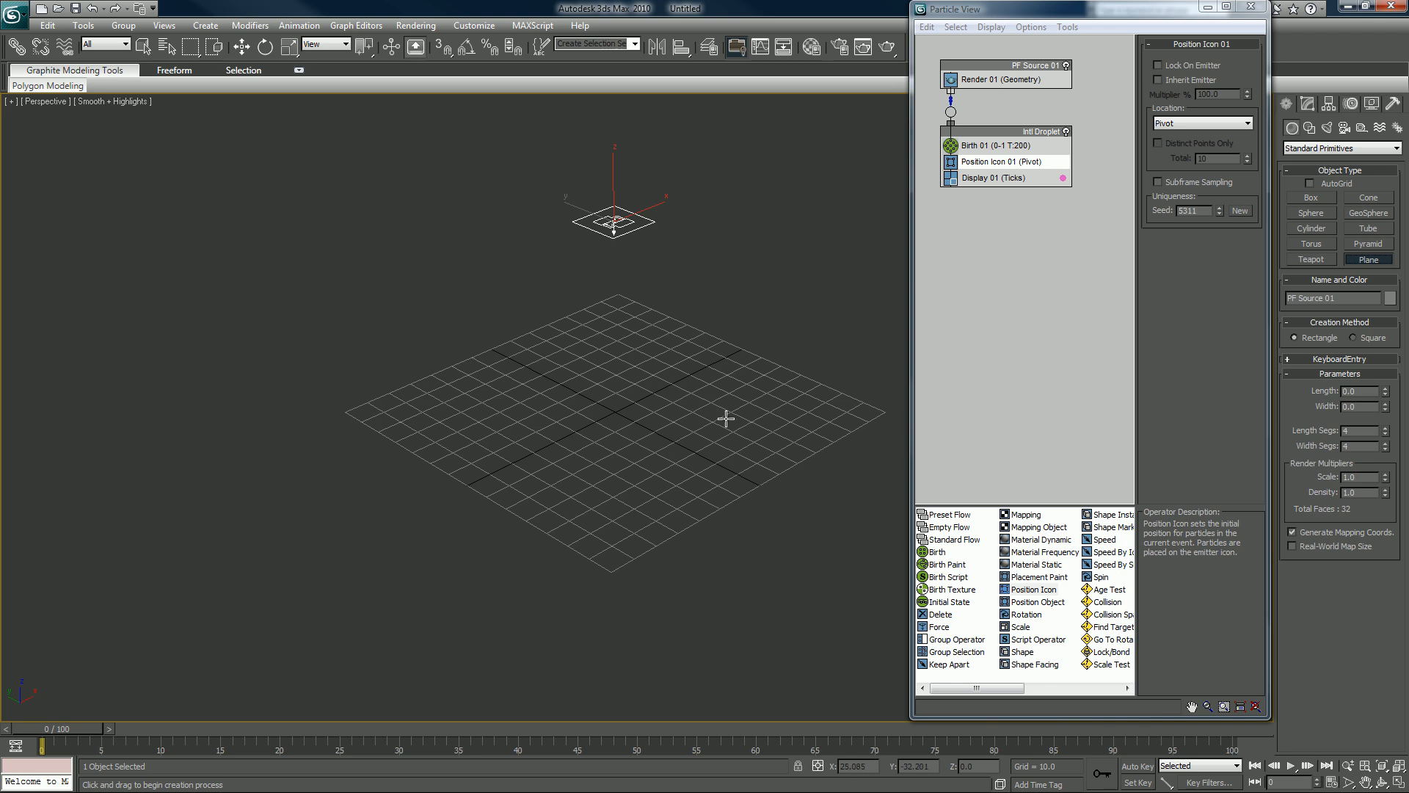
{"action": "mouse_move", "coordinate": [725, 417]}
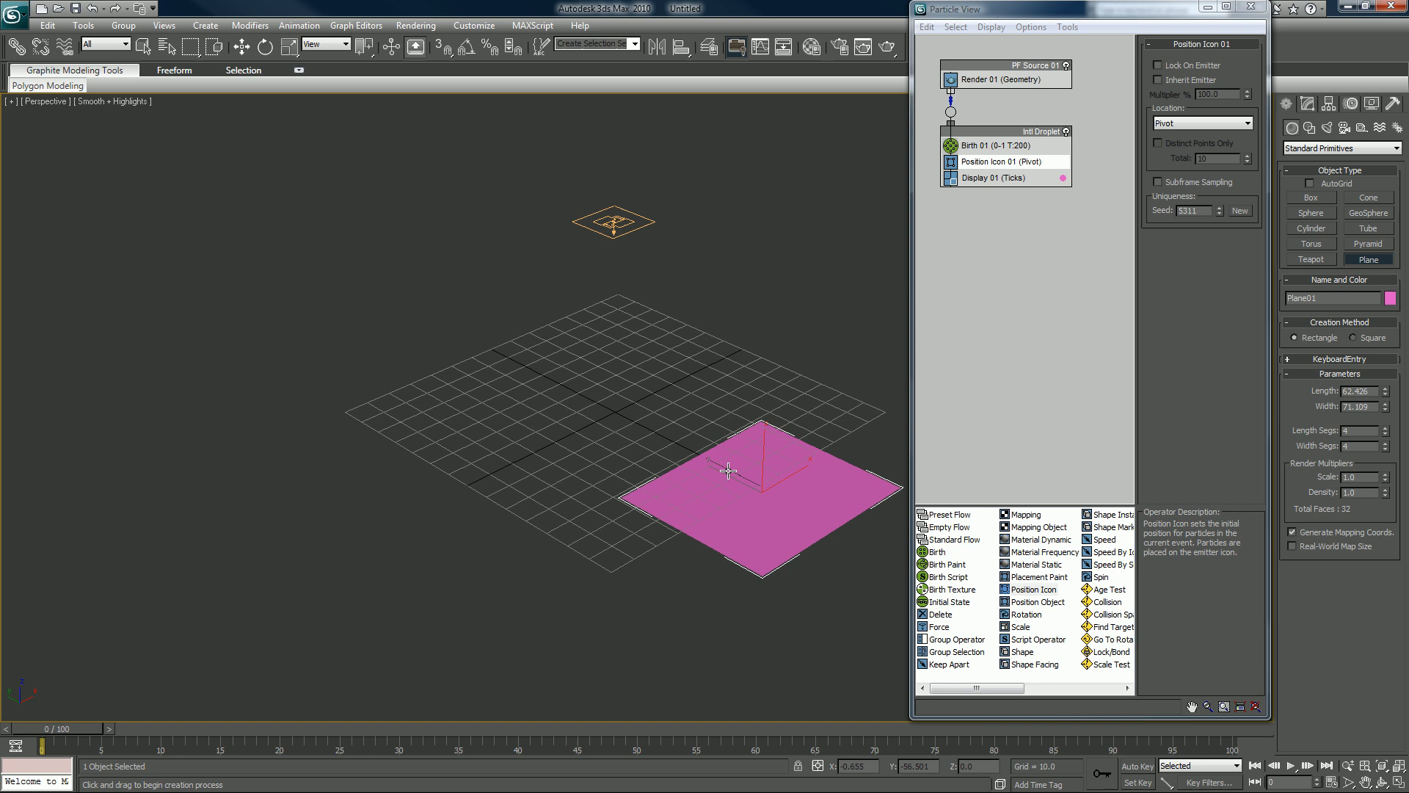
{"action": "left_click", "coordinate": [1392, 299]}
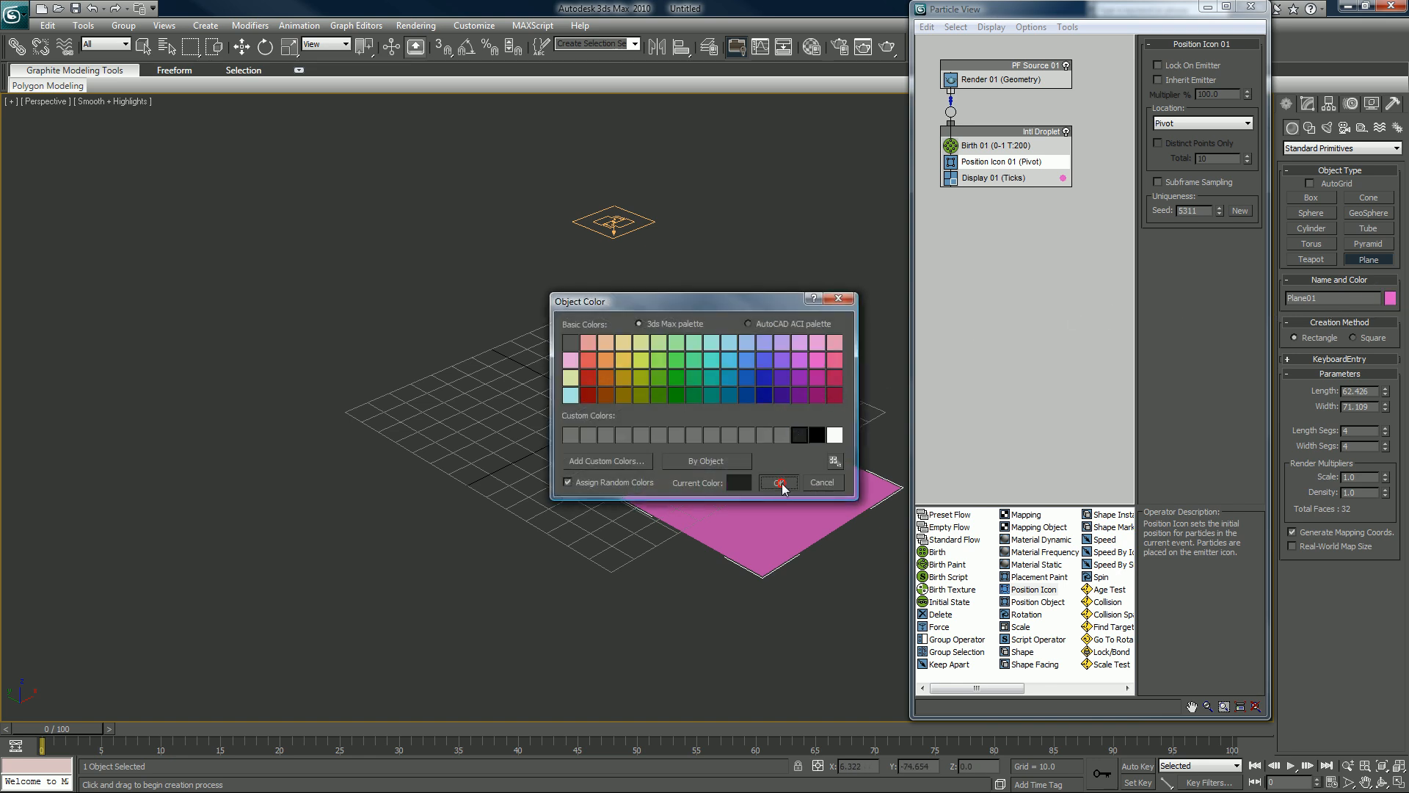
{"action": "left_click", "coordinate": [777, 481]}
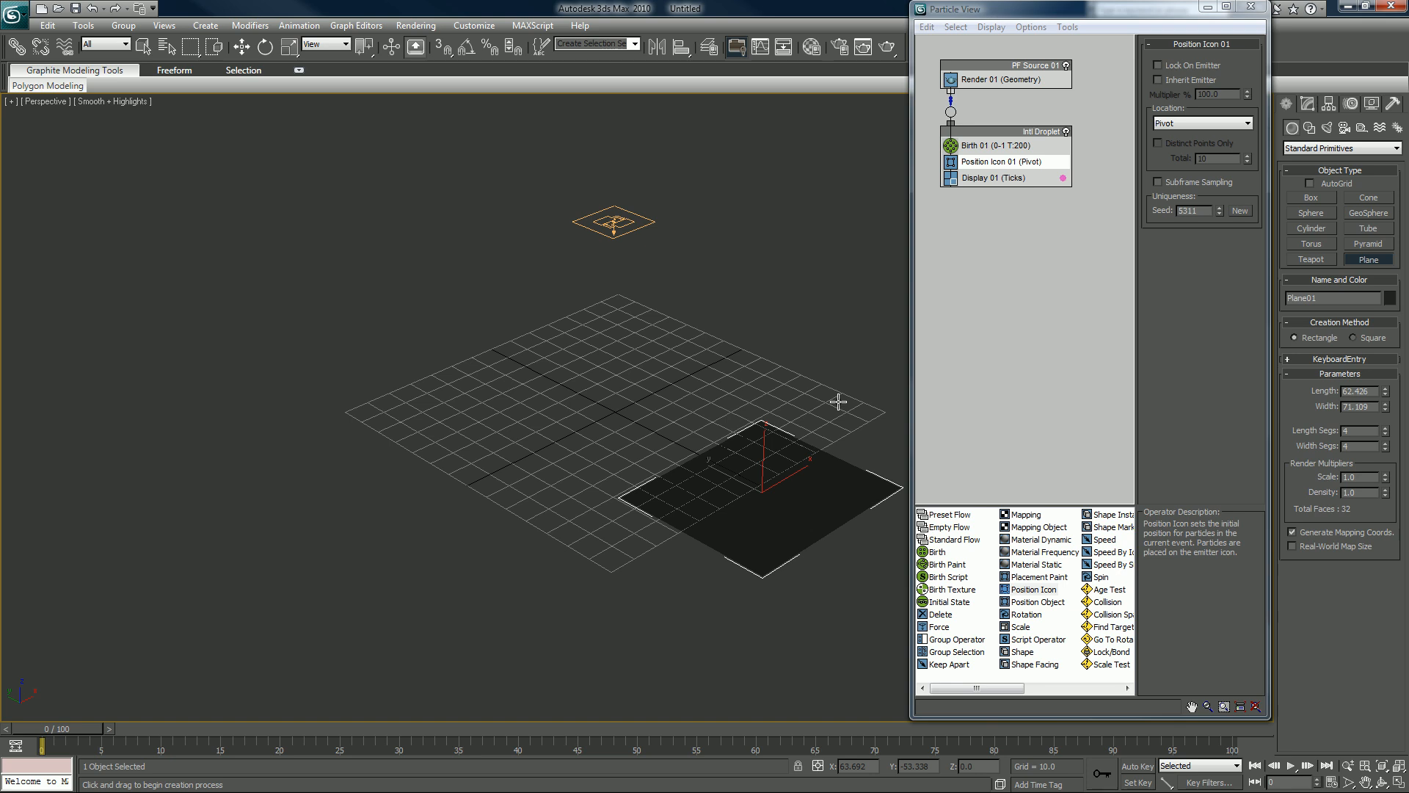
{"action": "mouse_move", "coordinate": [917, 251]}
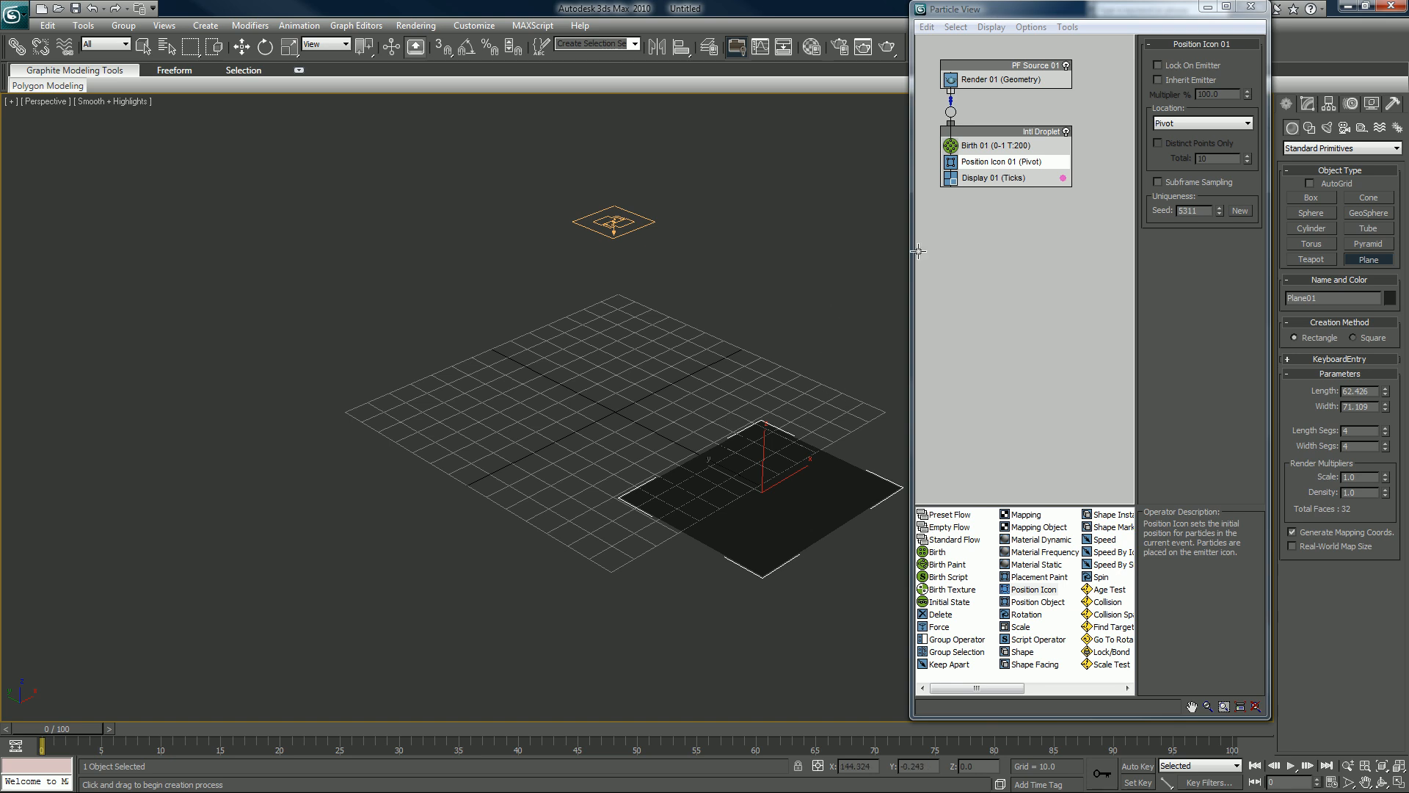
{"action": "left_click", "coordinate": [1339, 147]}
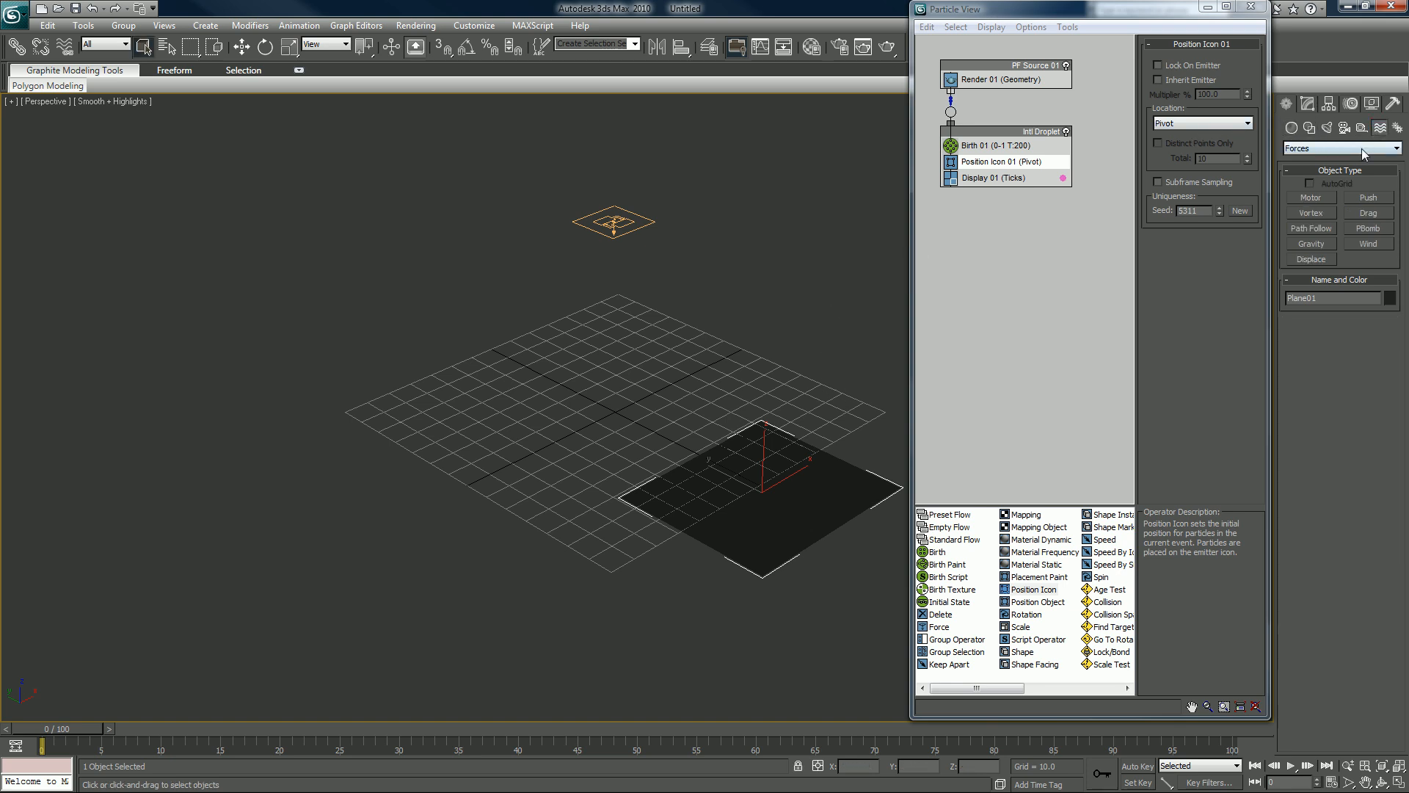
- Create a Gravity01 force above the grid, strength 1.0, pointing downward
{"action": "left_click", "coordinate": [1310, 259]}
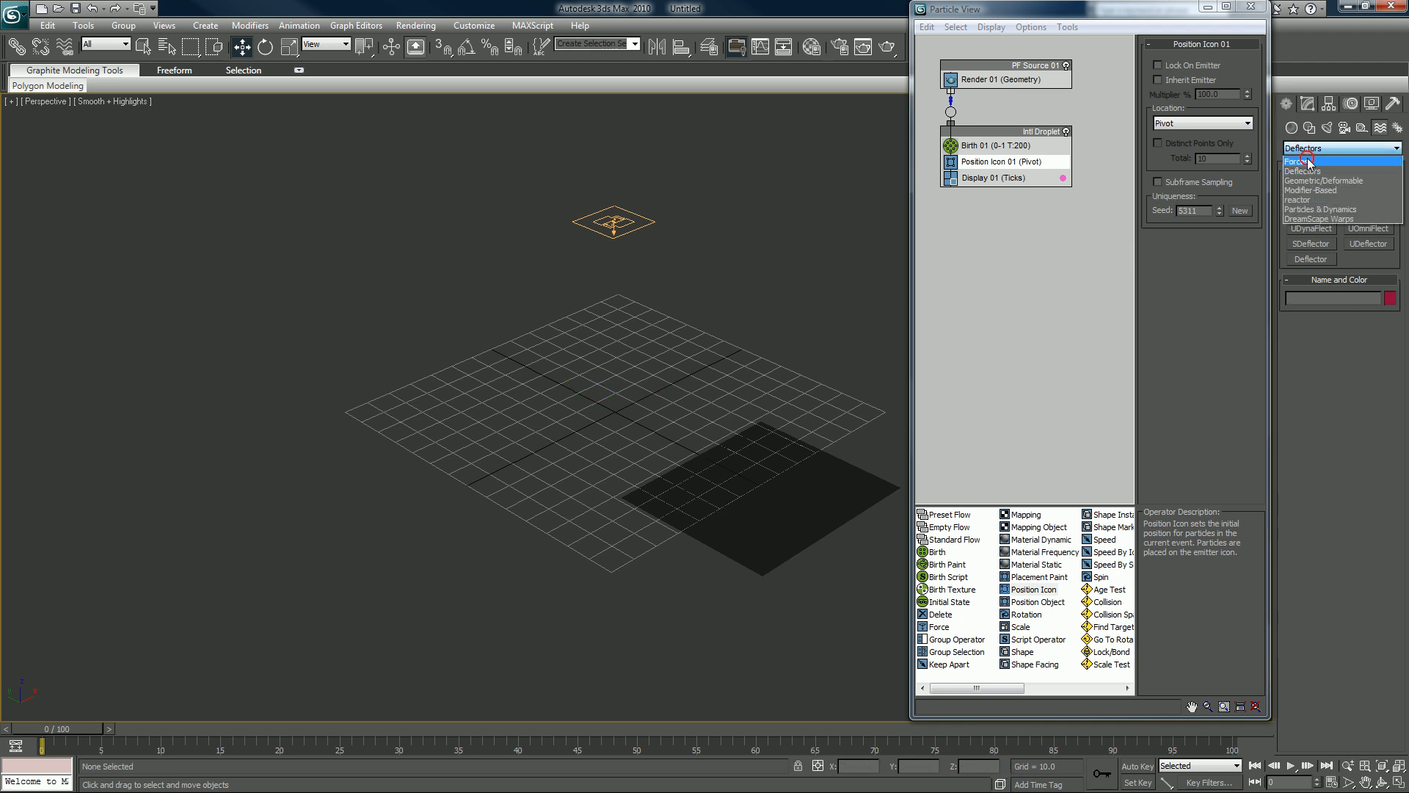
{"action": "left_click", "coordinate": [1338, 148]}
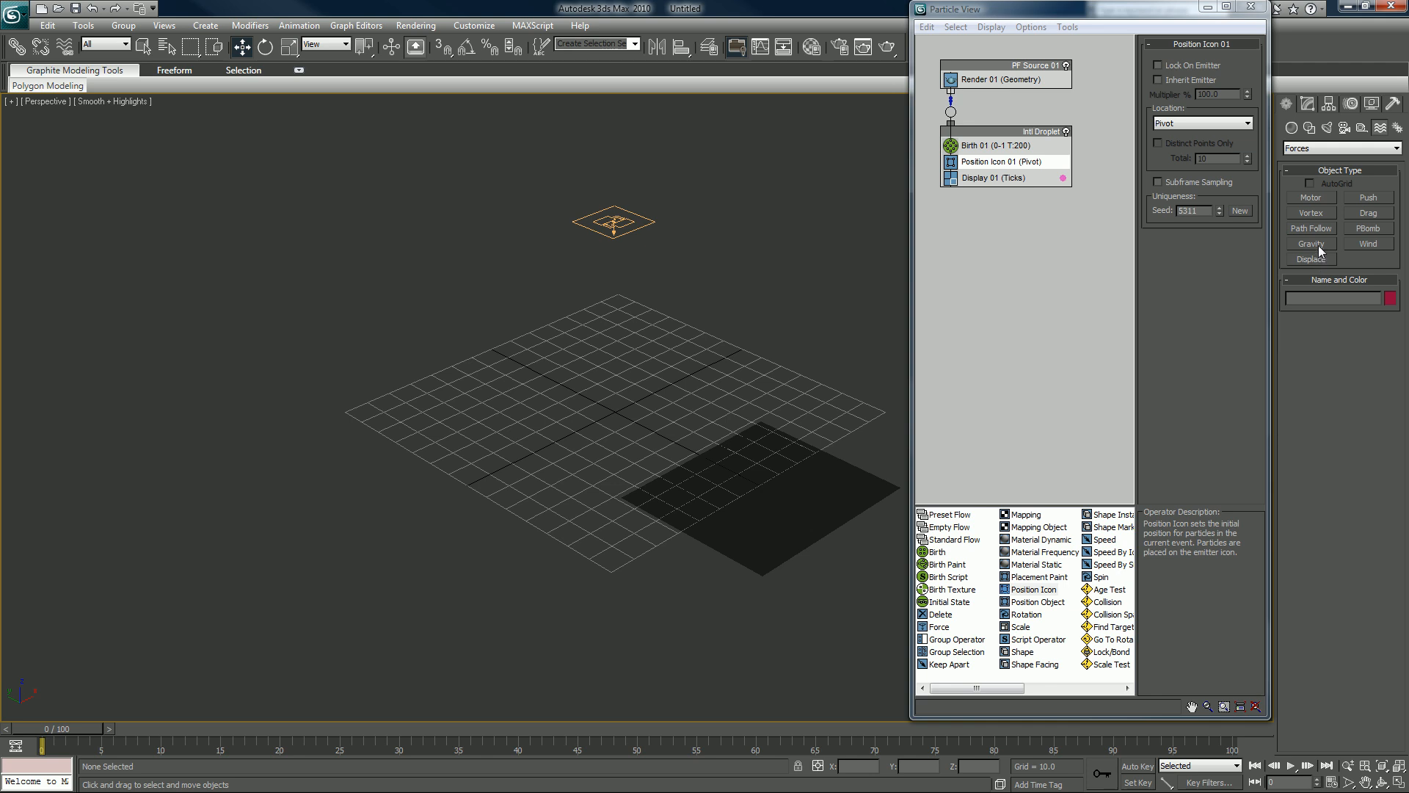
{"action": "left_click", "coordinate": [1309, 243]}
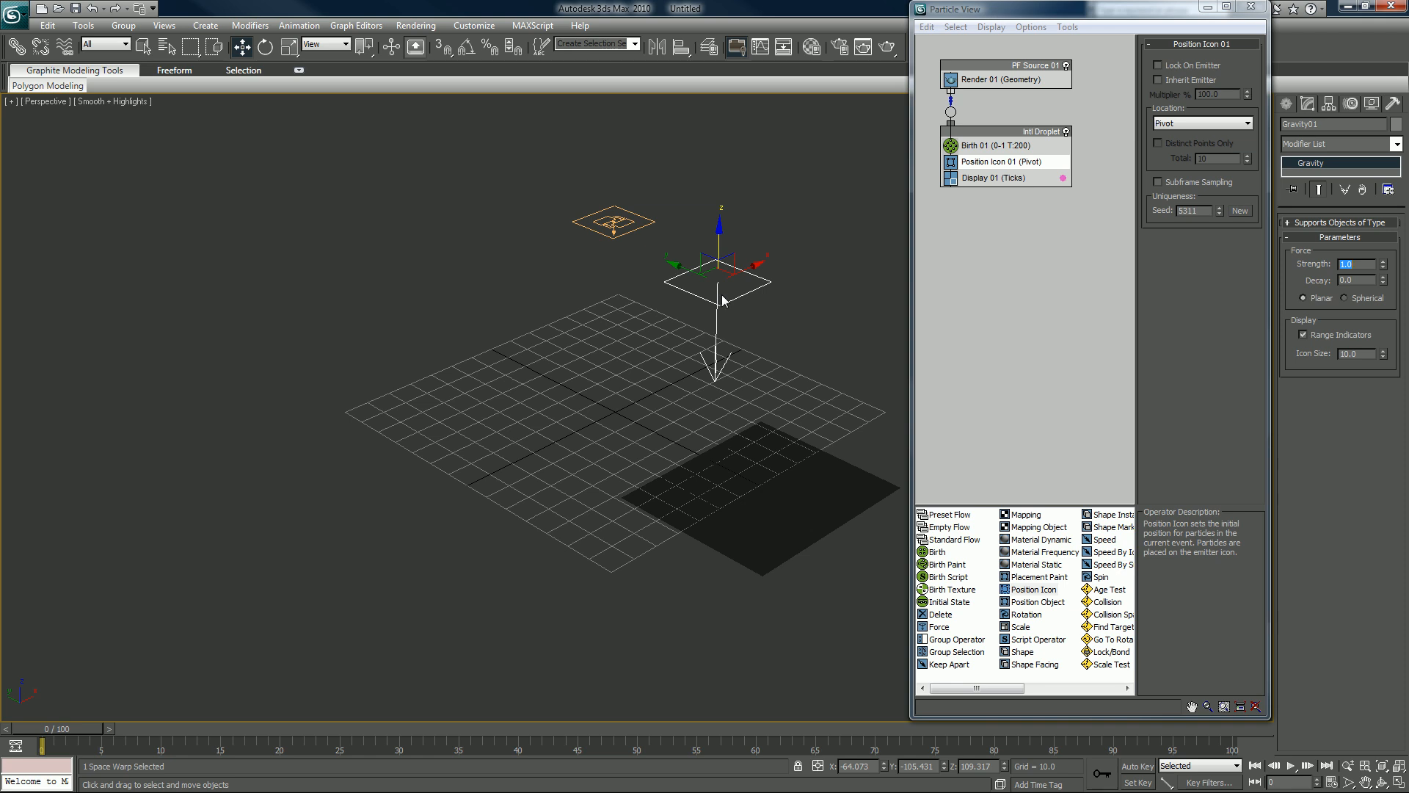
{"action": "mouse_move", "coordinate": [746, 337]}
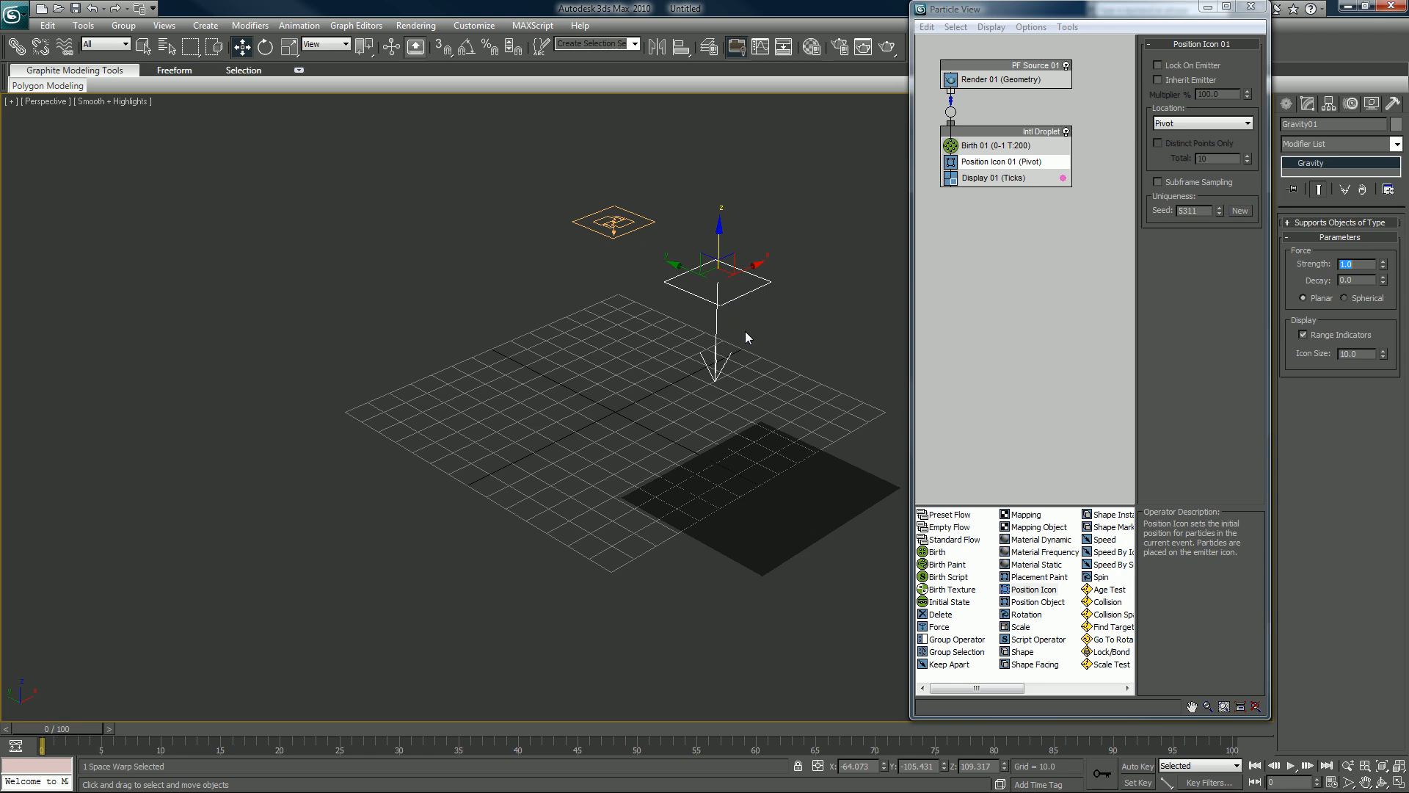
{"action": "mouse_move", "coordinate": [1001, 132]}
{"action": "type", "text": "P Splatter"}
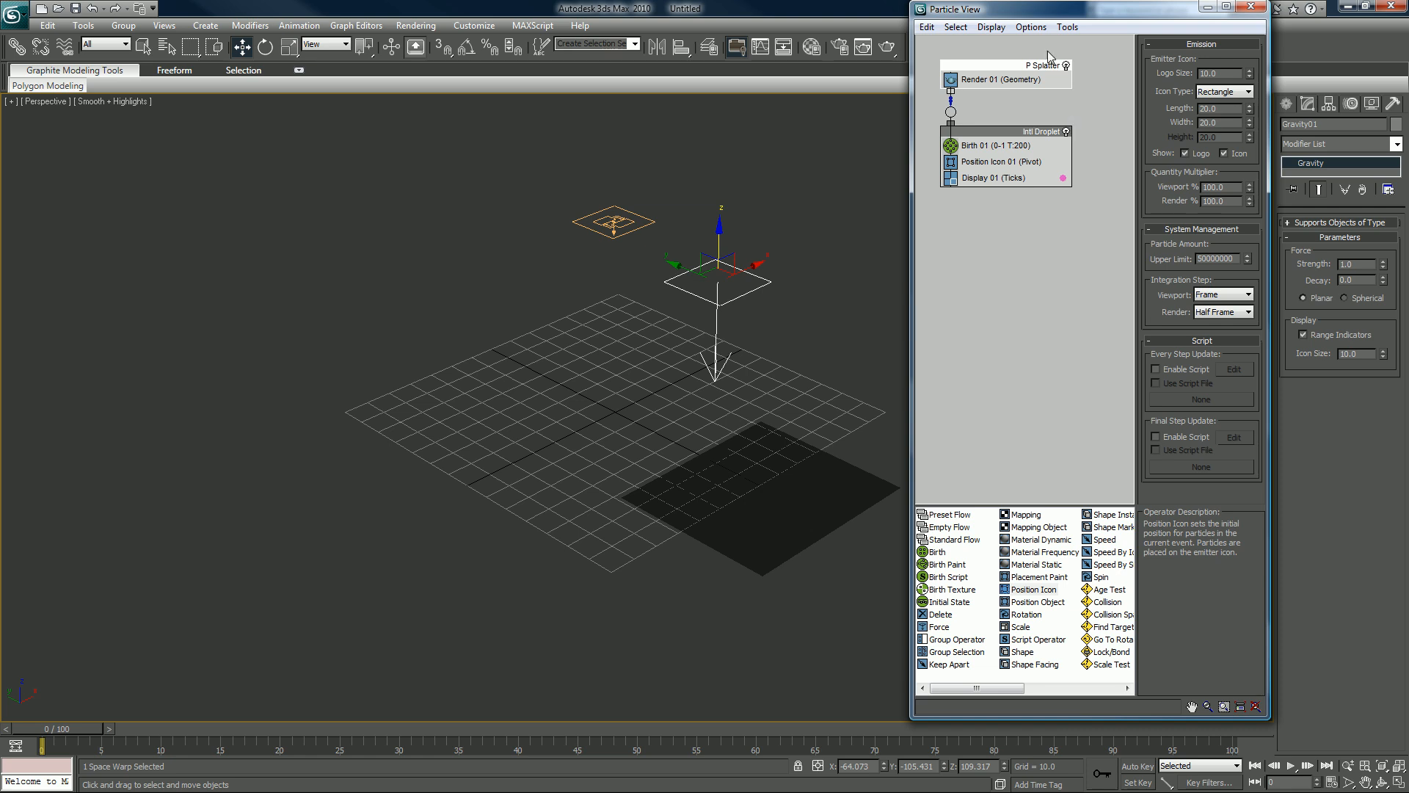
{"action": "mouse_move", "coordinate": [817, 494]}
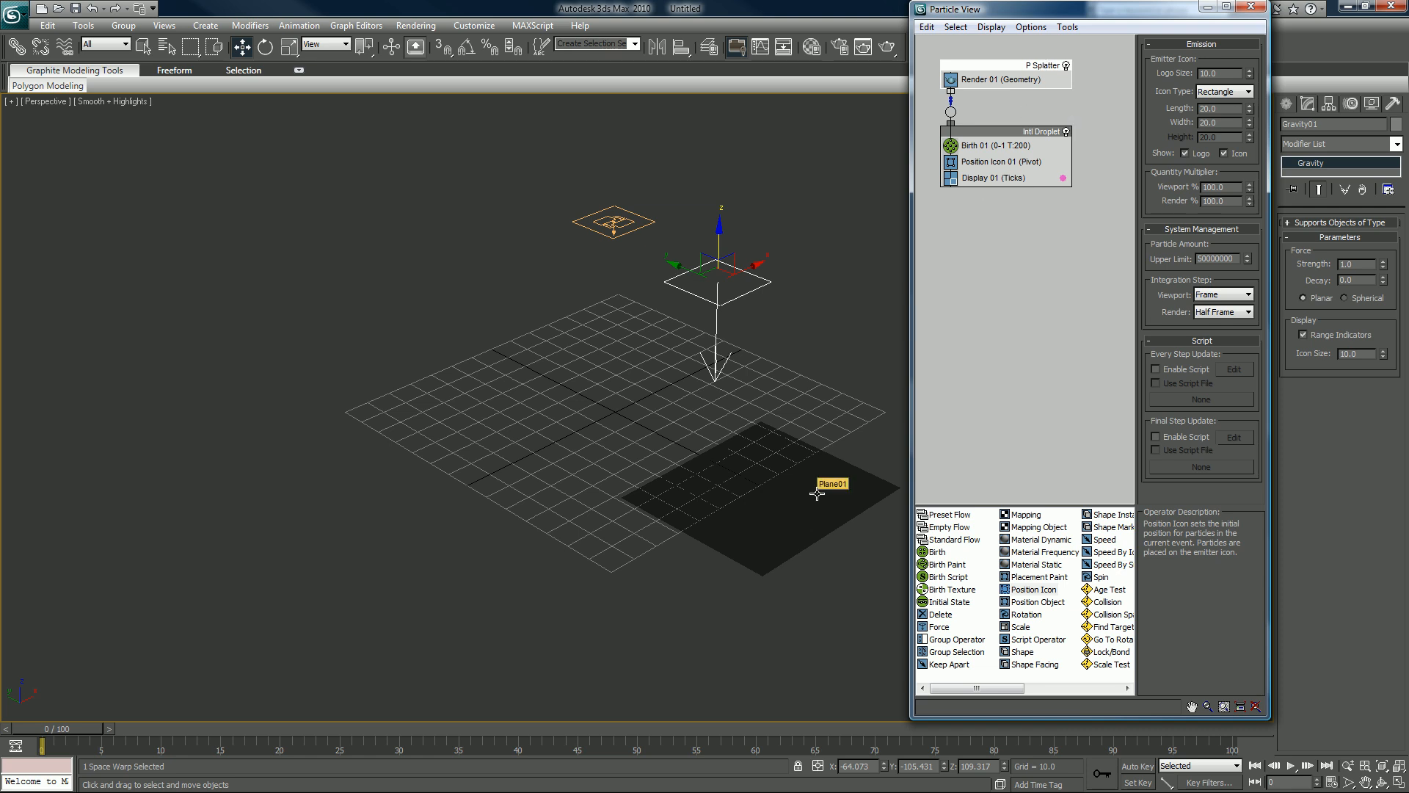
{"action": "mouse_move", "coordinate": [941, 622]}
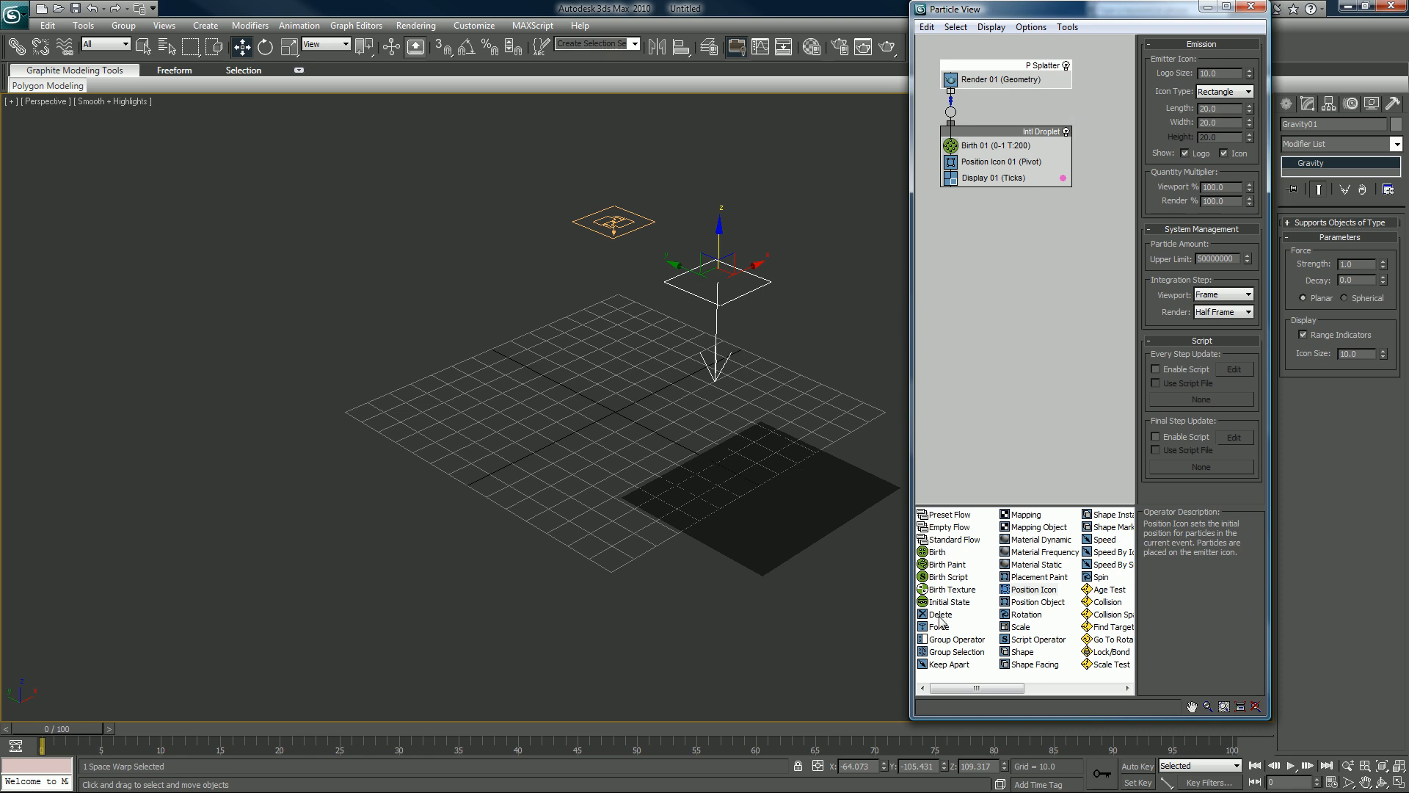
- Add a Force operator to the Intl Droplet event and show its settings
{"action": "left_click", "coordinate": [936, 626]}
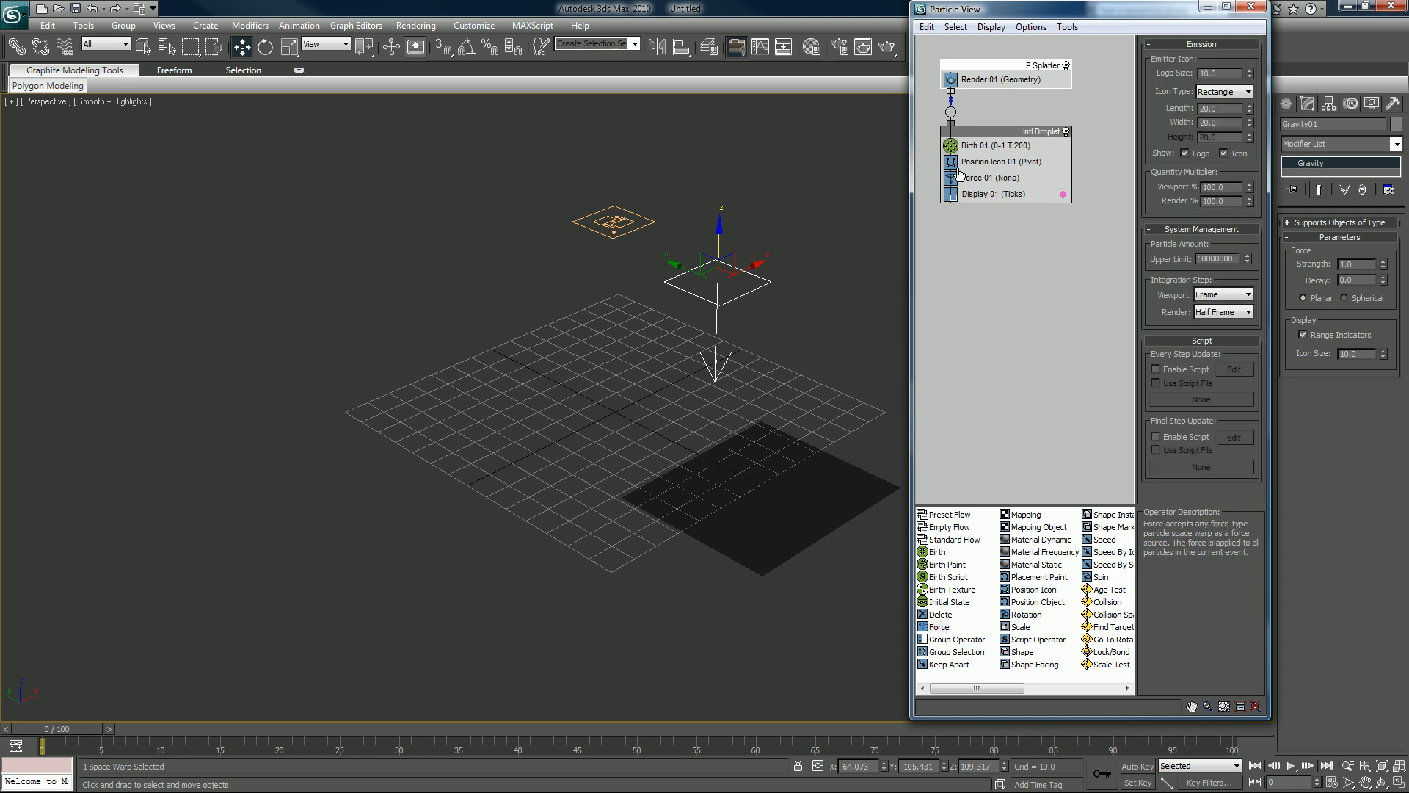
{"action": "left_click", "coordinate": [990, 177]}
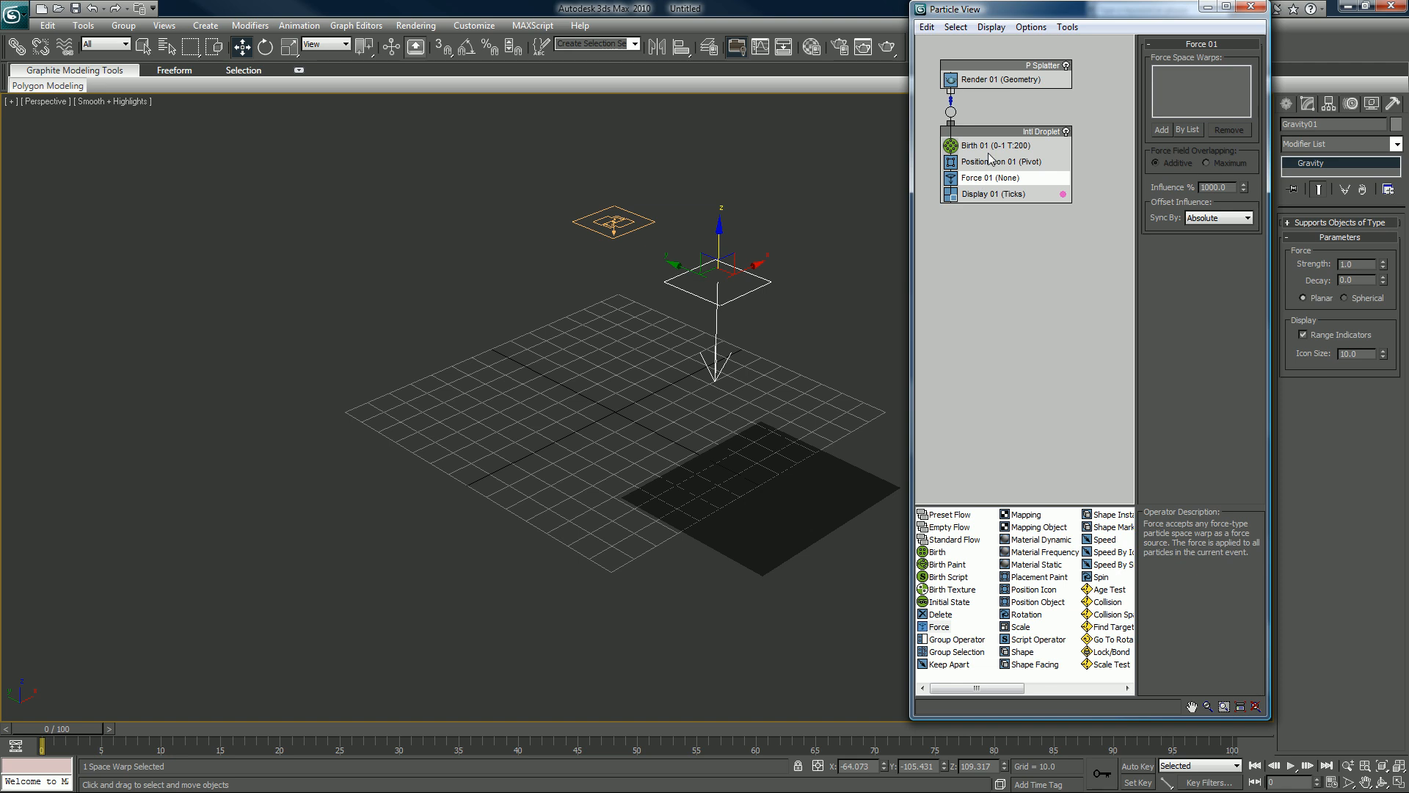
{"action": "mouse_move", "coordinate": [1008, 195]}
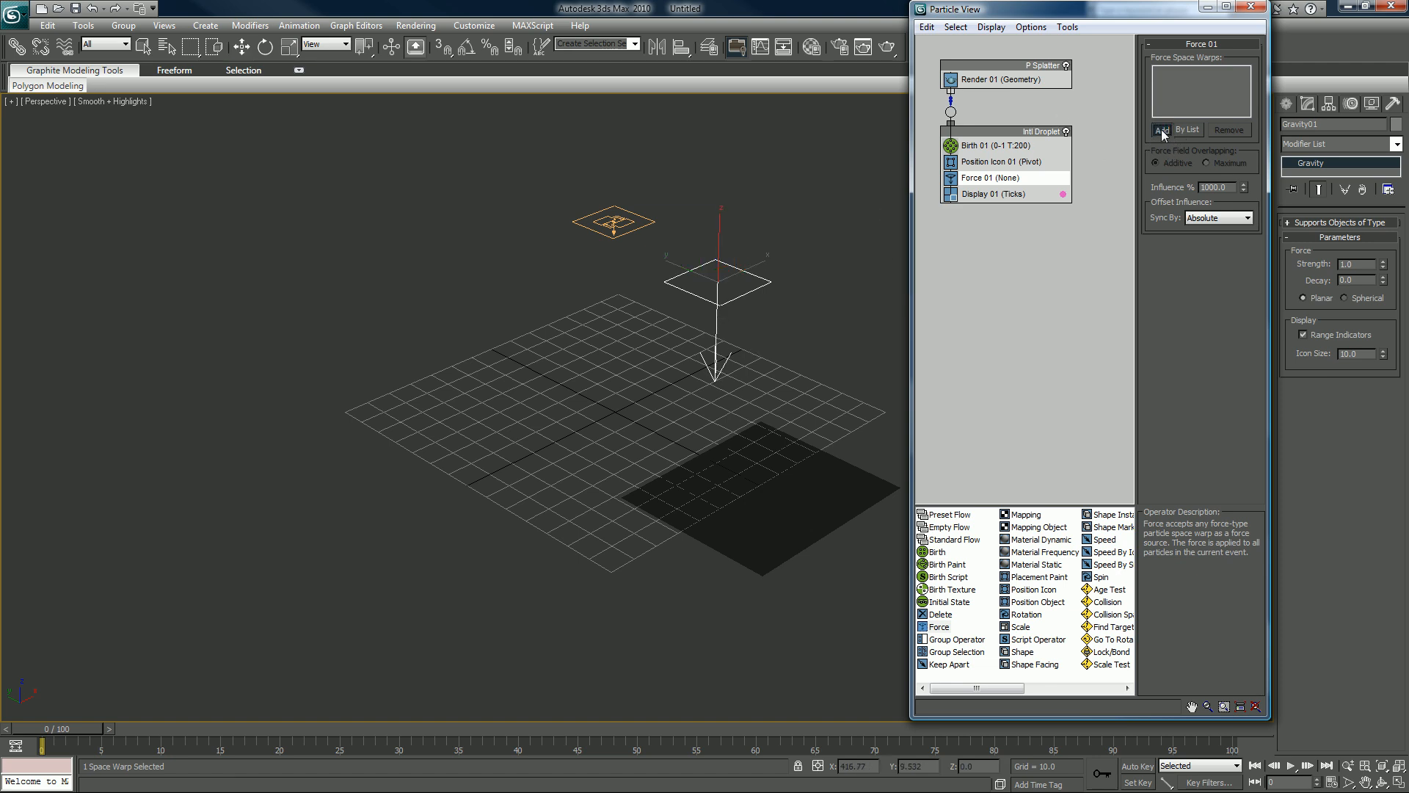
- Assign Gravity01 to the Force operator and scrub to frame 6 to see particles
{"action": "left_click", "coordinate": [1189, 129]}
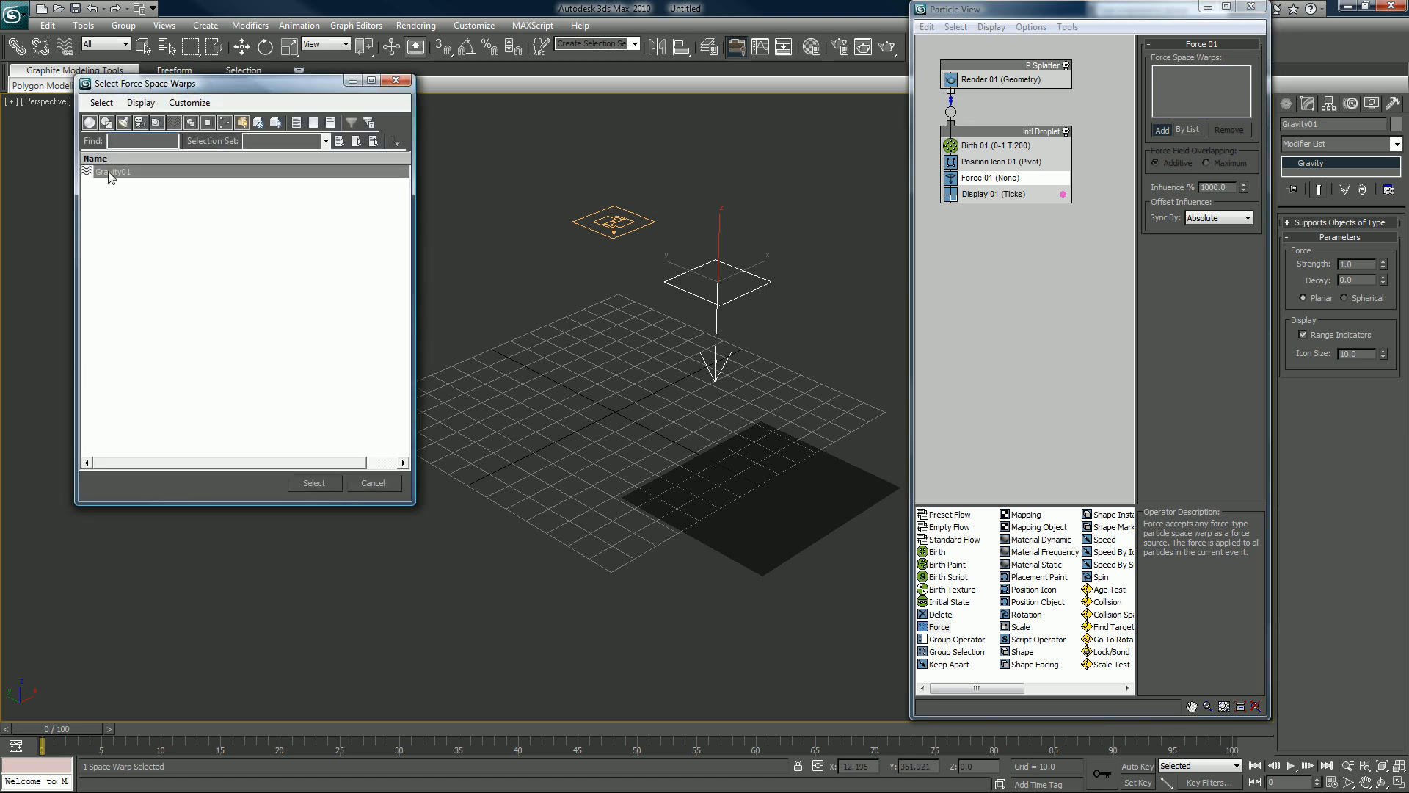
{"action": "left_click", "coordinate": [314, 483]}
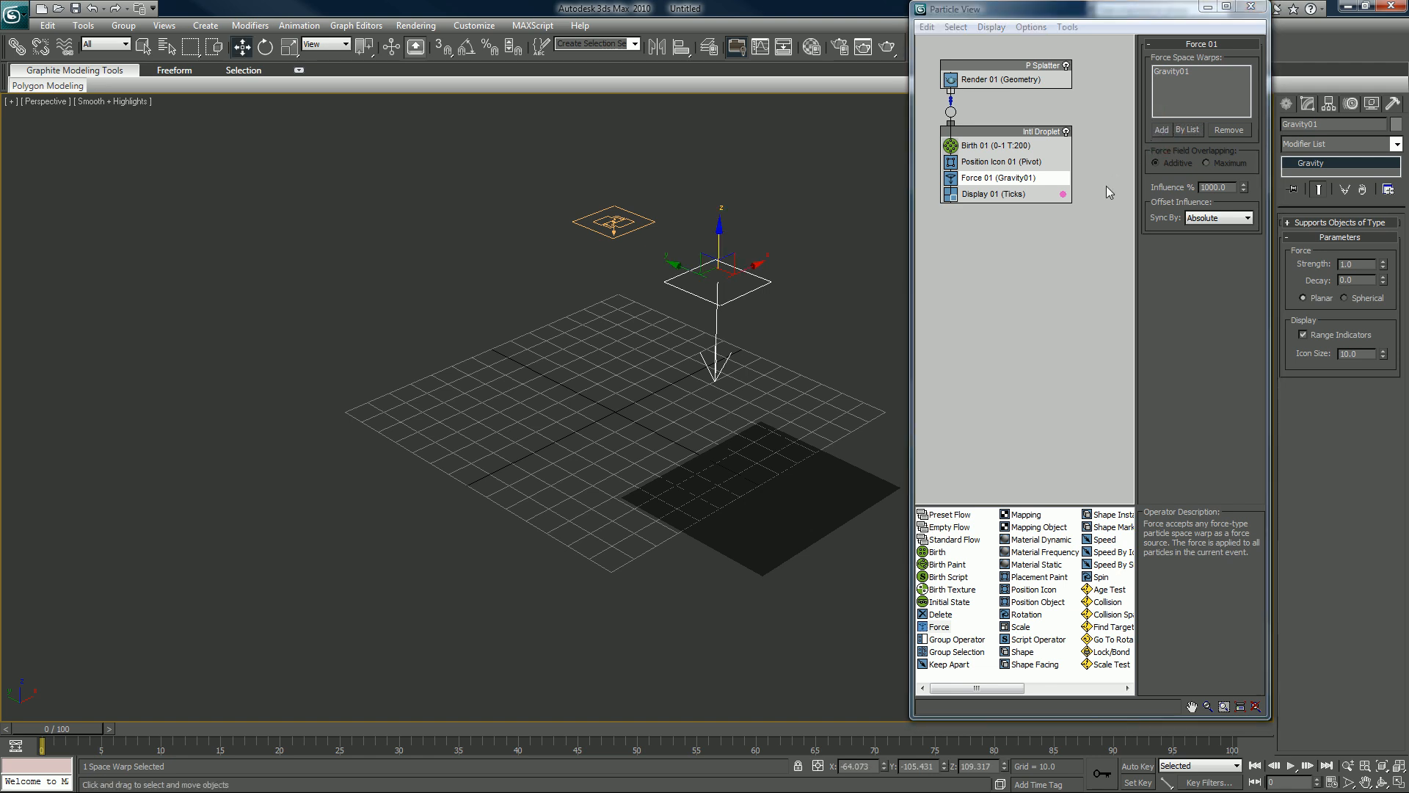
{"action": "mouse_move", "coordinate": [850, 311]}
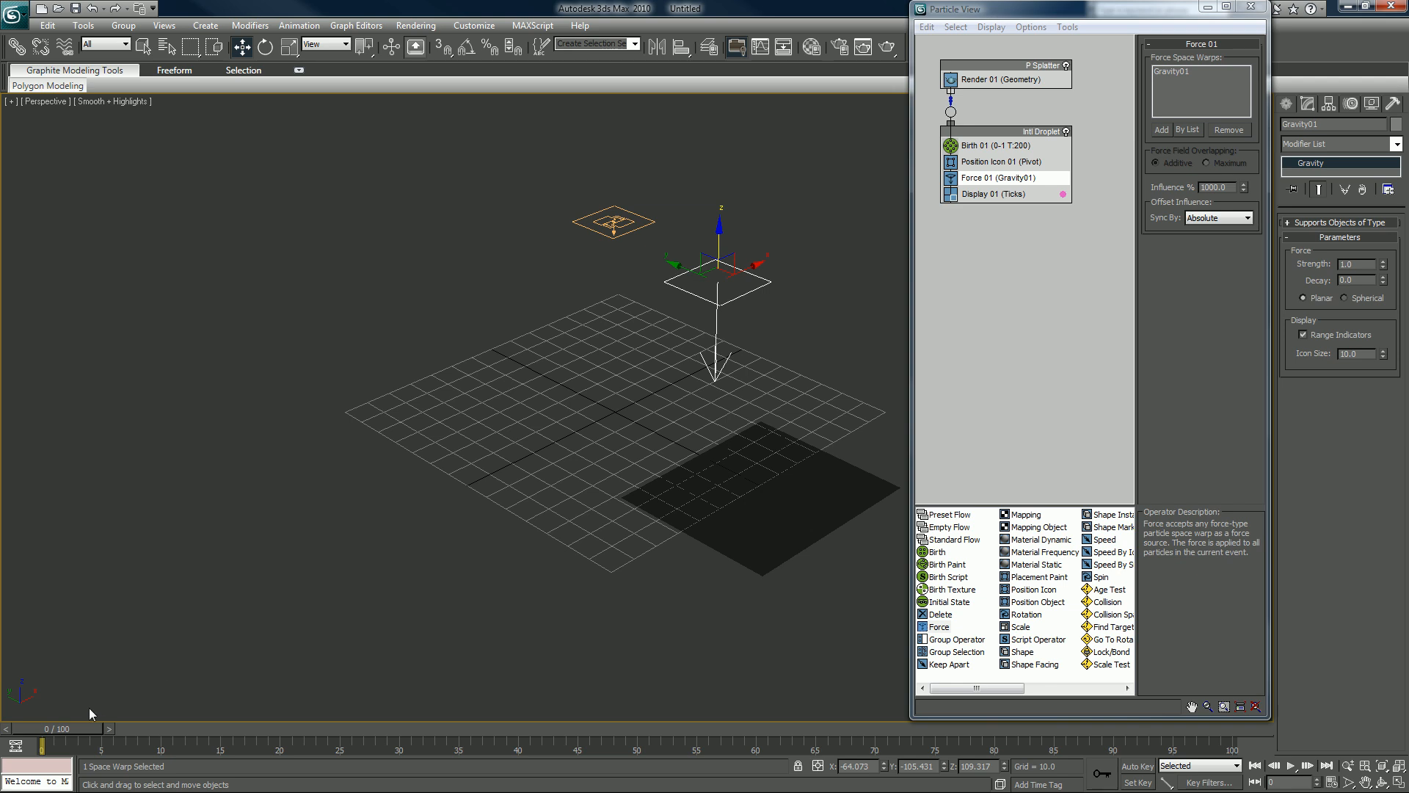
{"action": "left_click_drag", "start_coordinate": [45, 745], "coordinate": [115, 744]}
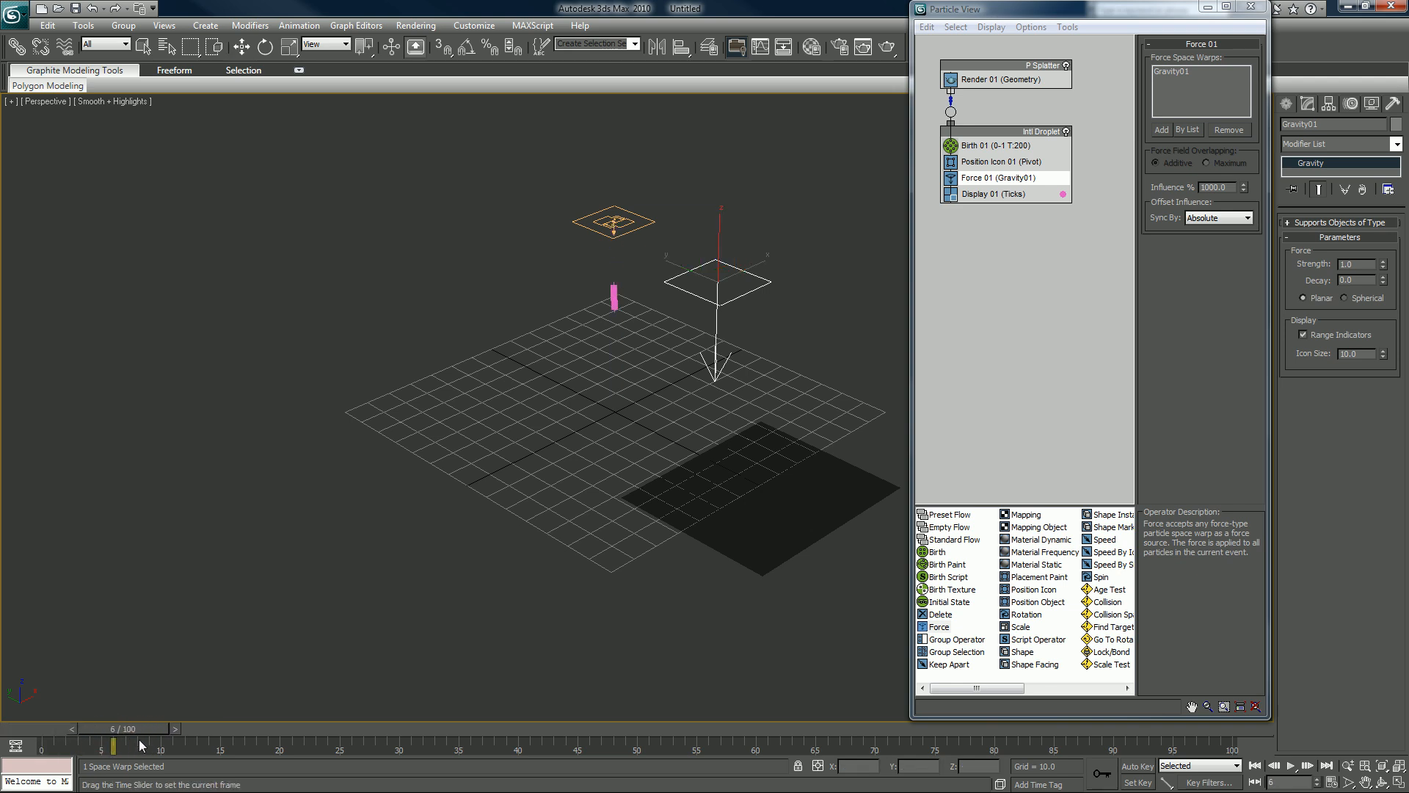